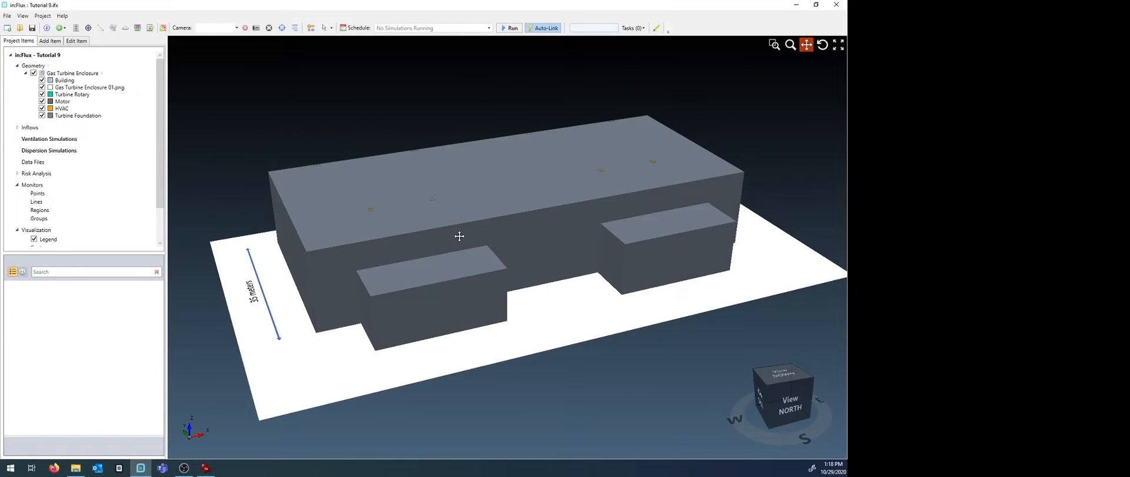
mouse_move(433, 228)
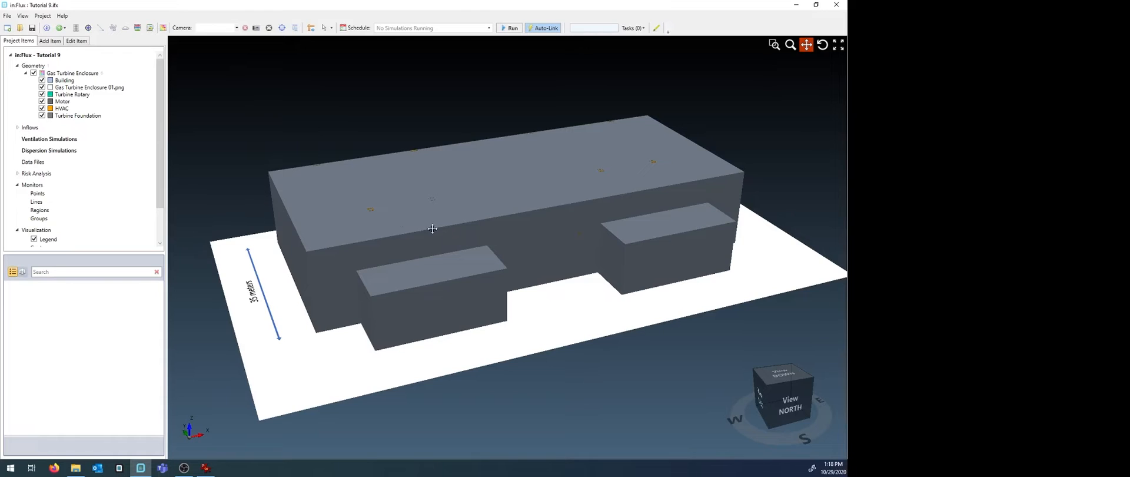
Hide the building walls and orbit around the turbine layout
left_click(43, 80)
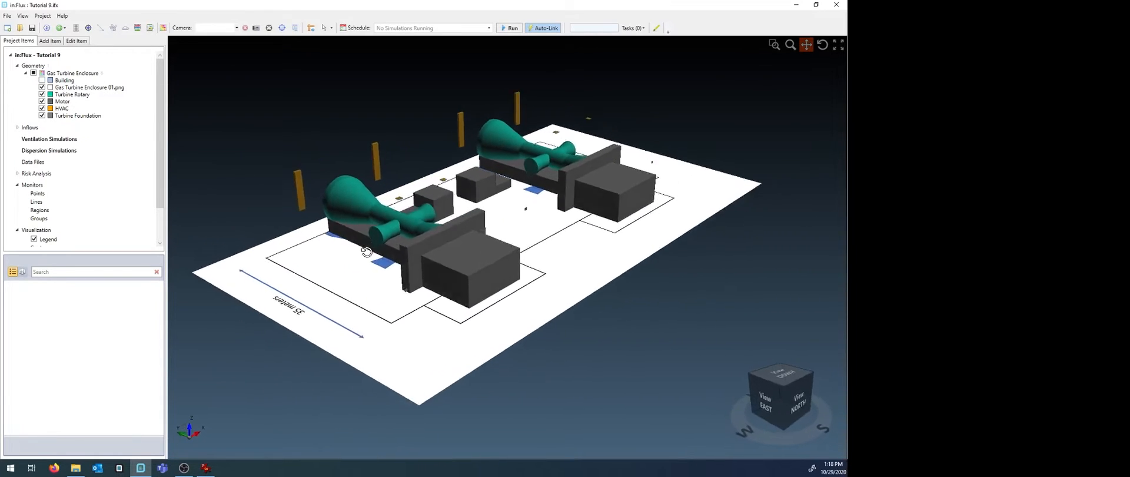
left_click_drag(367, 252, 453, 283)
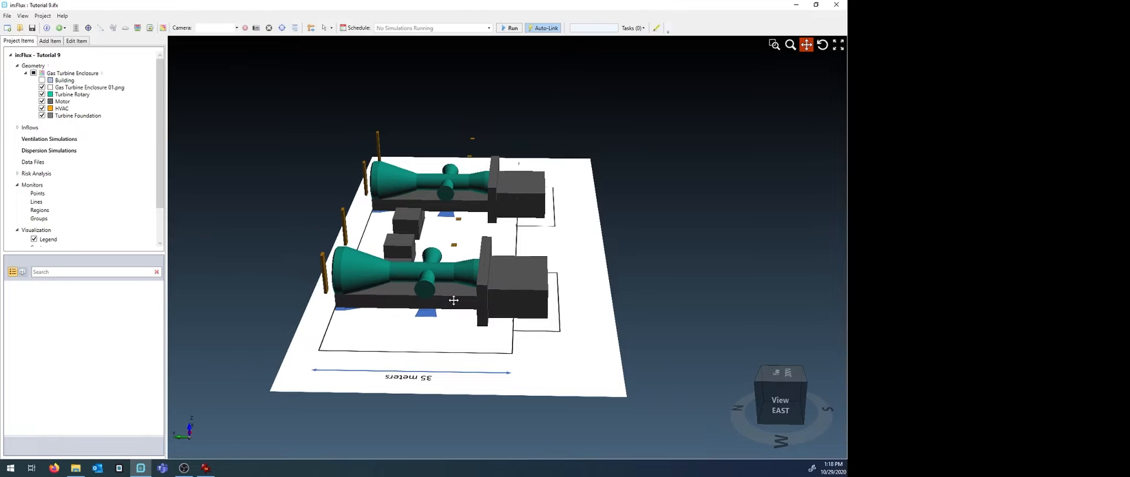
left_click_drag(454, 301, 407, 317)
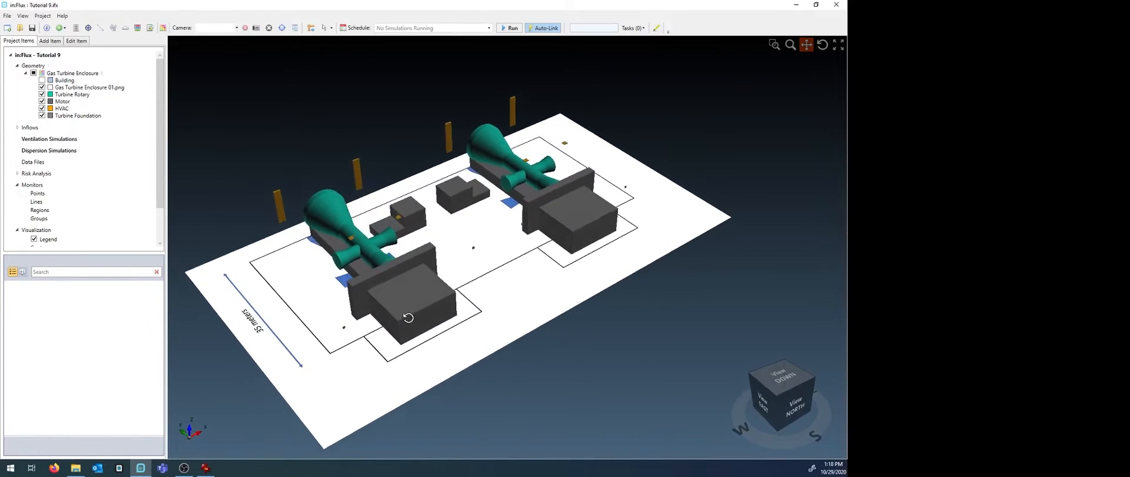
left_click_drag(408, 316, 491, 301)
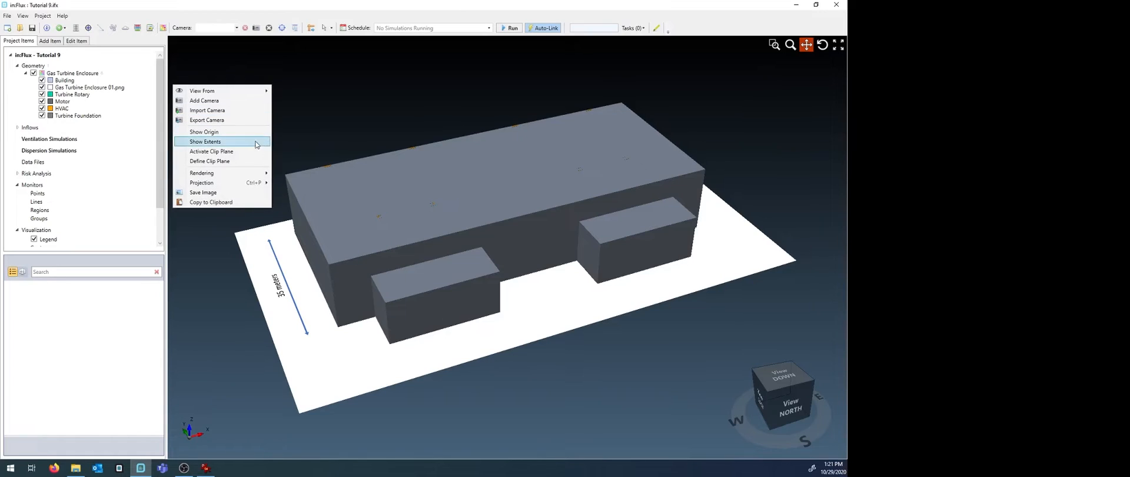
mouse_move(228, 161)
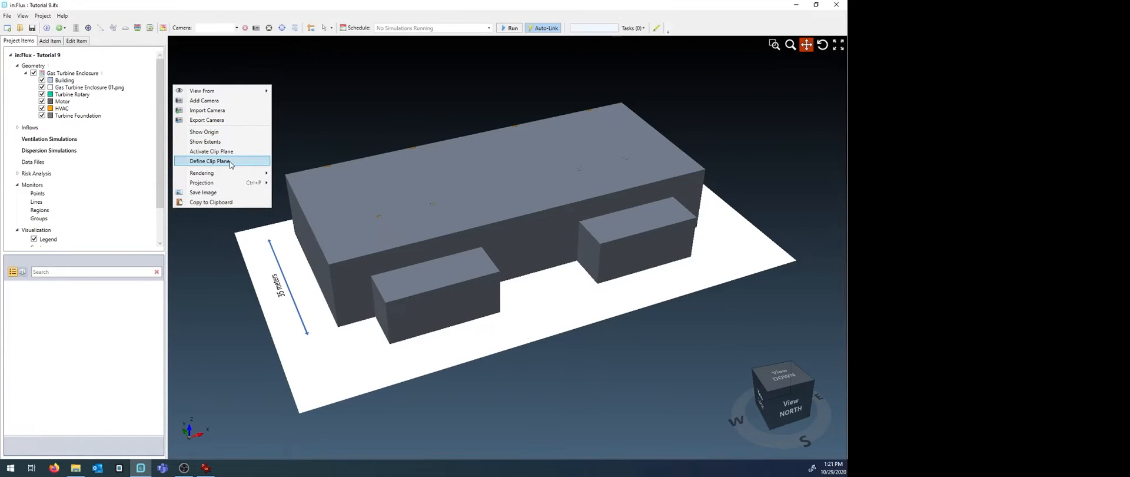
Activate a horizontal clip plane, trying heights 17, 12, 10, then settling on 11.1 m
left_click(208, 160)
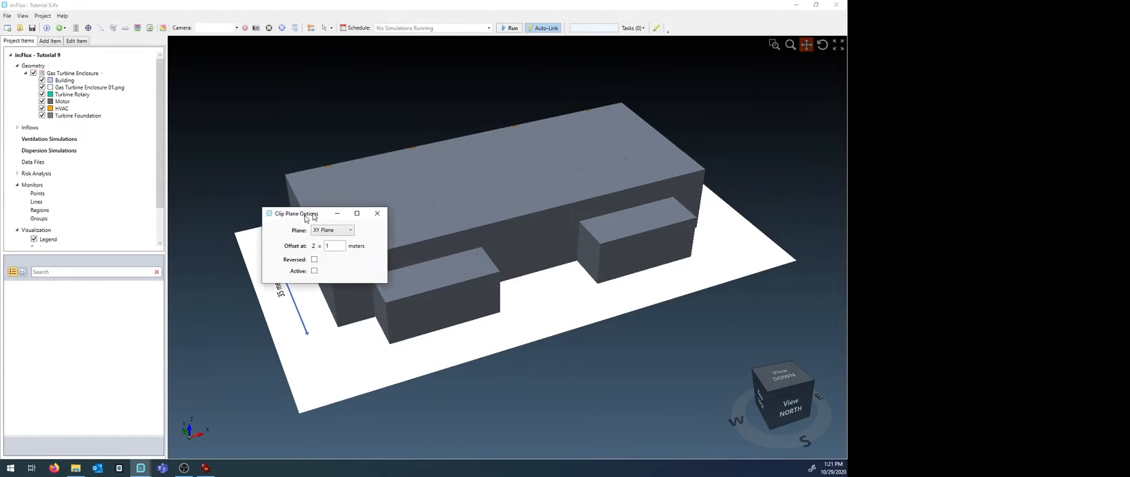
left_click_drag(296, 213, 163, 239)
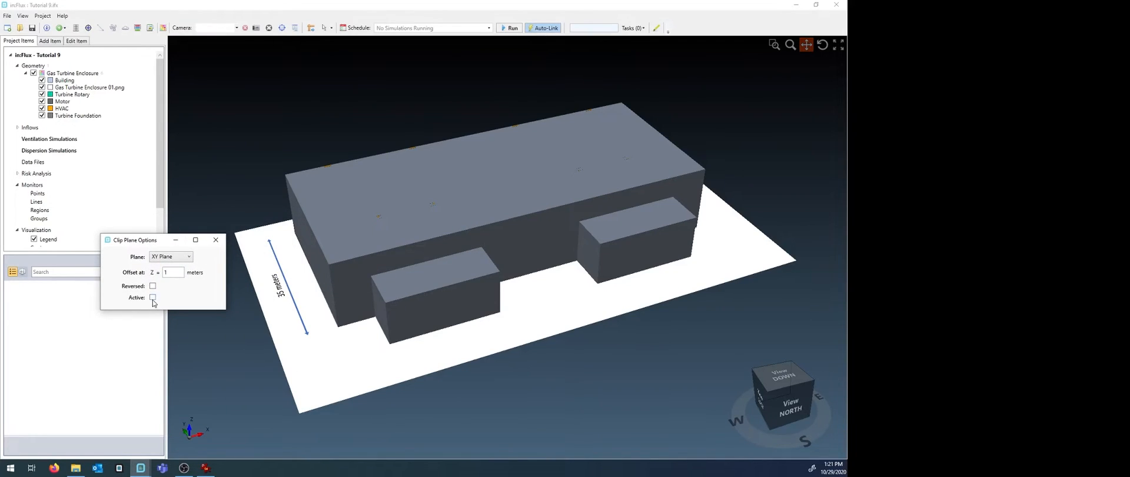
left_click(152, 298)
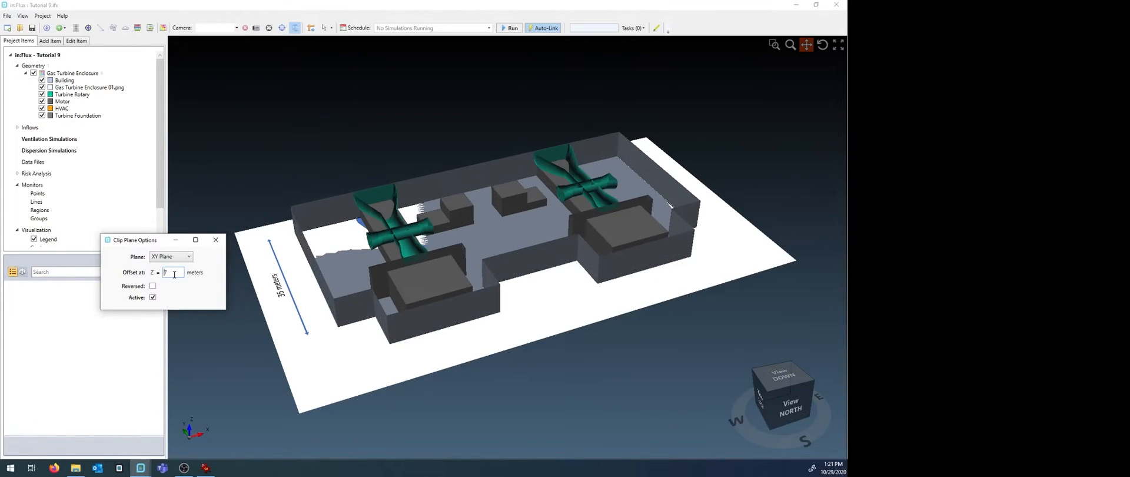
type("17")
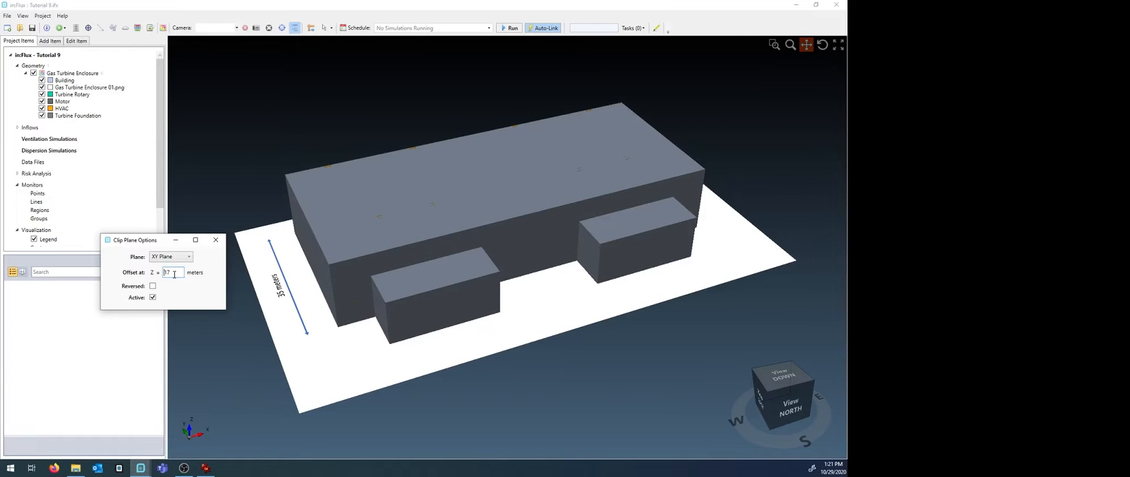
type("12")
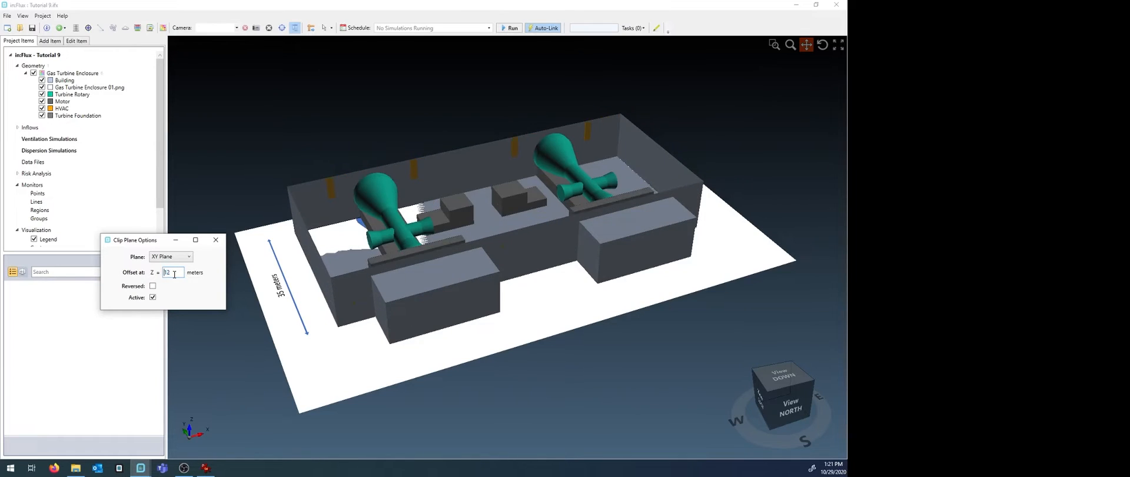
type("10.7")
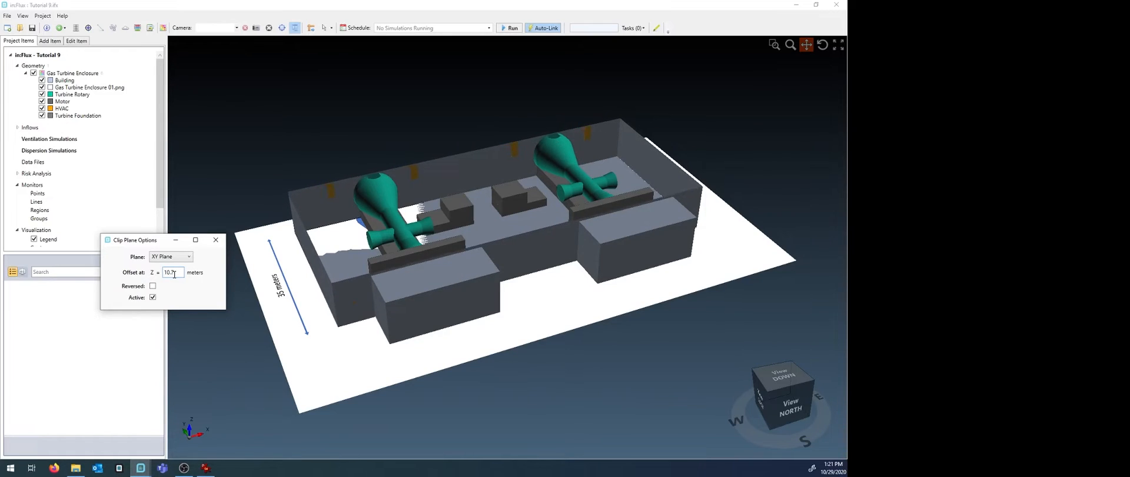
type("11.1")
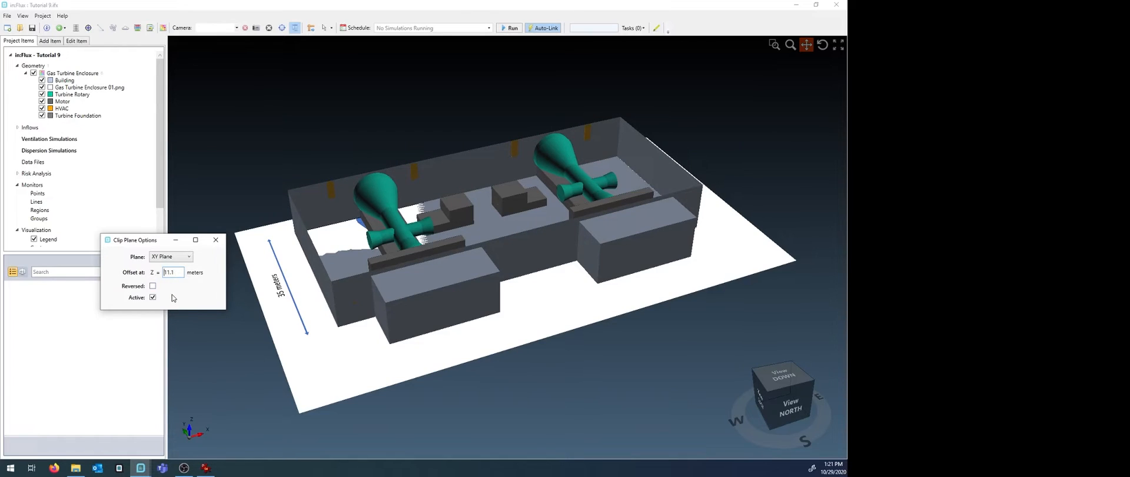
Close the clip plane settings and turn clipping off to restore the building
left_click(215, 240)
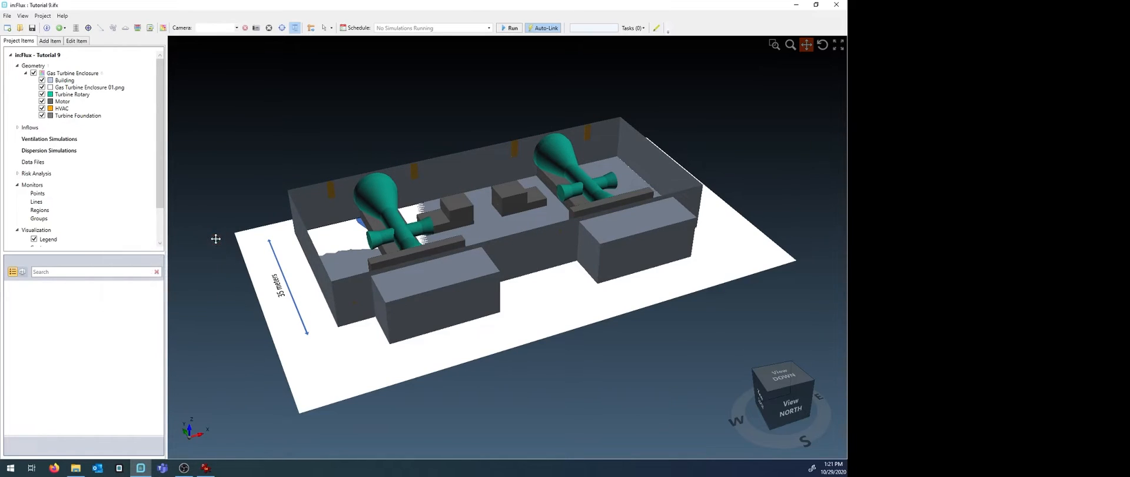
left_click(295, 28)
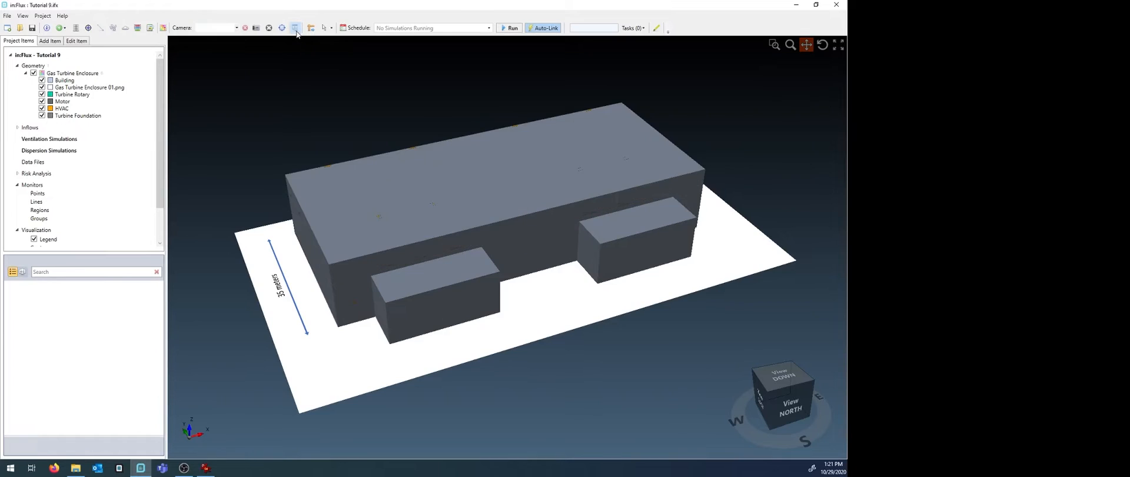
left_click(296, 28)
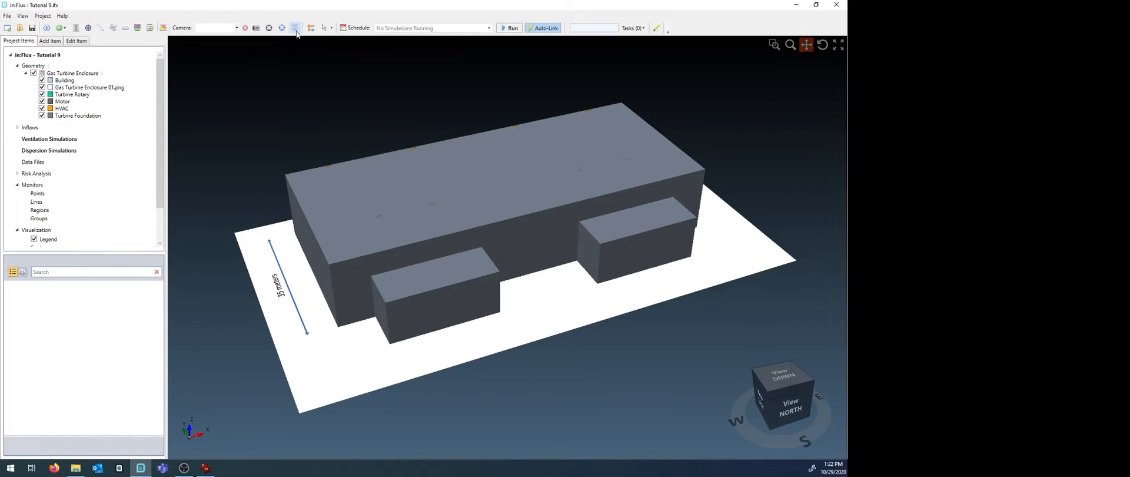
Choose HVAC or Fans as the new item, then hide the Building in Project Items
left_click(51, 40)
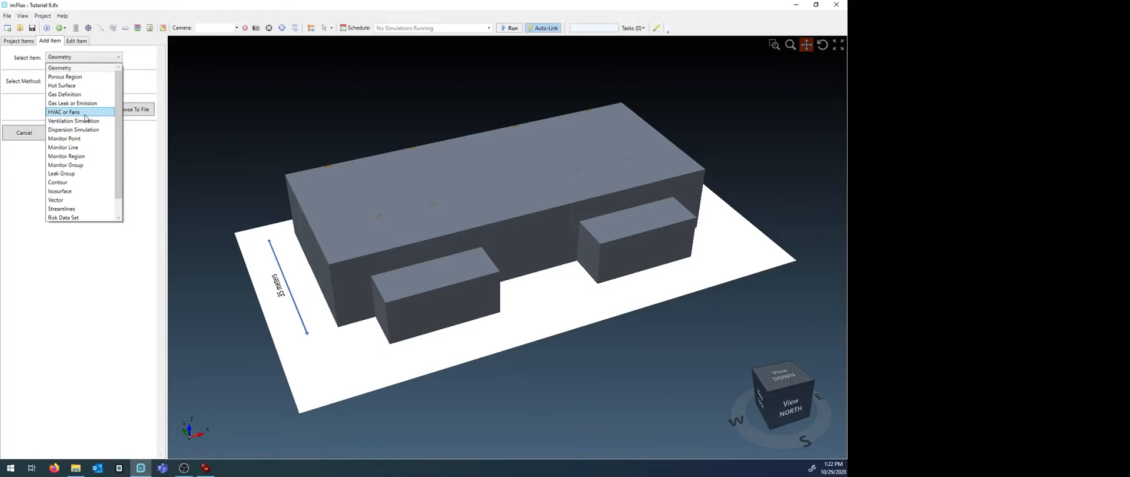
left_click(65, 111)
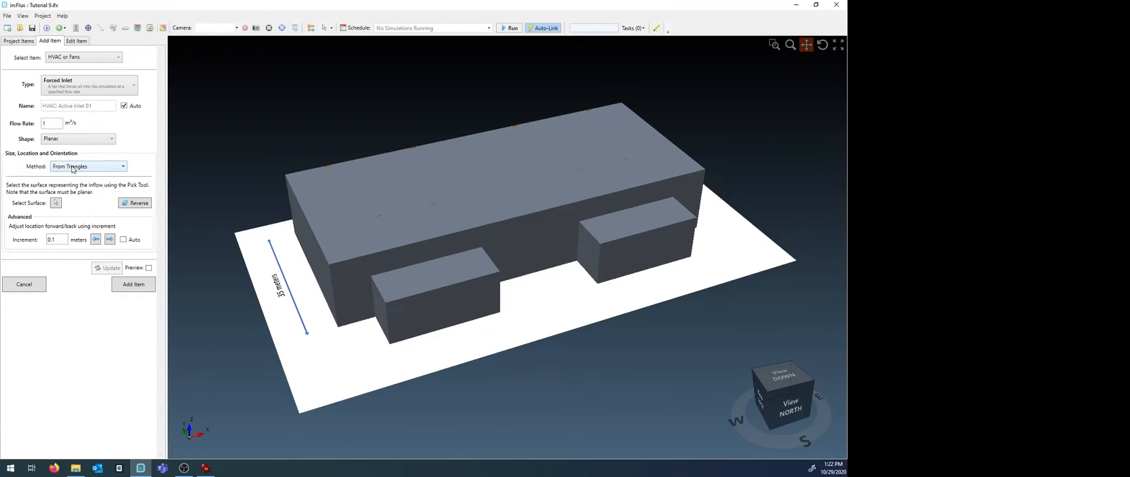
mouse_move(147, 156)
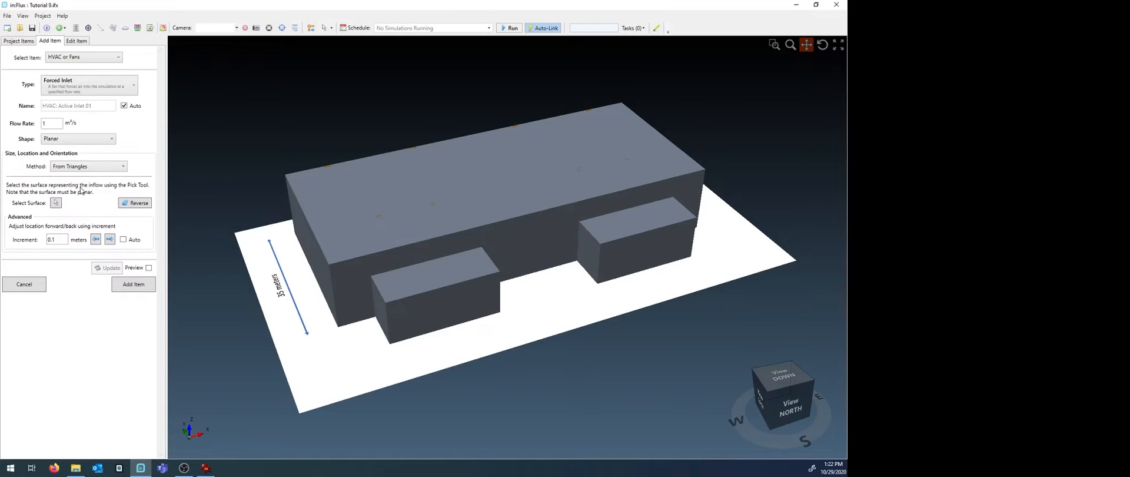
mouse_move(96, 182)
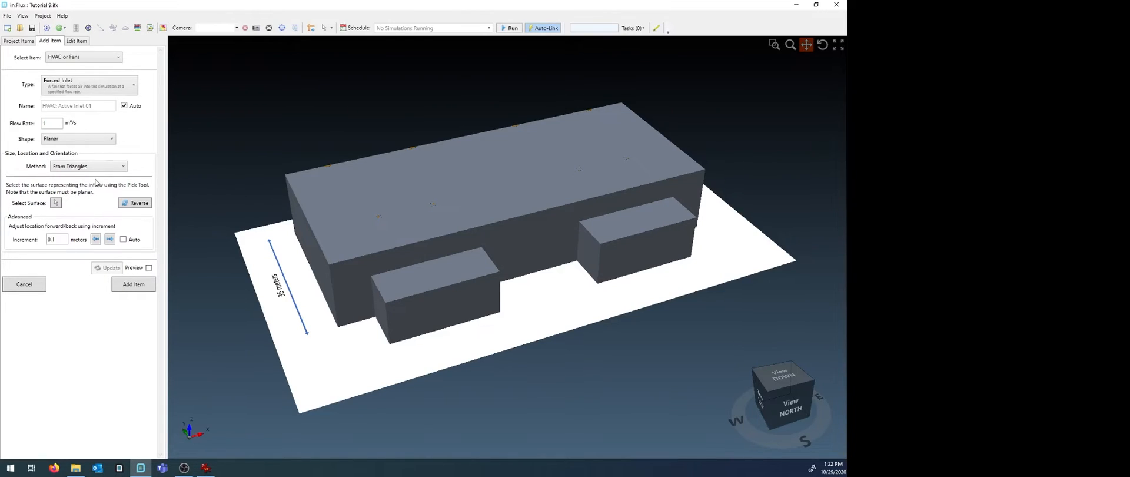
left_click(16, 41)
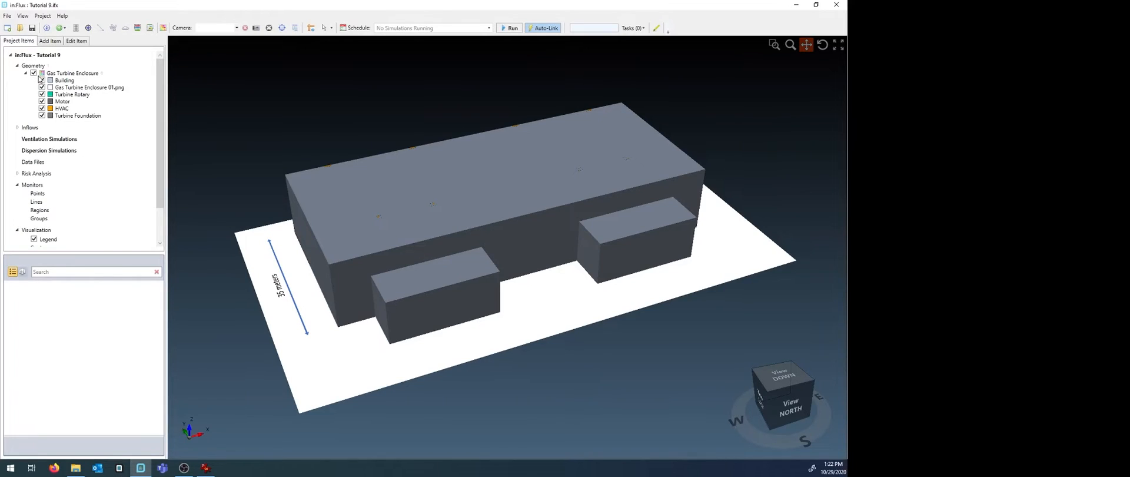
left_click(43, 79)
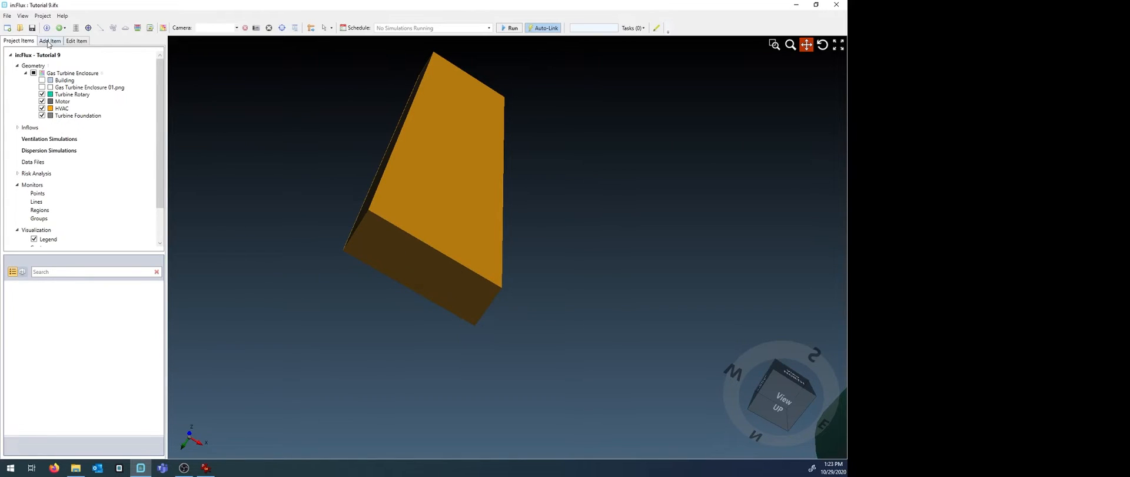
Add Active Inlet 01 at 1 m³/s on the duct underside, flowing downward
left_click(51, 41)
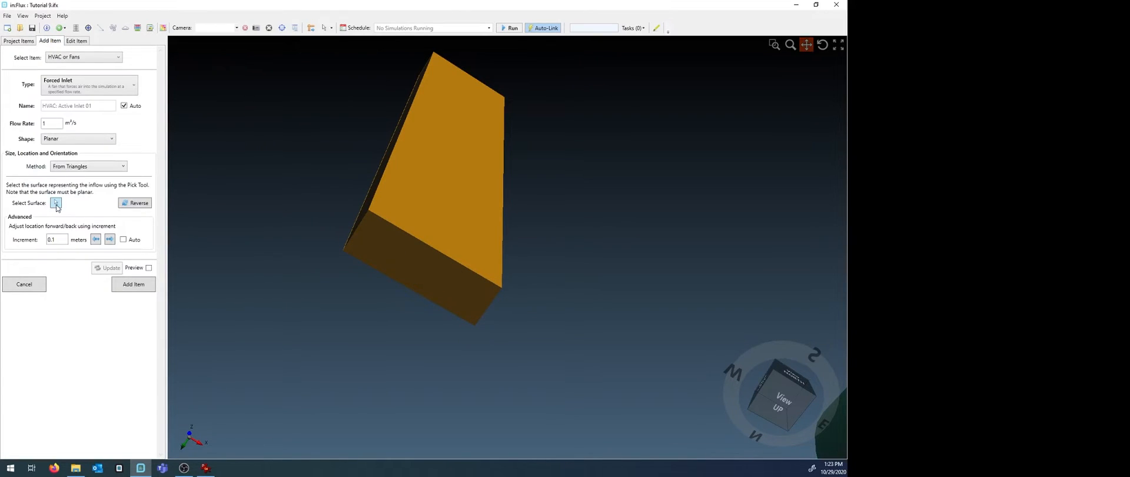
left_click(56, 202)
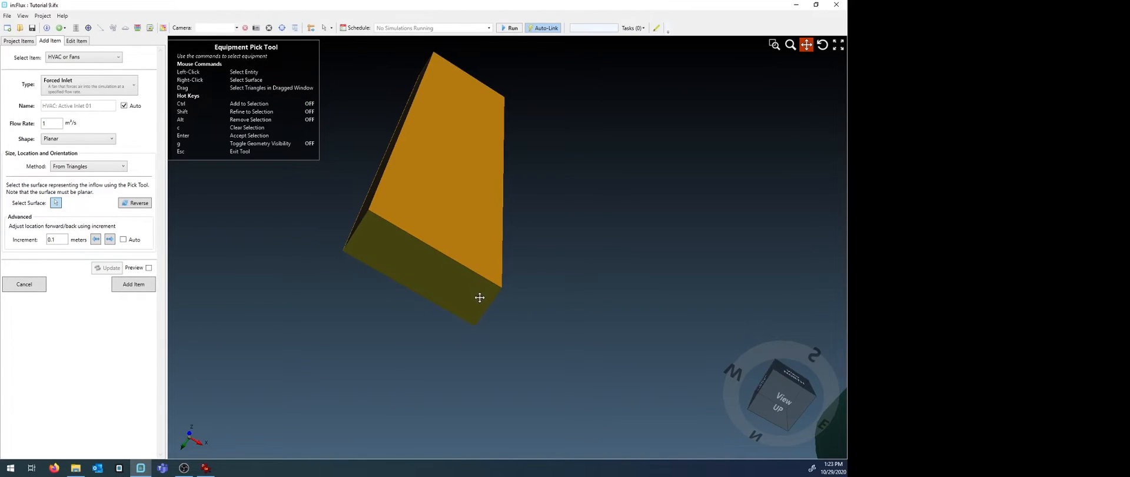
mouse_move(472, 302)
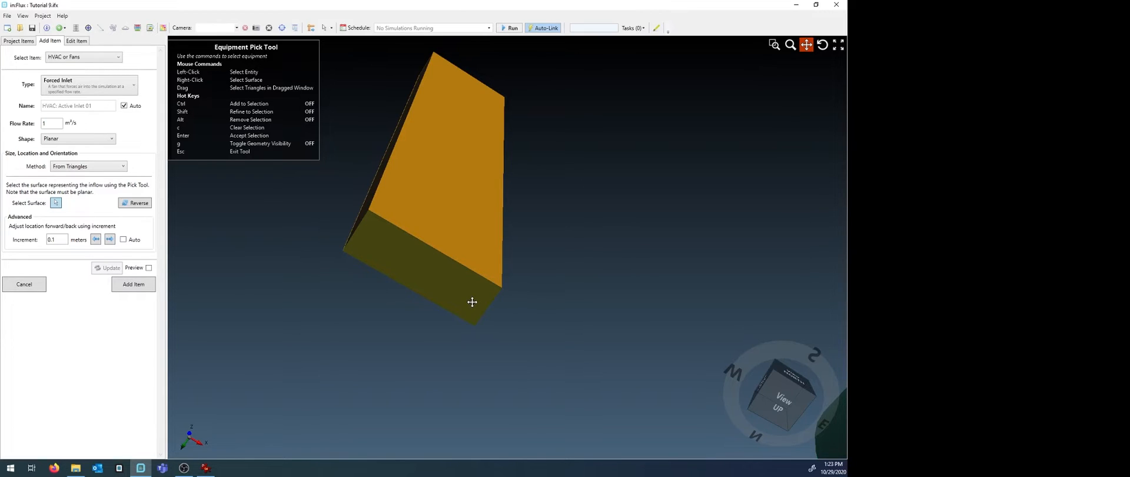
left_click(149, 268)
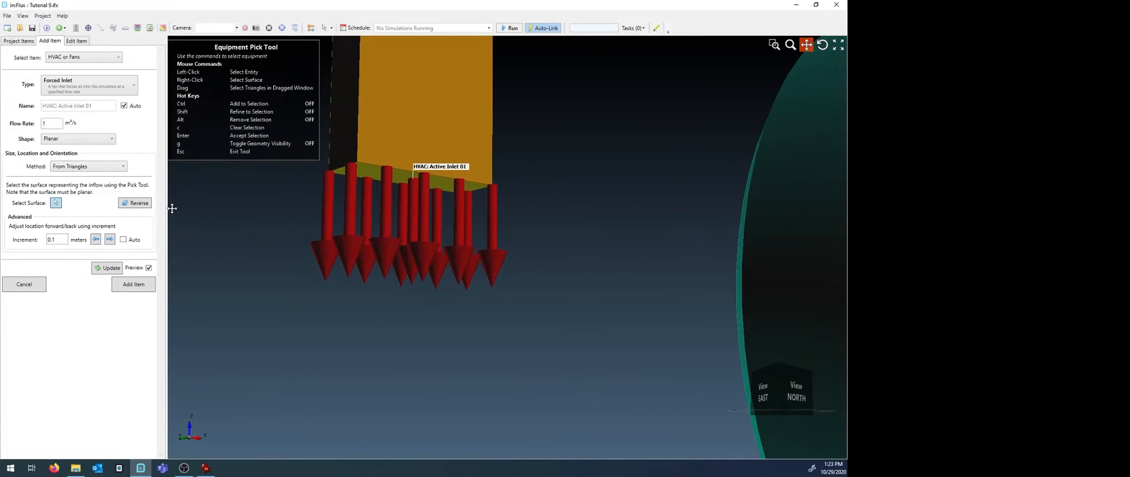
left_click(135, 203)
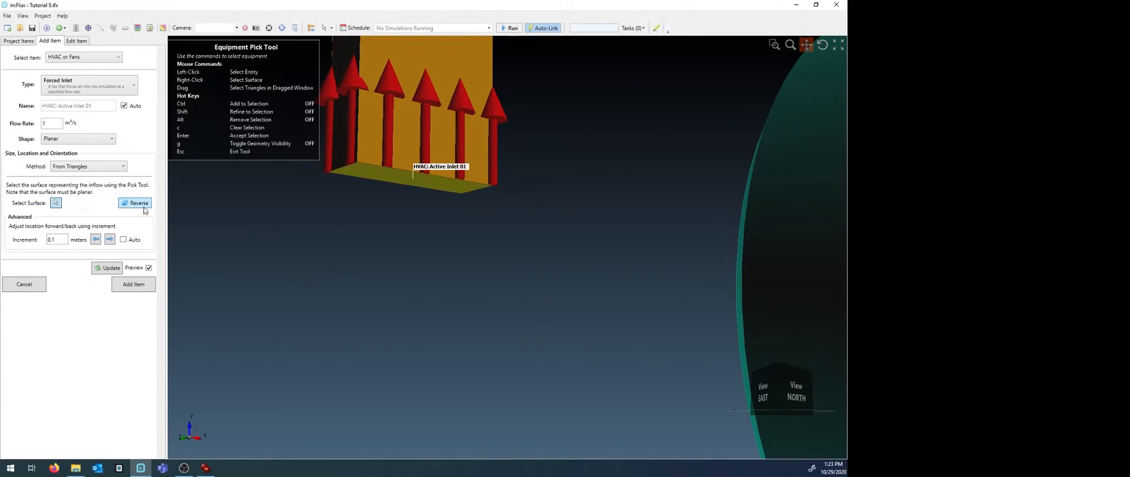
left_click(135, 203)
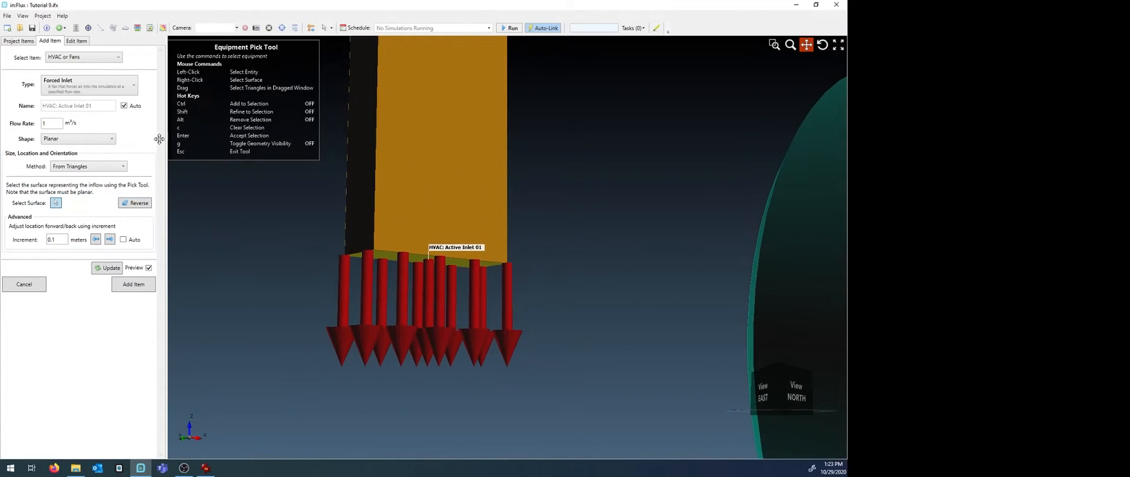
left_click(52, 123)
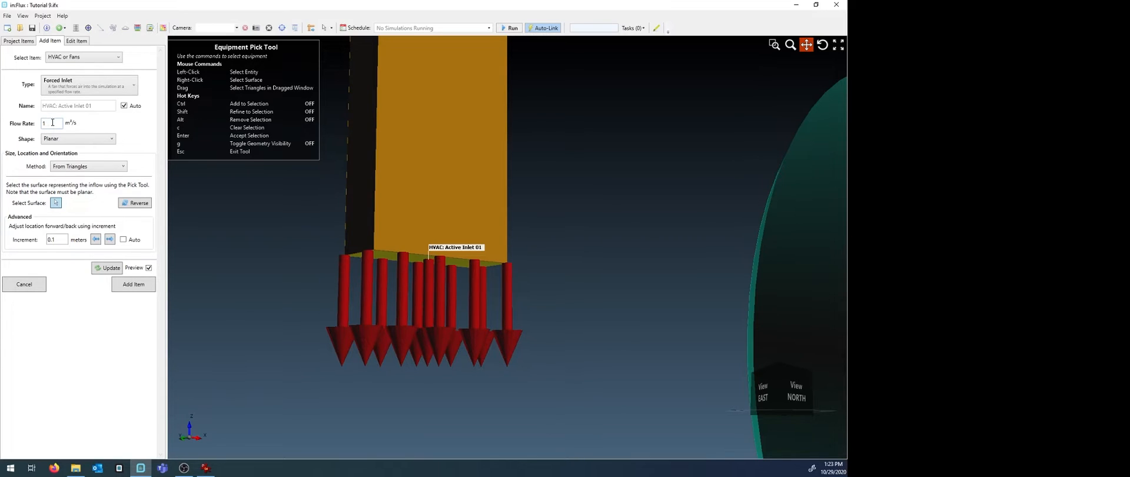
mouse_move(104, 131)
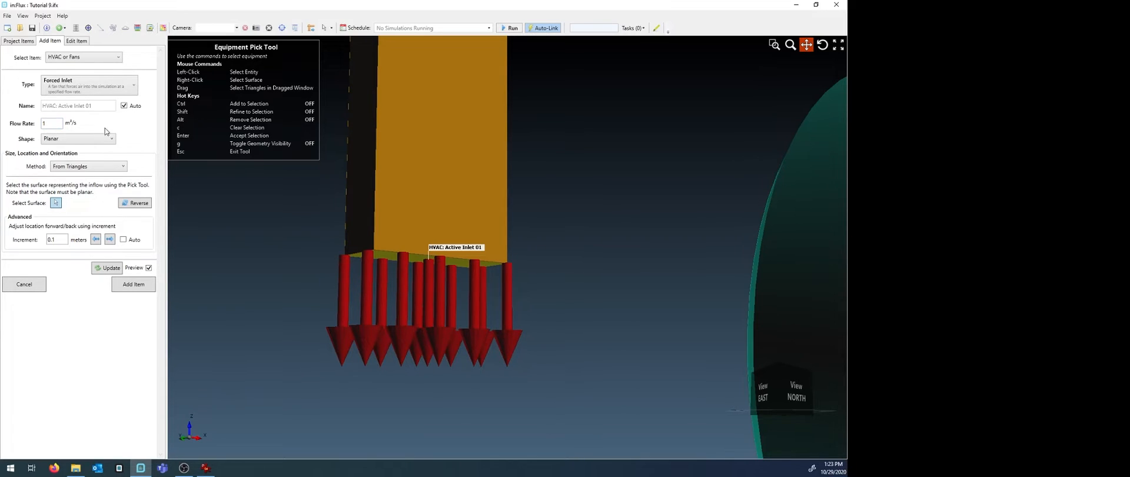
mouse_move(75, 124)
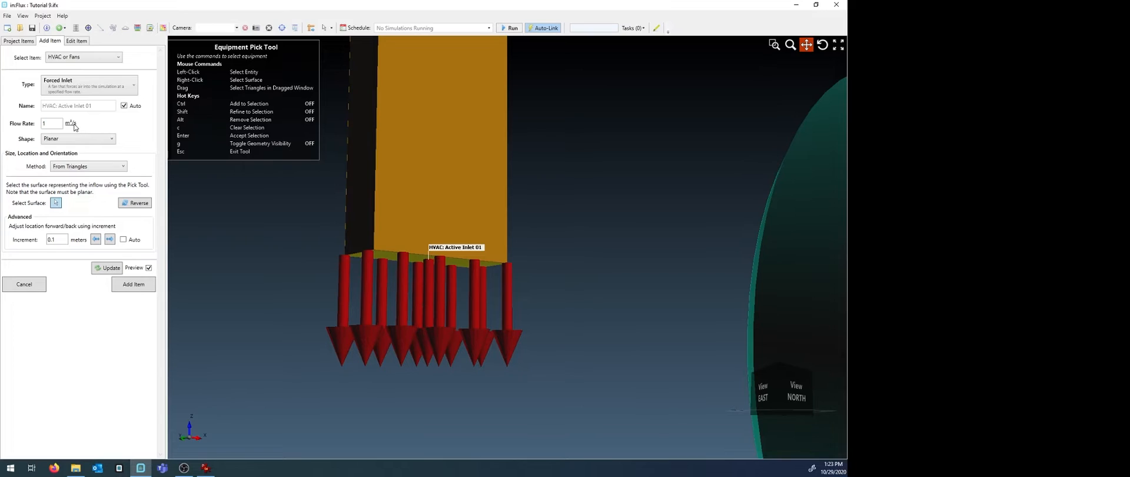
left_click(75, 123)
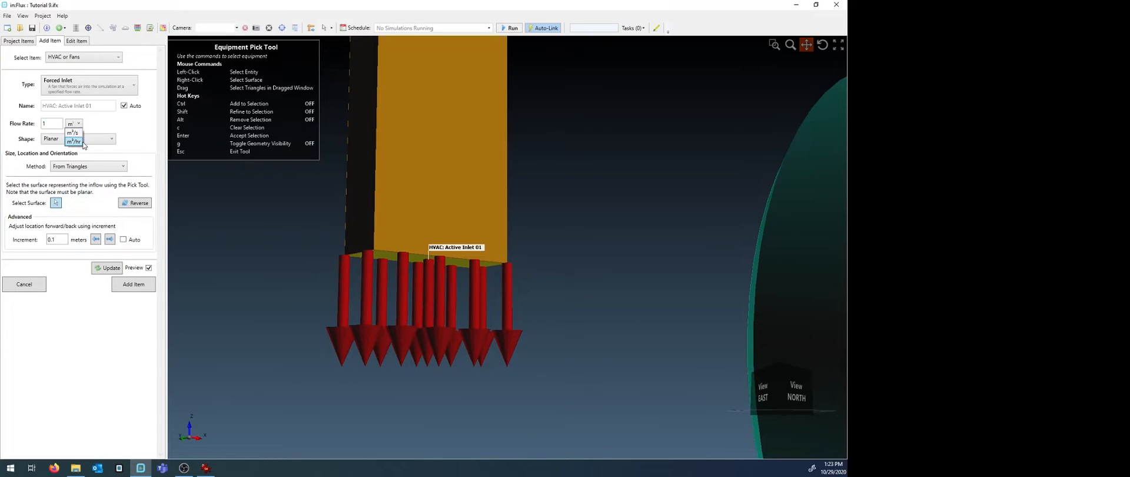
left_click(71, 132)
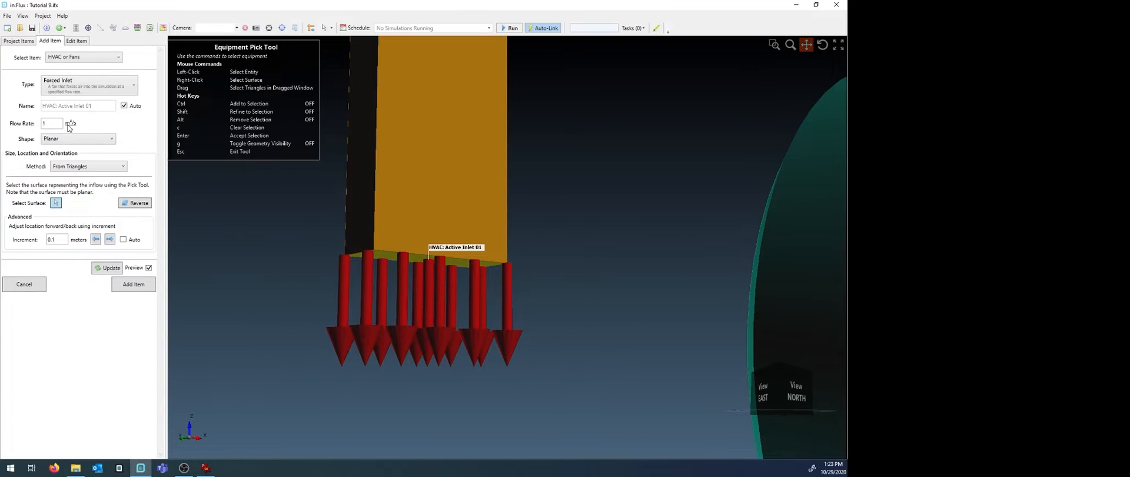
mouse_move(115, 285)
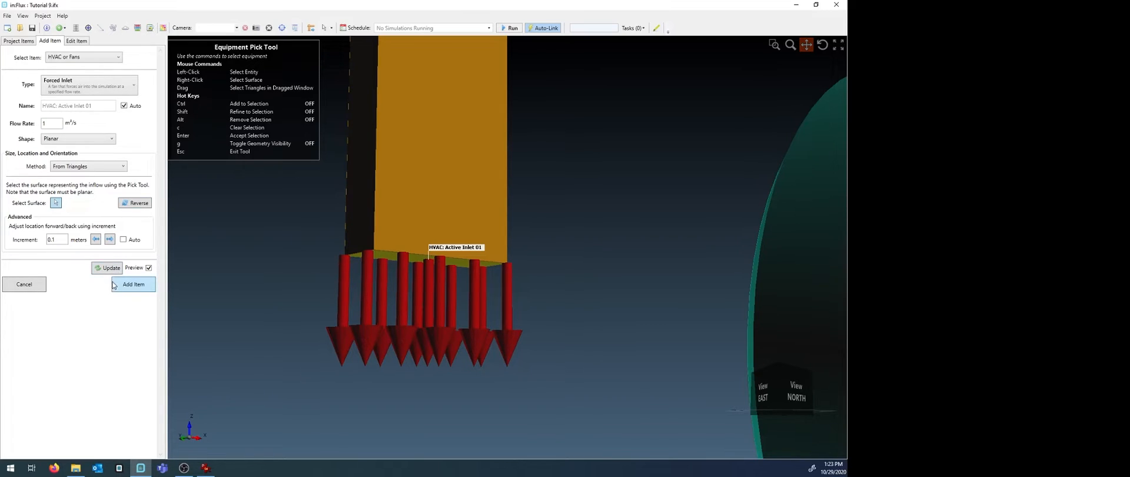
left_click(133, 284)
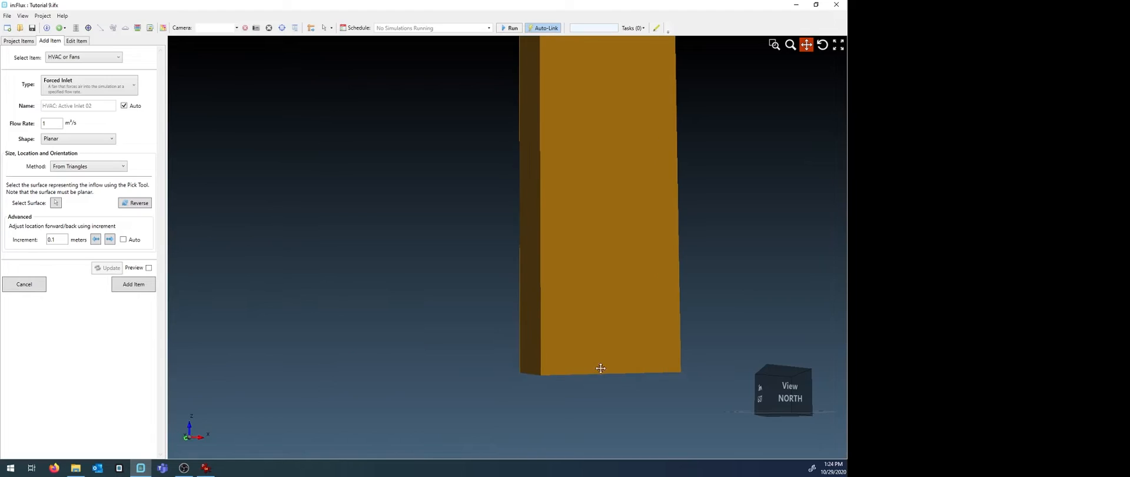
Add Active Inlet 02 at 1 m³/s, its face defined From Points on the duct underside
left_click_drag(601, 368, 466, 213)
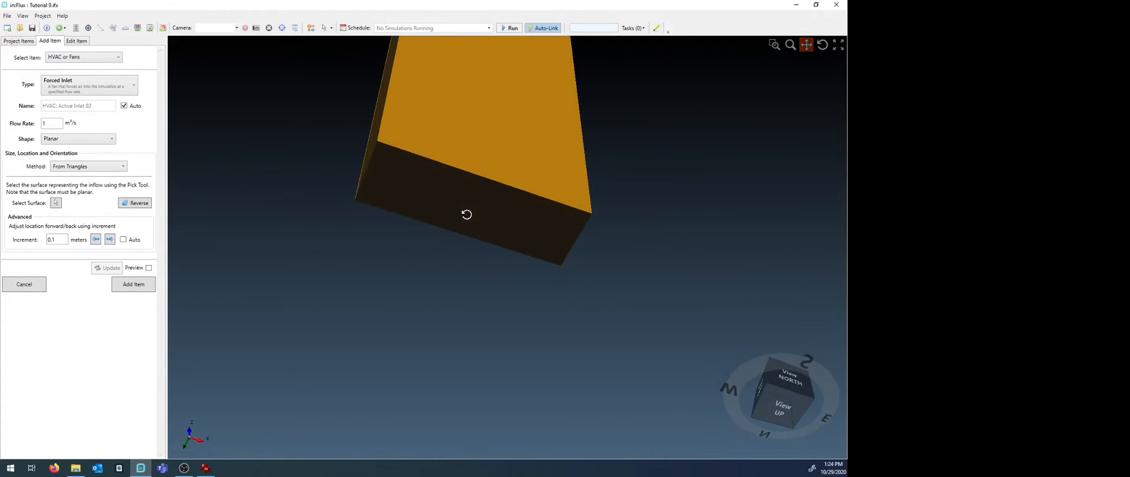
left_click_drag(466, 214, 500, 257)
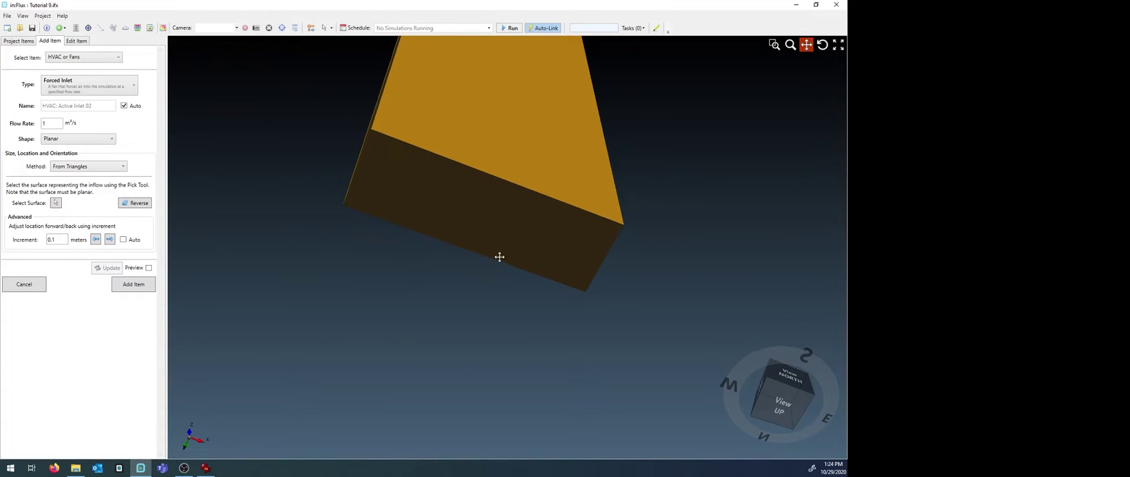
mouse_move(327, 139)
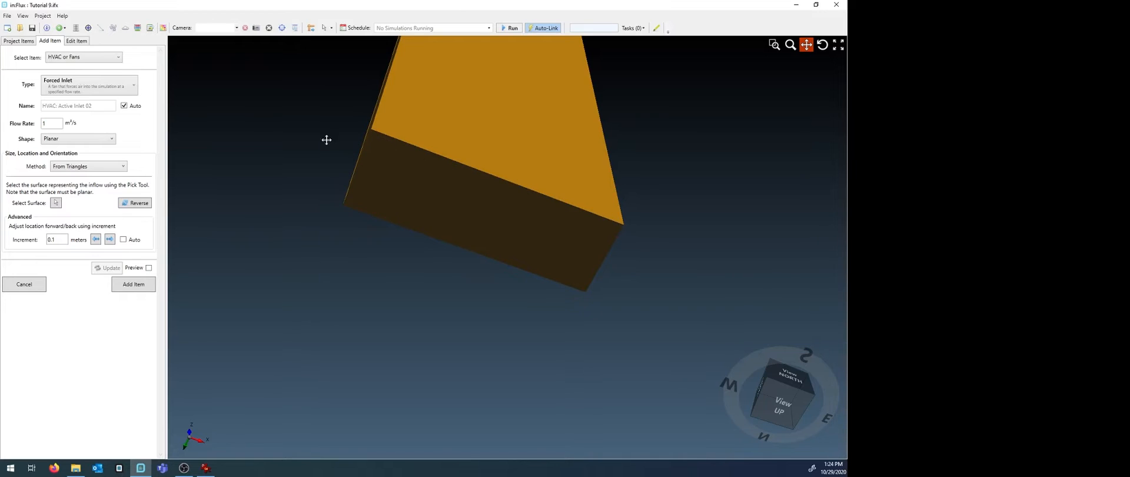
left_click(88, 166)
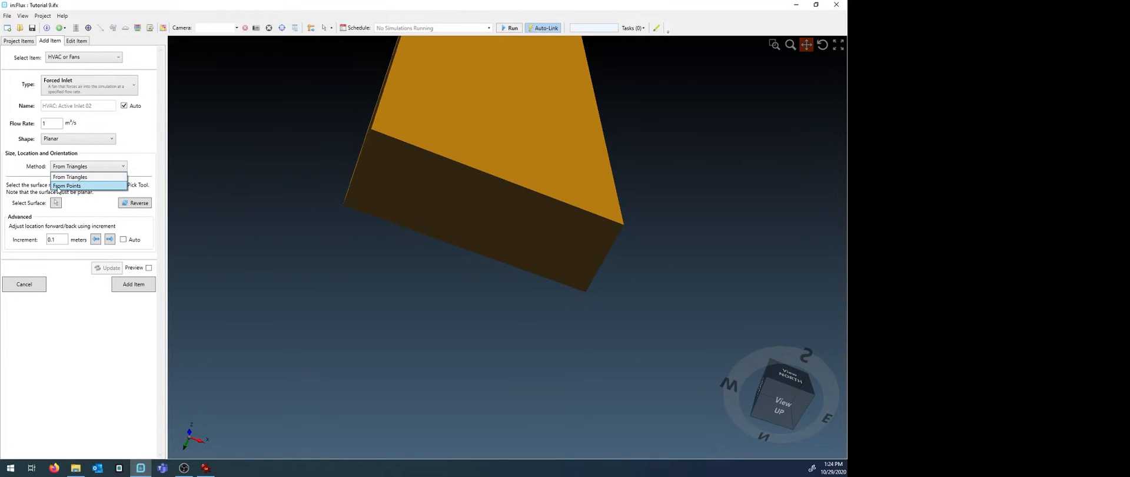
mouse_move(88, 192)
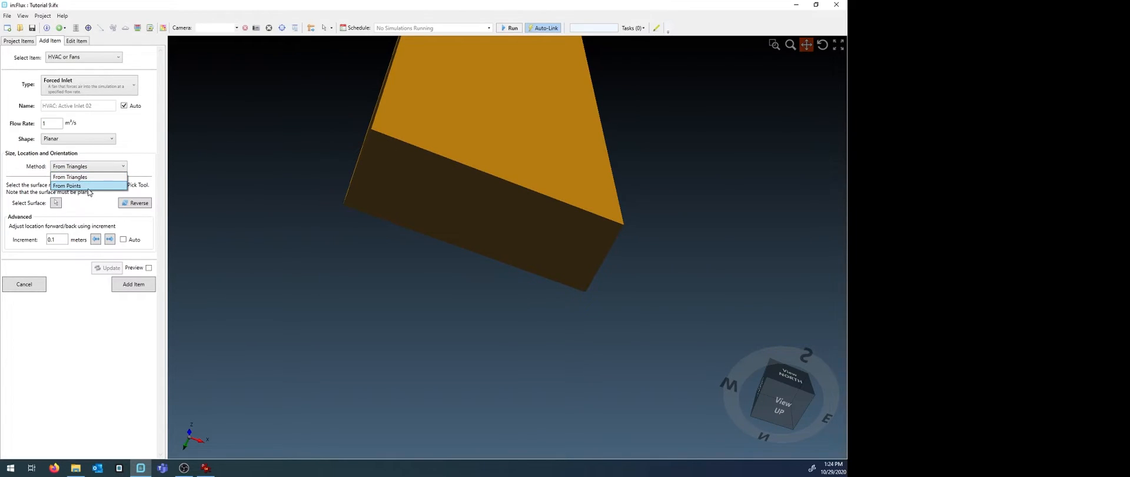
left_click(69, 185)
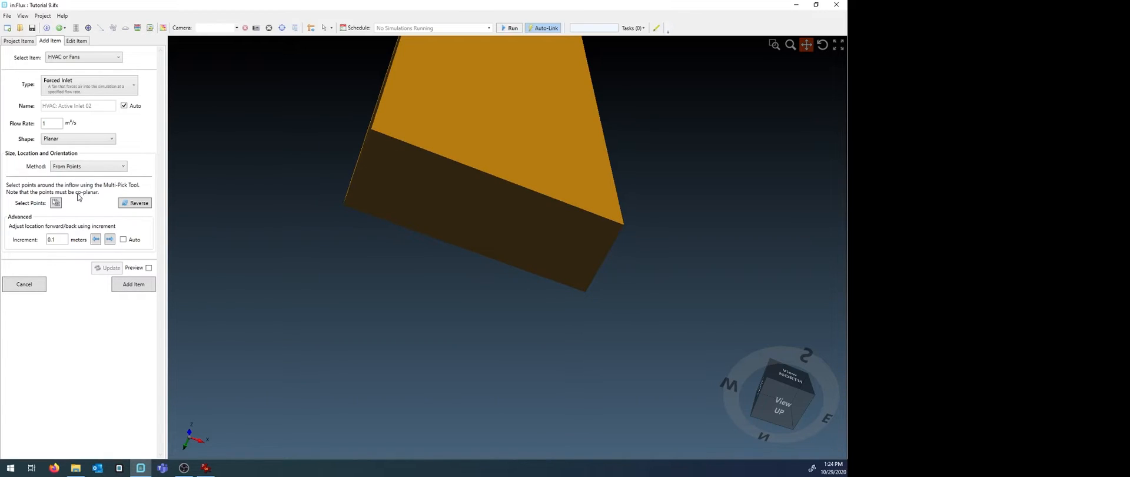
left_click(55, 202)
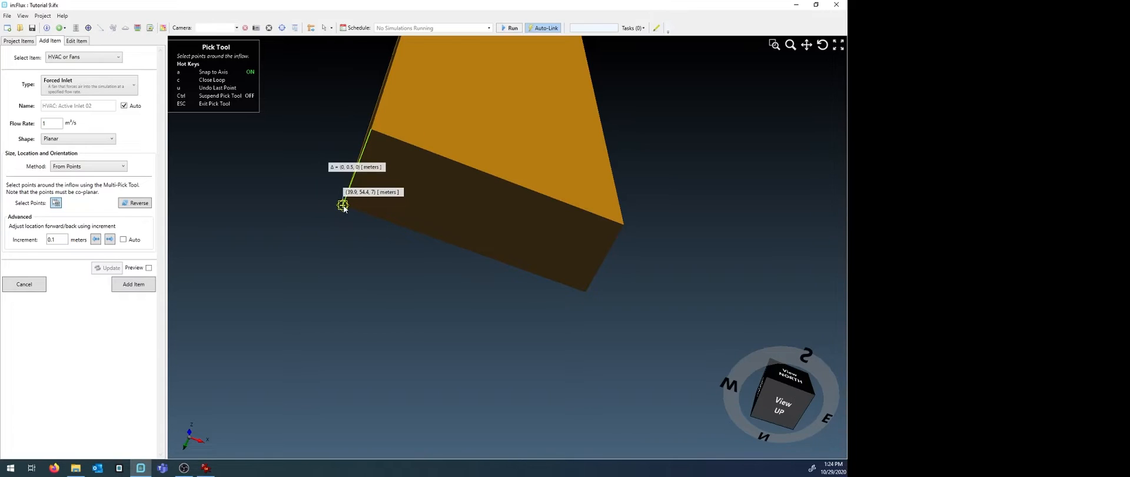
left_click(583, 292)
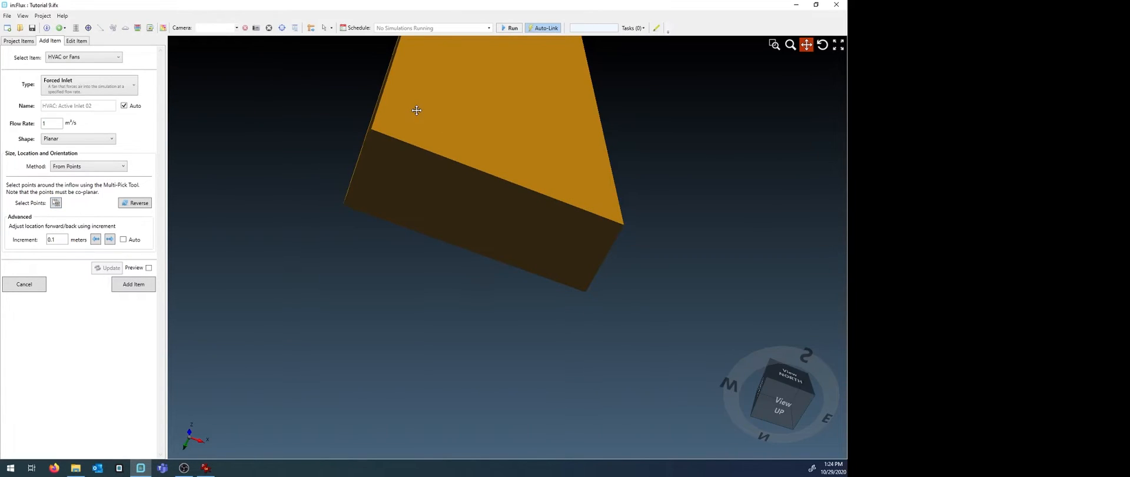
mouse_move(154, 272)
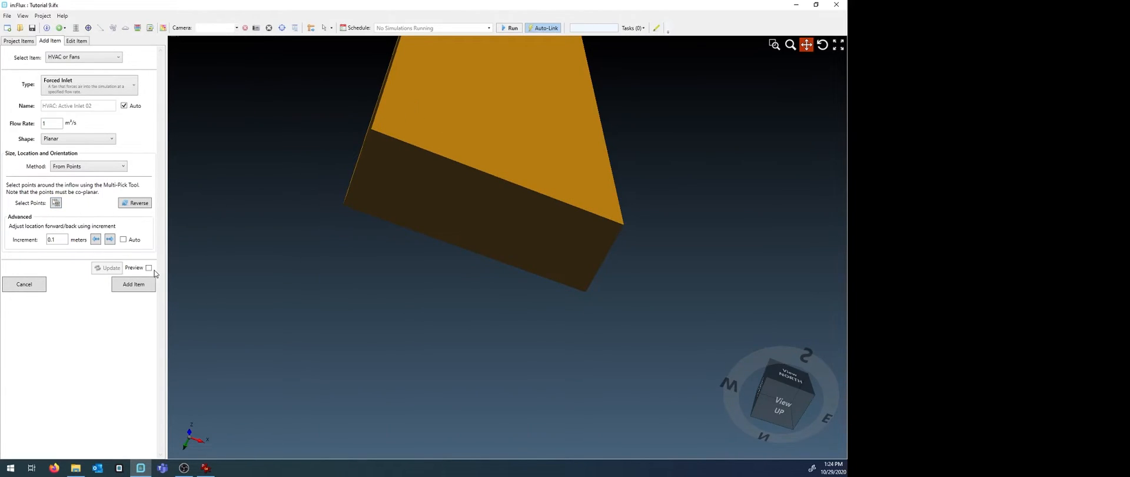
left_click(149, 268)
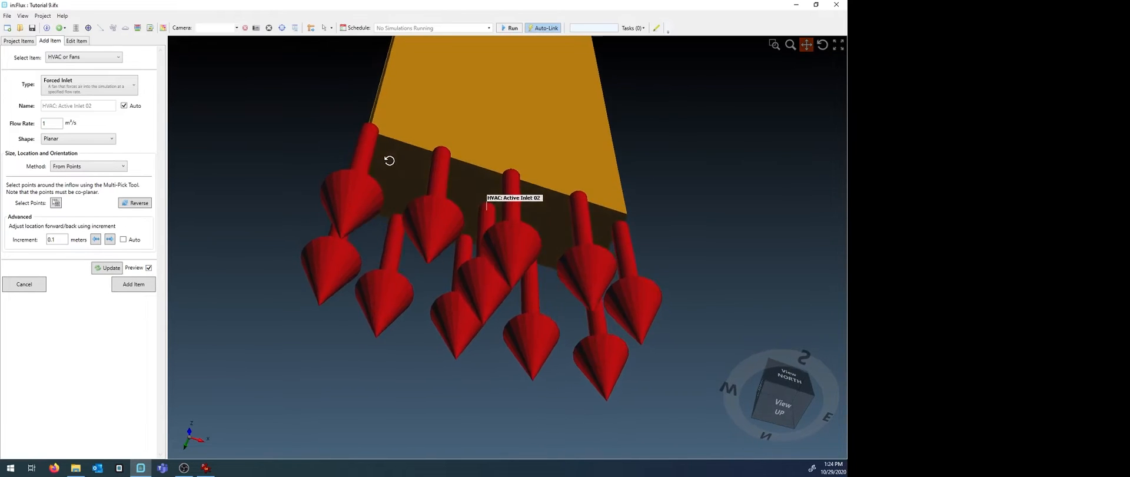
left_click_drag(389, 160, 416, 229)
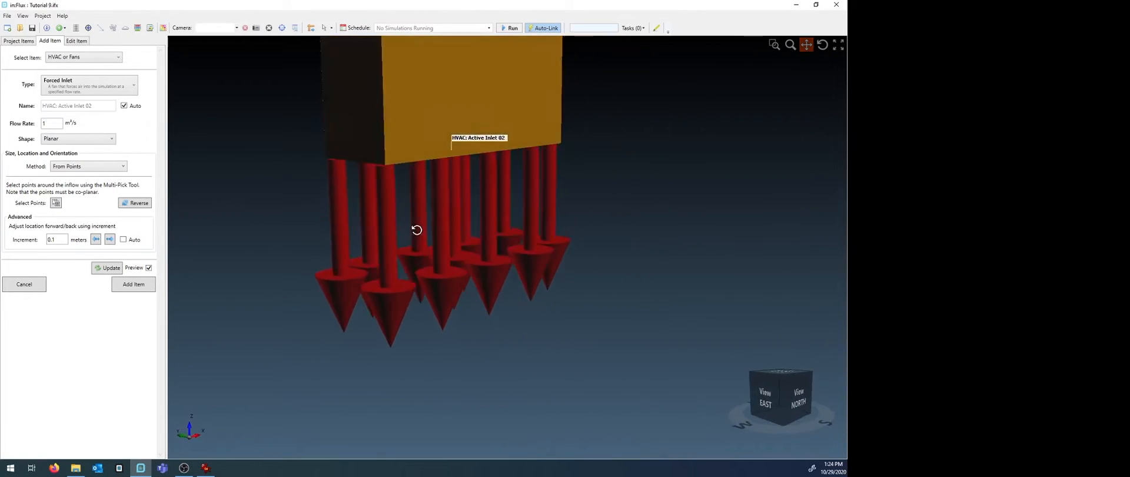
left_click_drag(416, 229, 360, 242)
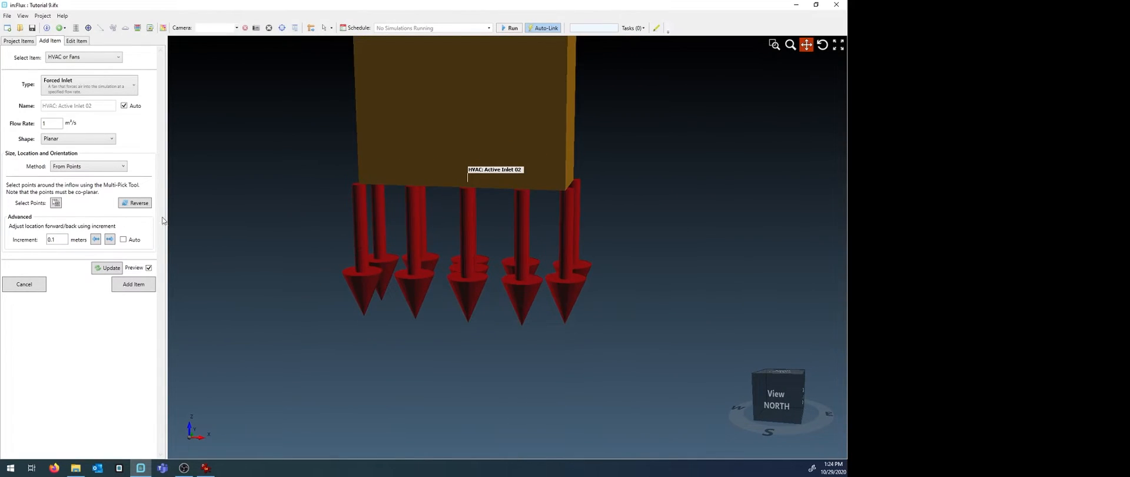
mouse_move(146, 214)
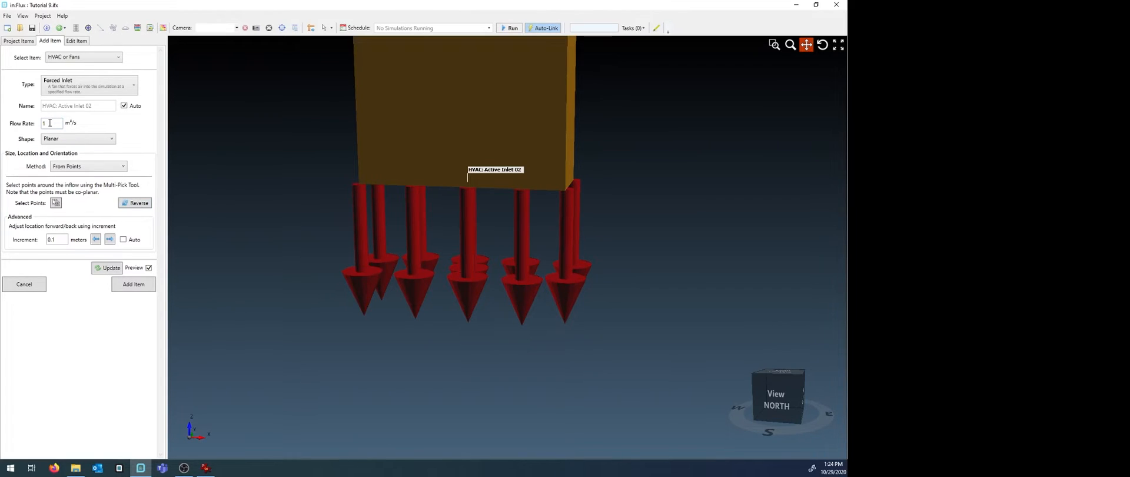
mouse_move(126, 298)
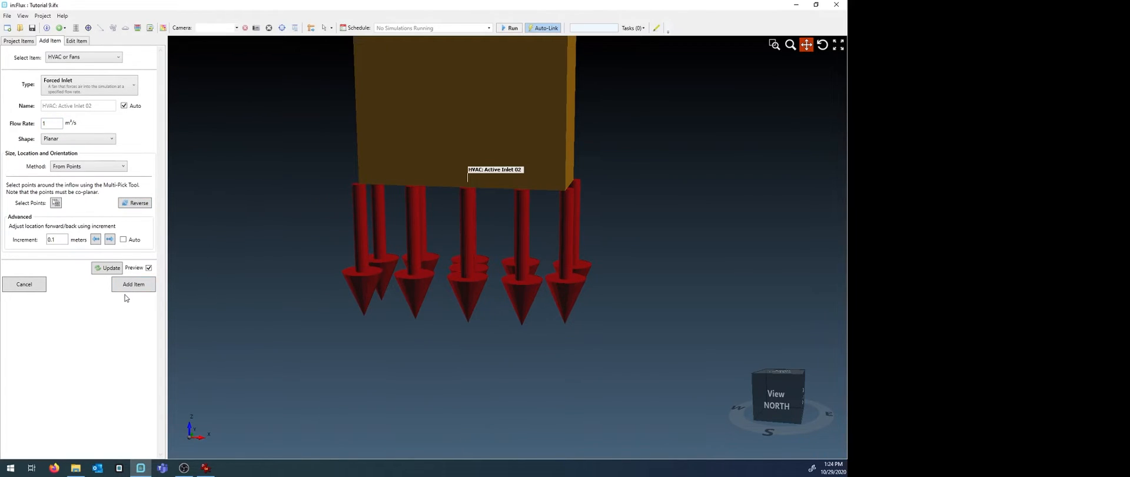
left_click(133, 283)
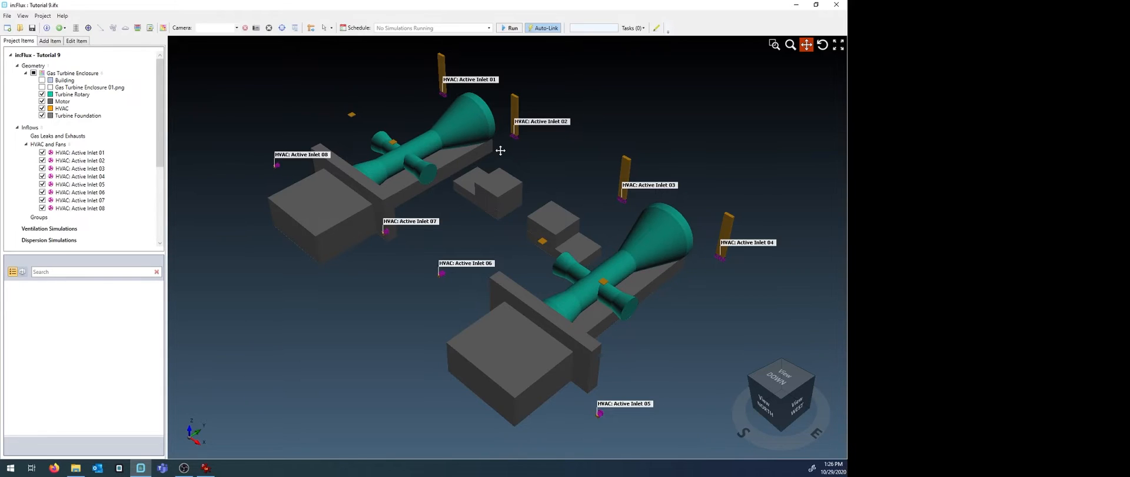
mouse_move(449, 95)
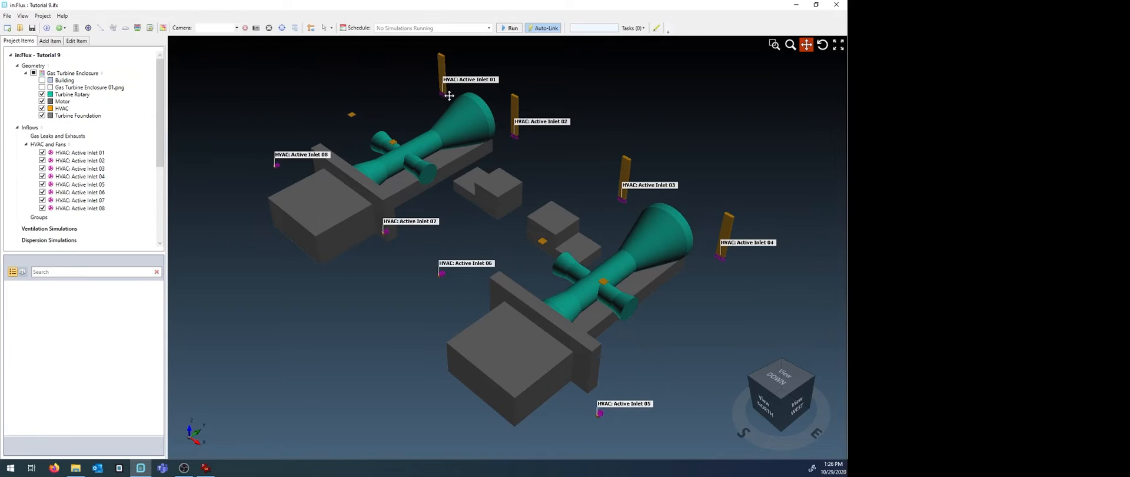
mouse_move(778, 298)
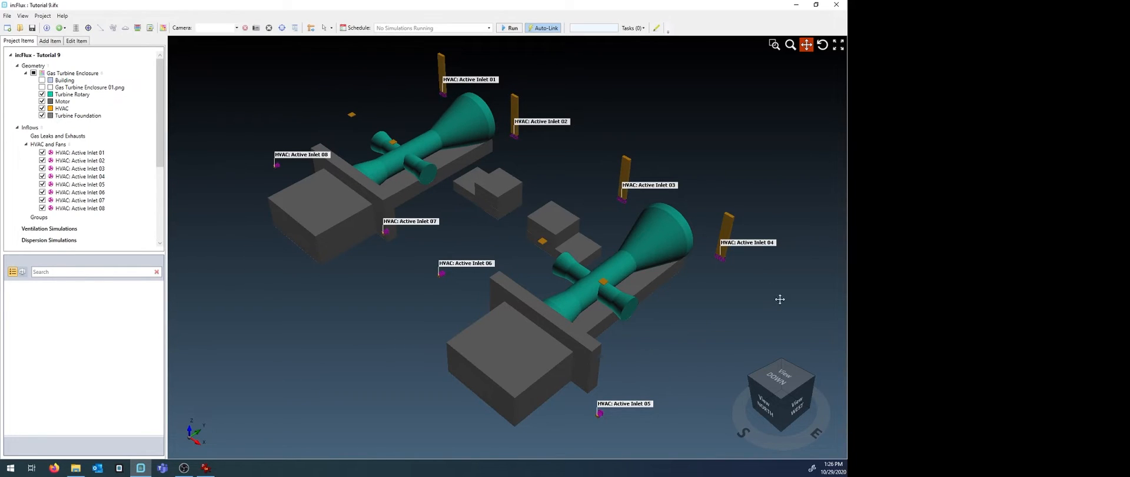
mouse_move(254, 161)
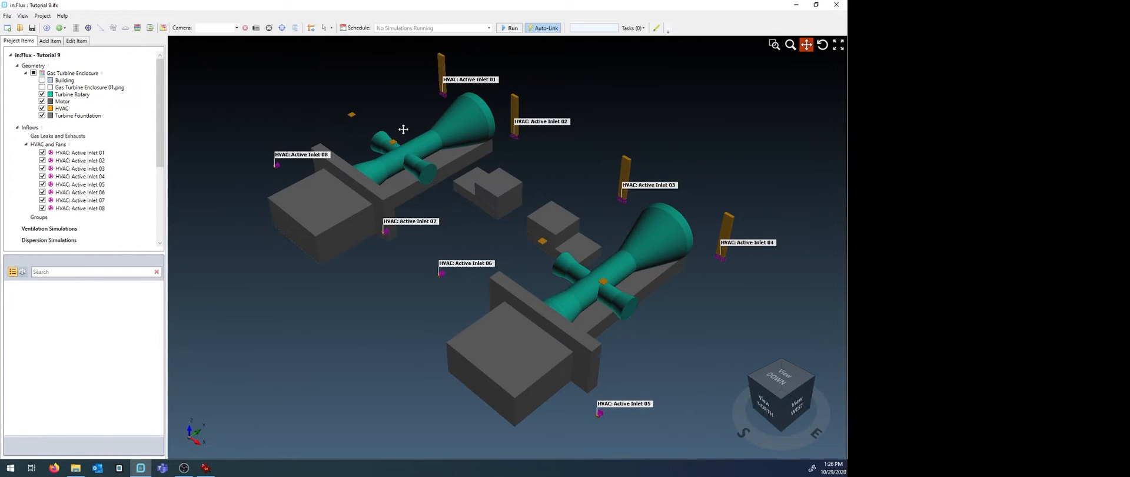
mouse_move(611, 276)
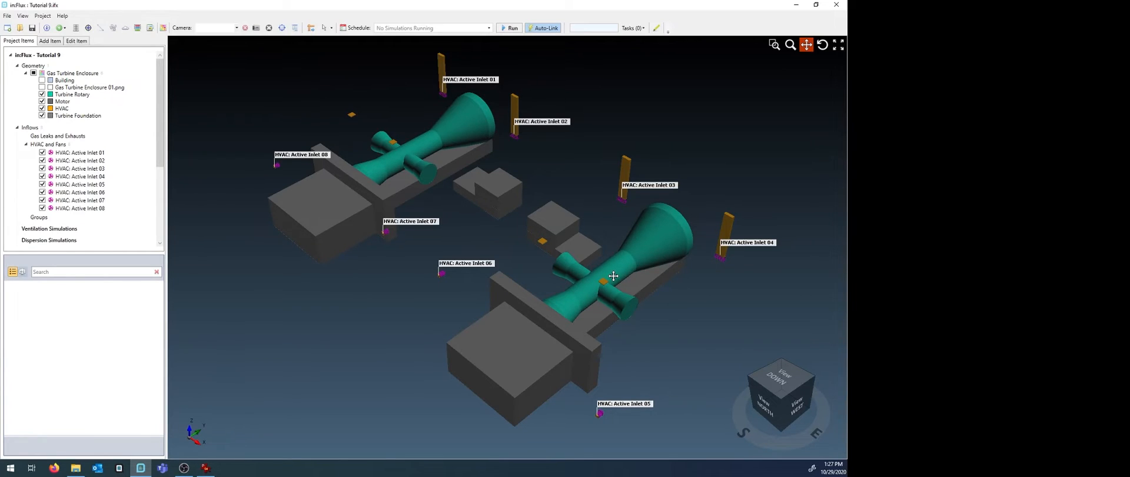
mouse_move(663, 289)
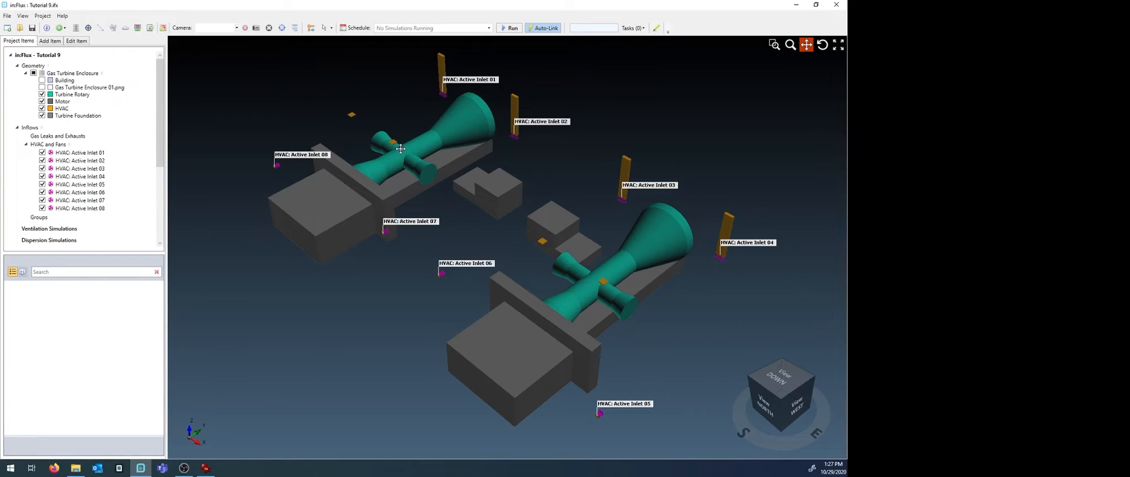
Begin a new forced-inlet HVAC item, proposed as Active Inlet 09
left_click(50, 40)
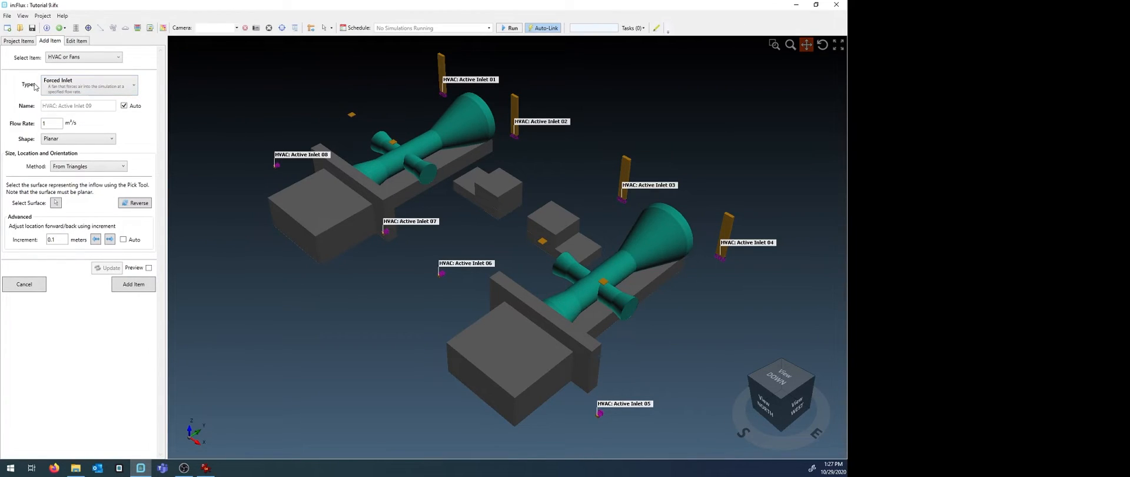
Add Active Outlet 01 as a Forced Outlet on a picked vent plate
left_click(91, 84)
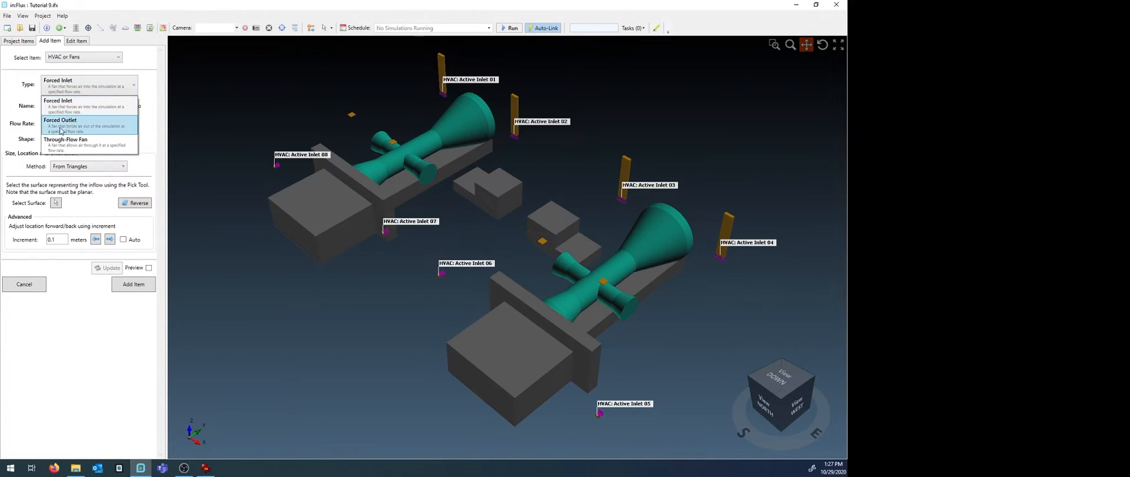
mouse_move(110, 128)
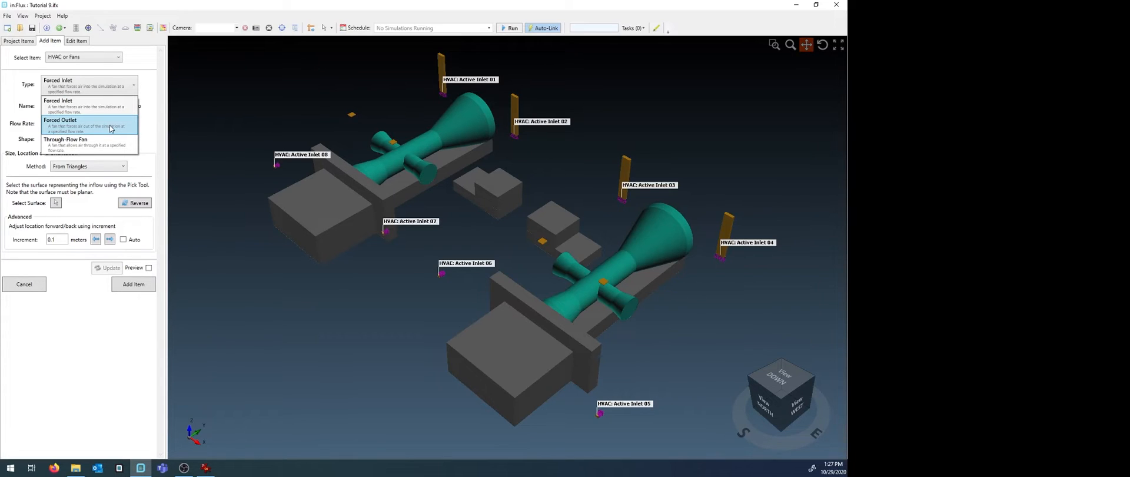
left_click(91, 125)
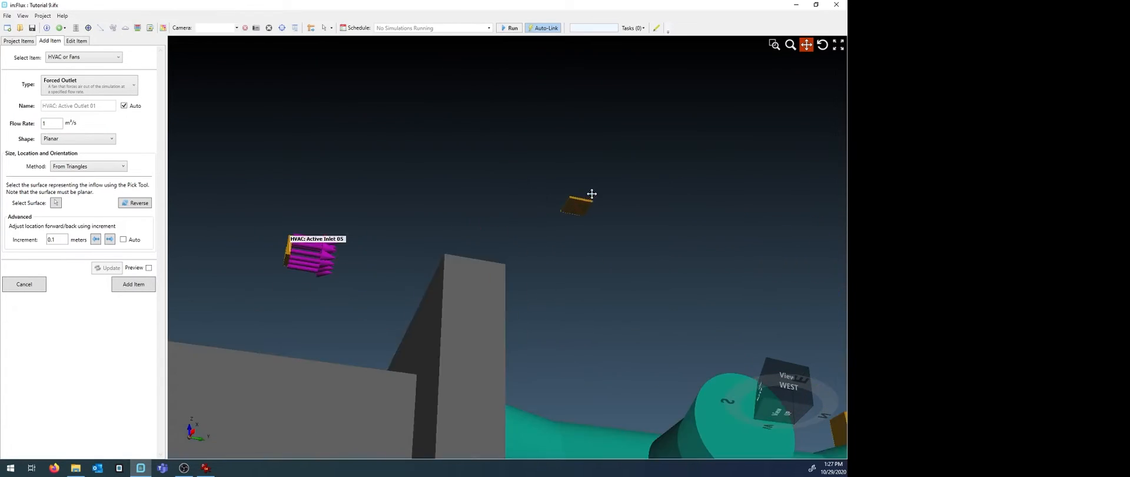
left_click(55, 203)
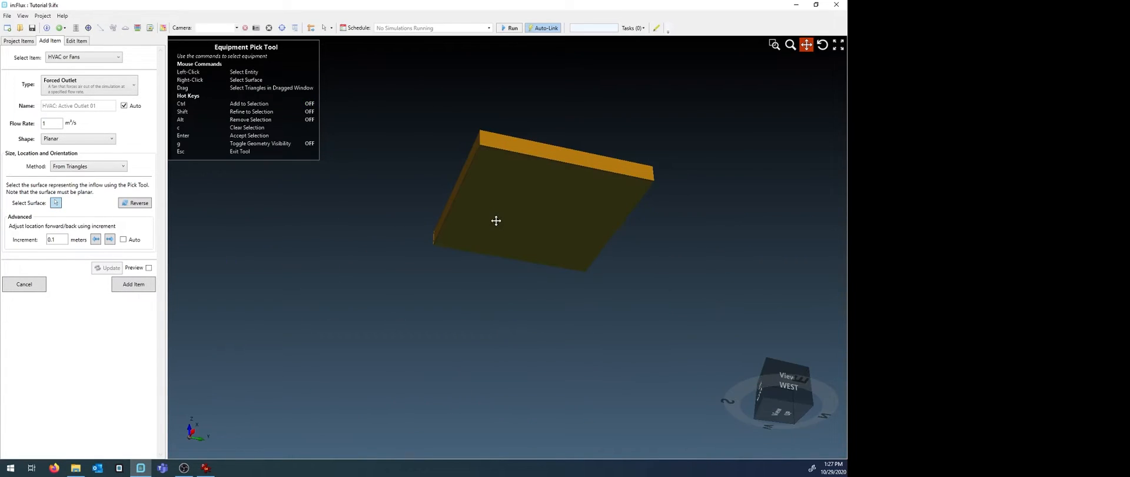
left_click(149, 268)
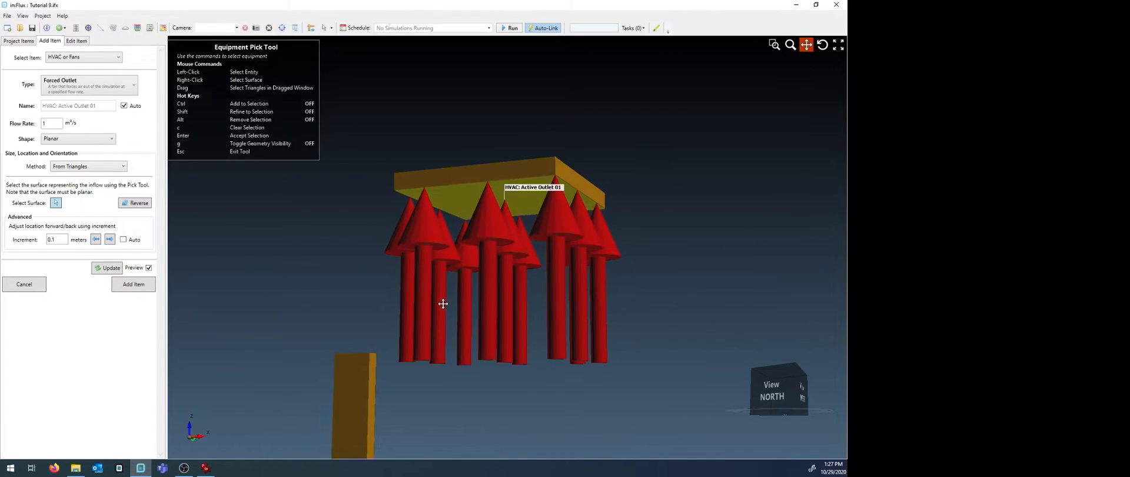
left_click(133, 284)
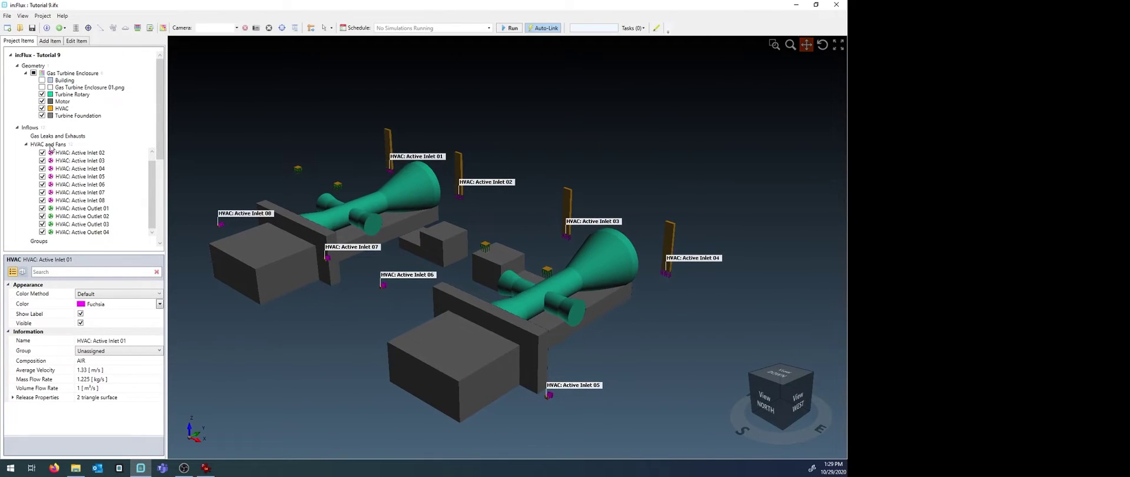
Clear the selection so Outlets 01–04 labels show on the vent plates
right_click(39, 144)
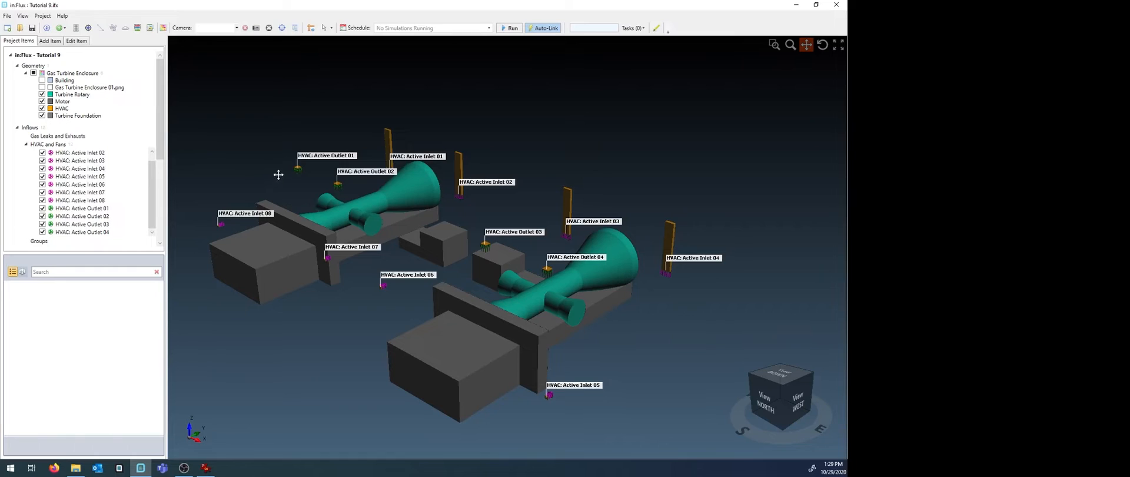
mouse_move(283, 166)
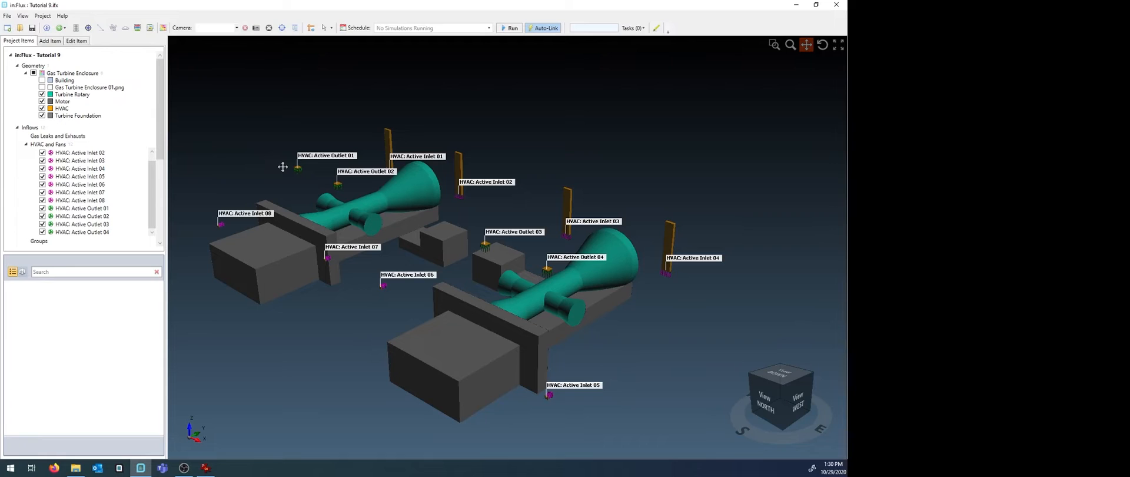
mouse_move(83, 69)
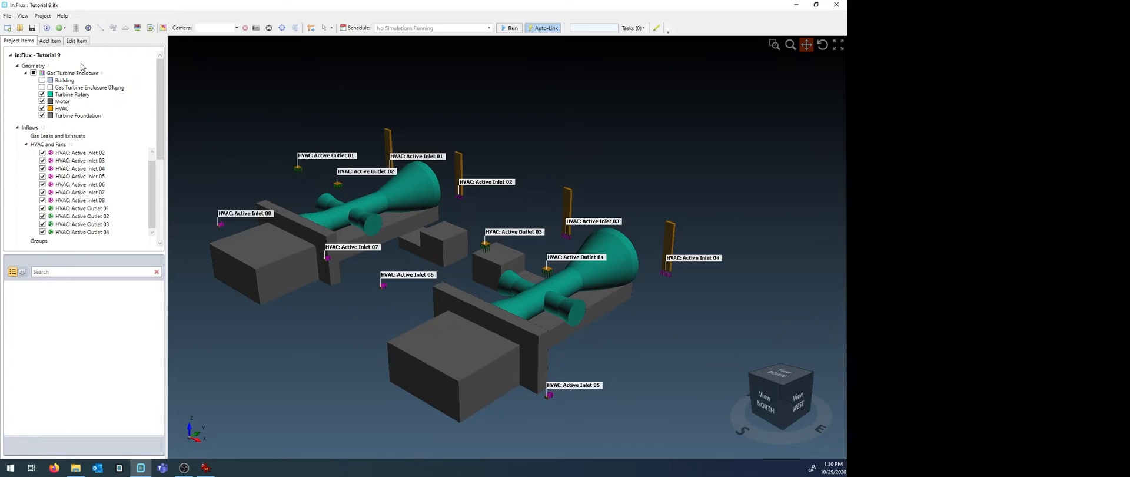
Add an Internal Ventilation Simulation, show the ground plane and confirm it at 0 m
left_click(81, 56)
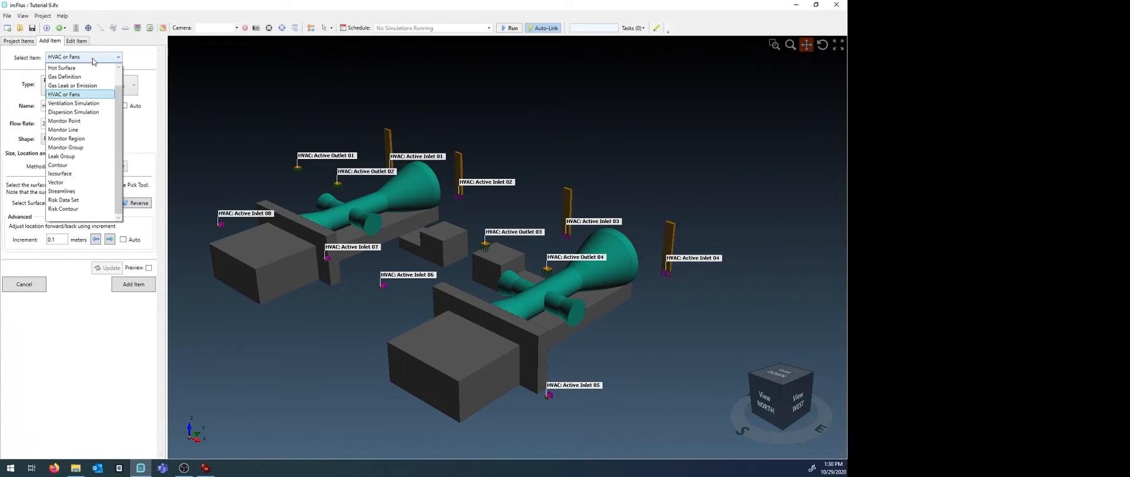
left_click(74, 103)
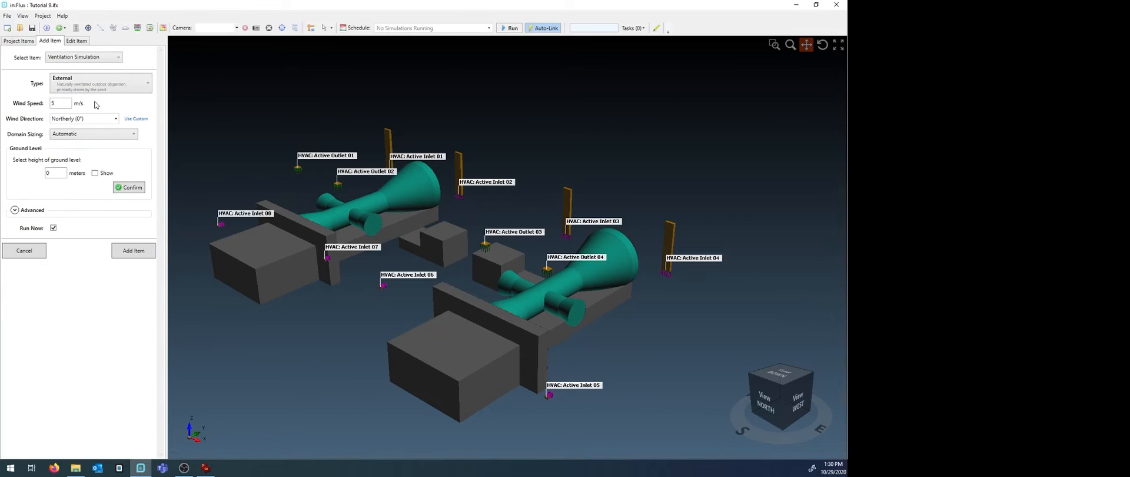
mouse_move(102, 104)
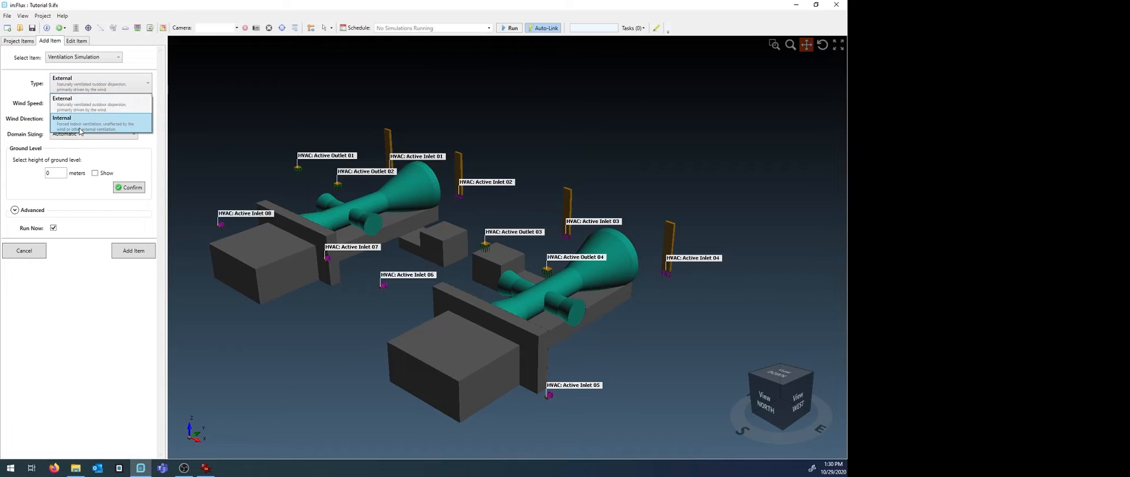
left_click(77, 120)
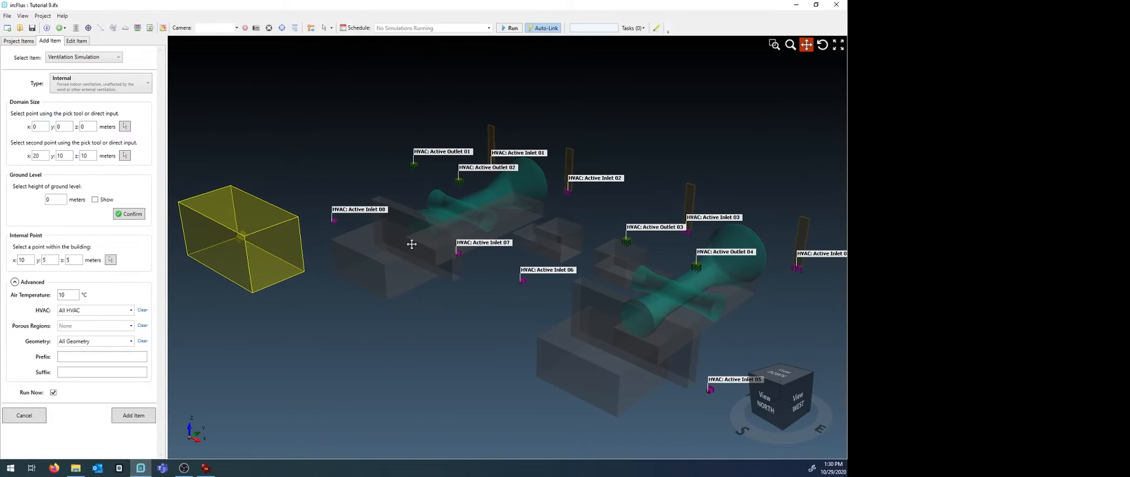
mouse_move(295, 235)
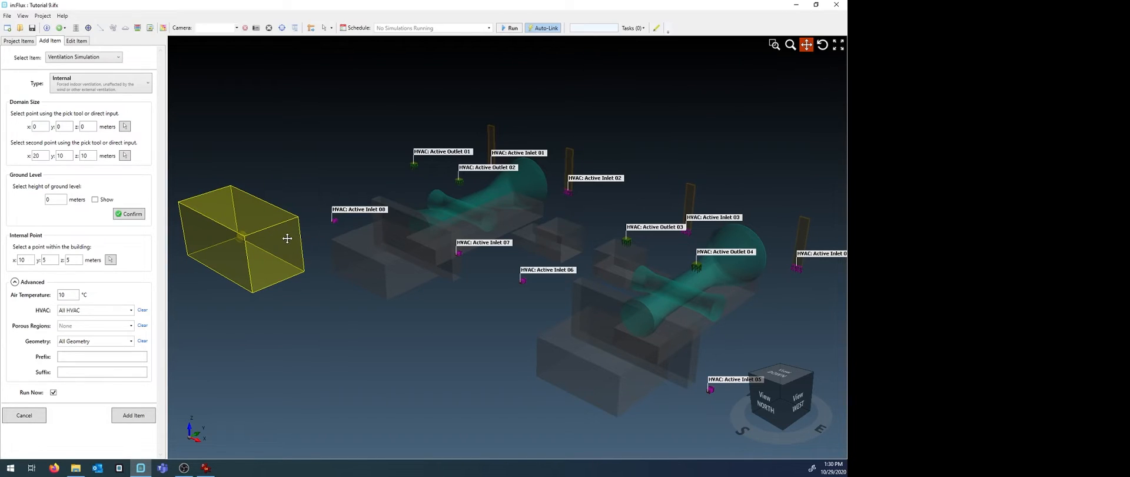
mouse_move(290, 237)
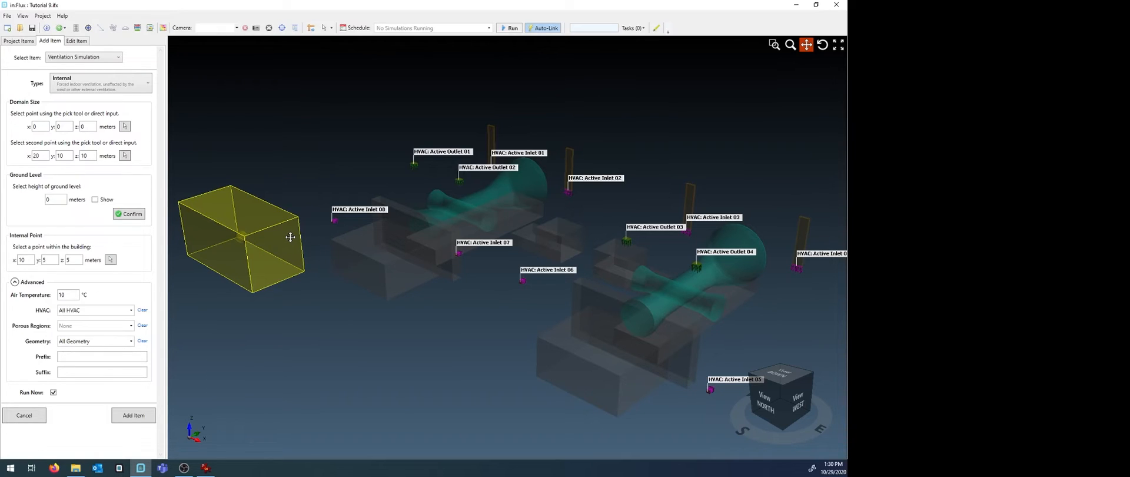
mouse_move(279, 235)
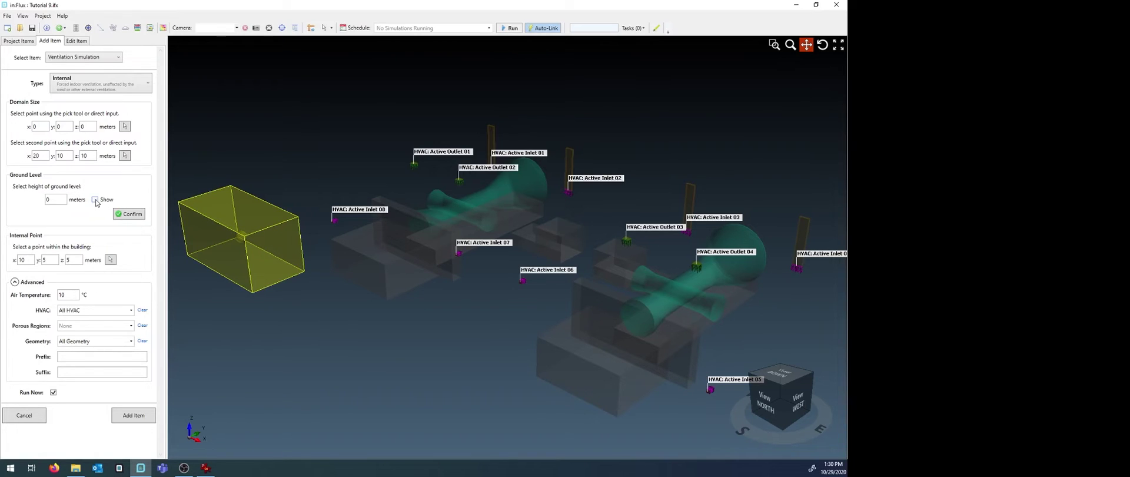
left_click(95, 199)
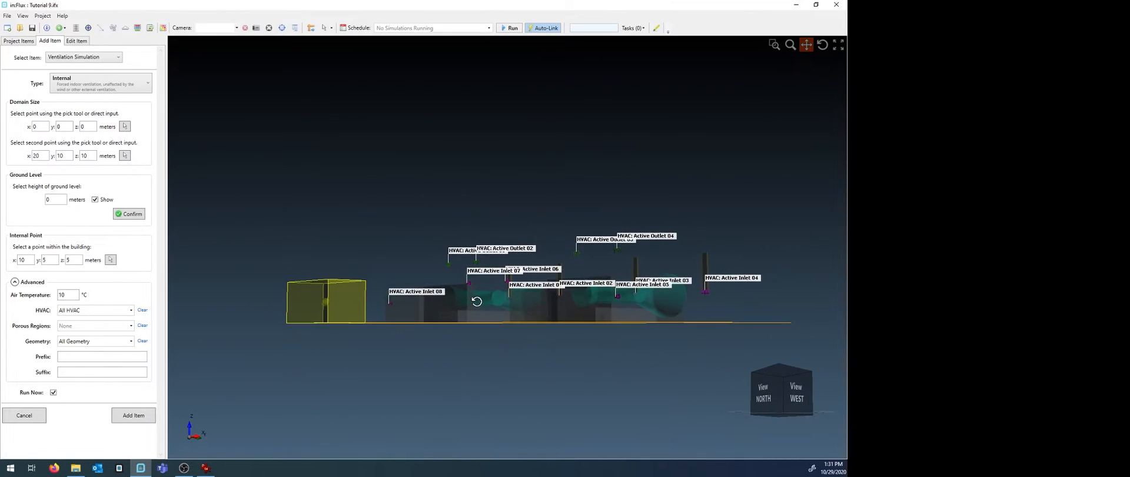
left_click_drag(478, 300, 484, 326)
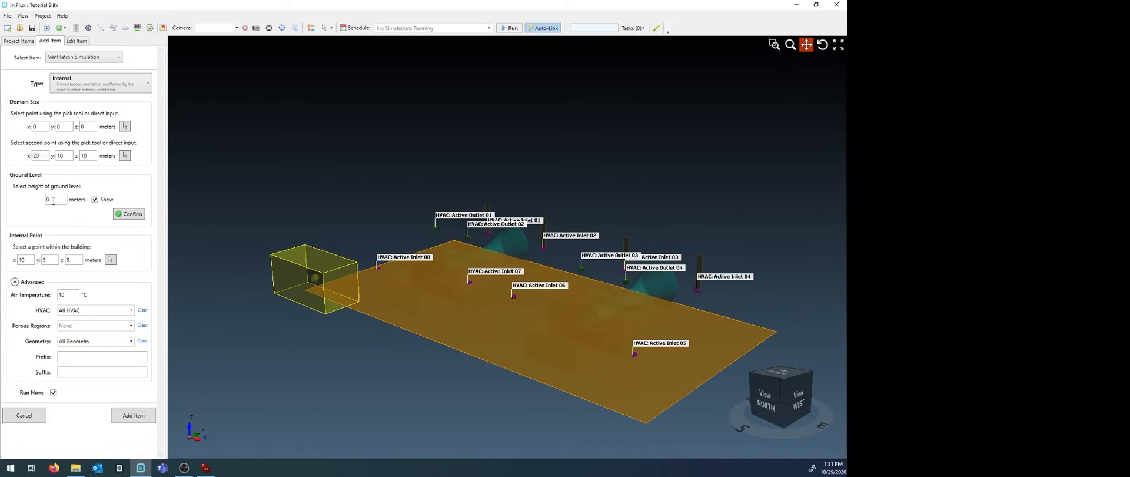
mouse_move(32, 200)
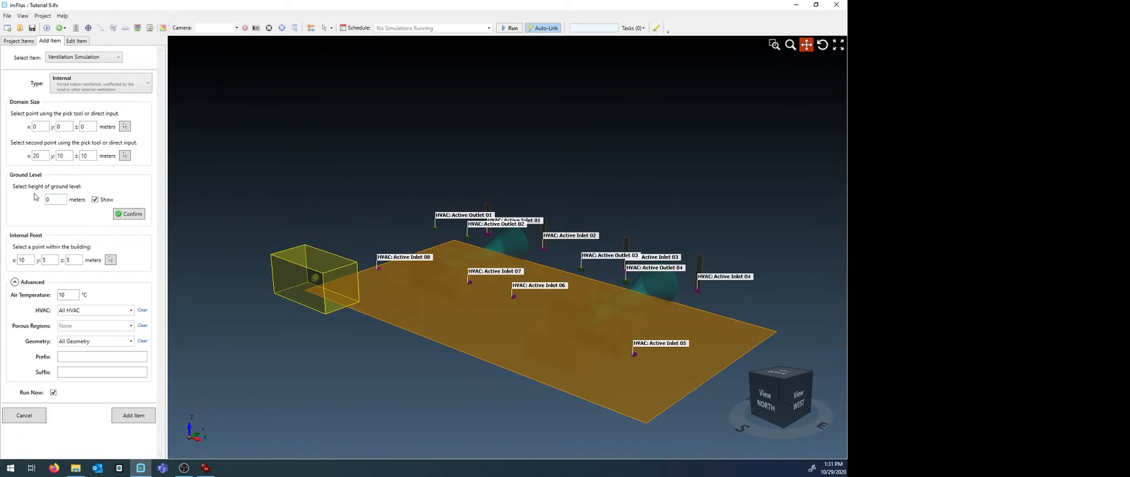
mouse_move(66, 218)
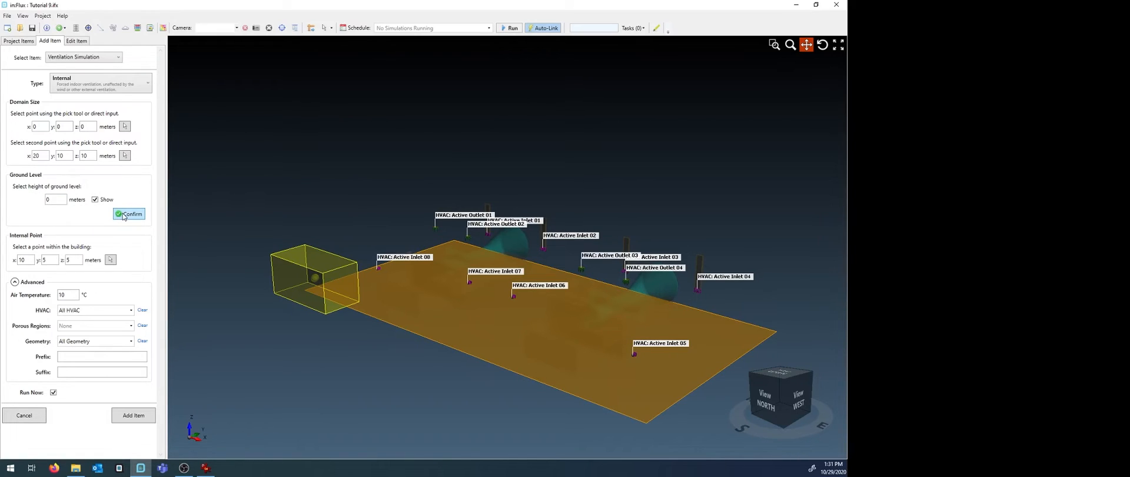
left_click(128, 214)
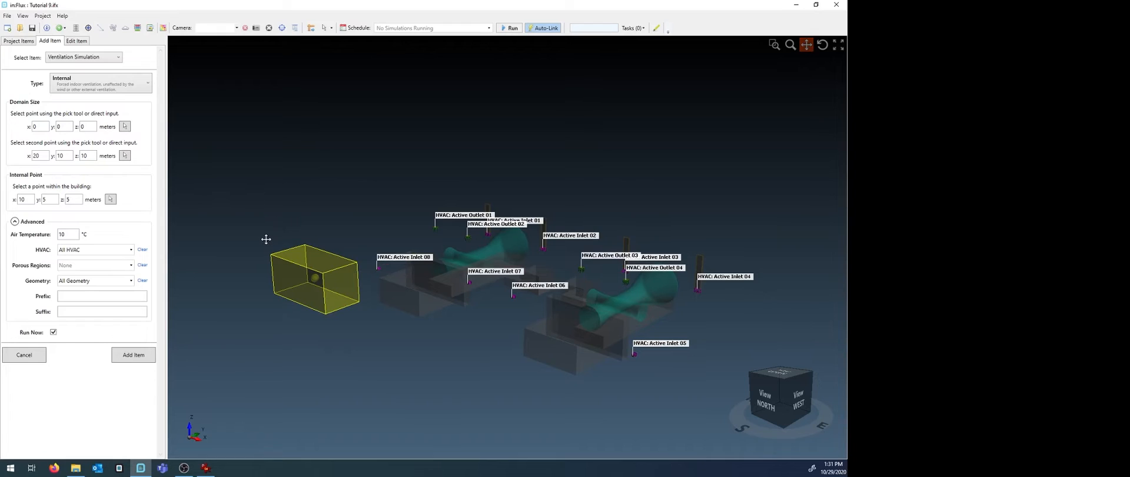
Show the Building and orbit to compare it against the domain box
left_click(24, 354)
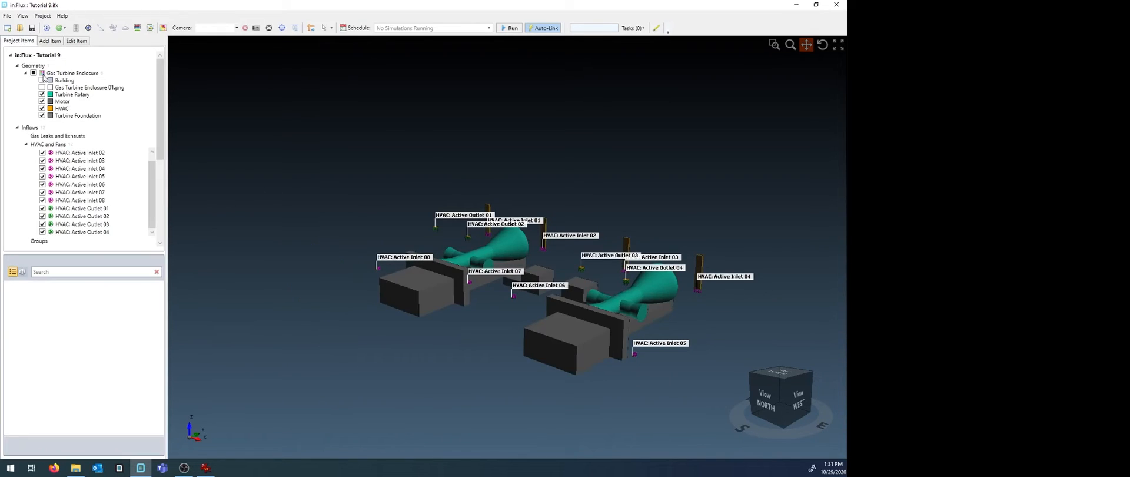
left_click(50, 40)
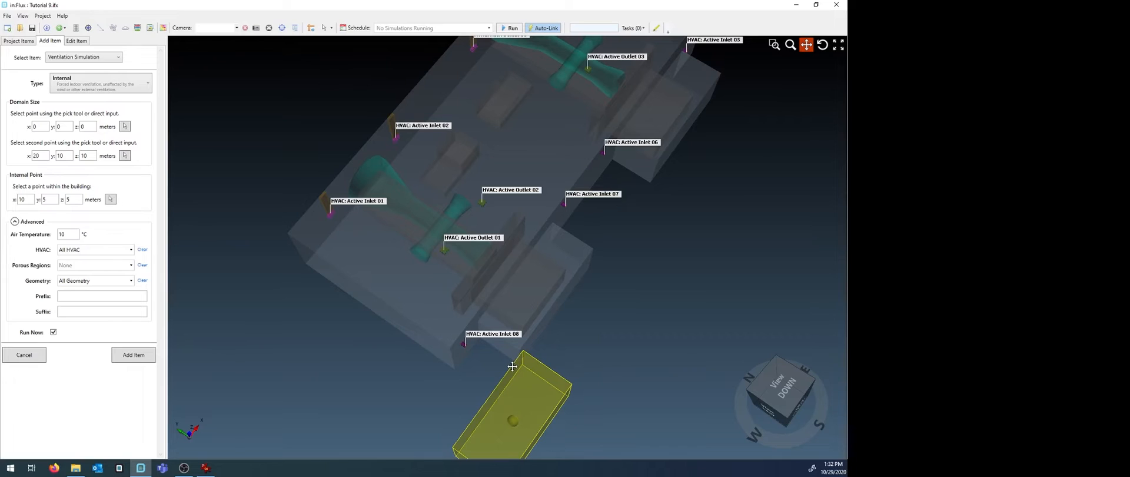
mouse_move(325, 306)
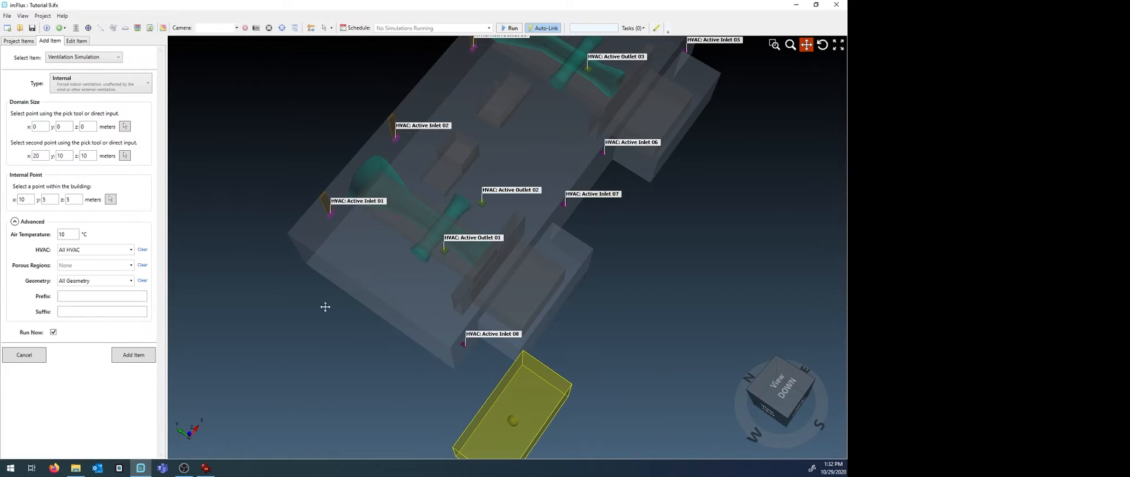
mouse_move(579, 297)
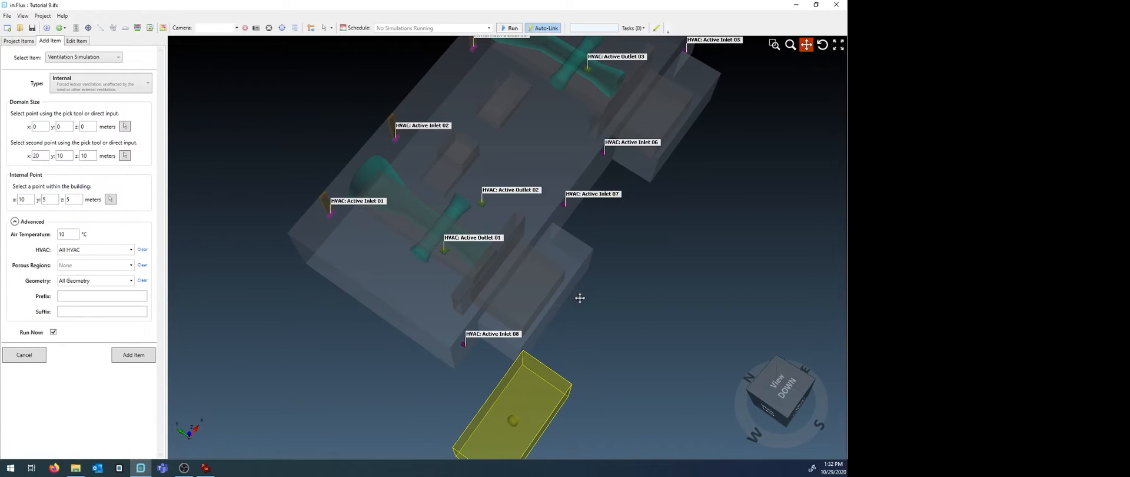
left_click_drag(581, 297, 588, 311)
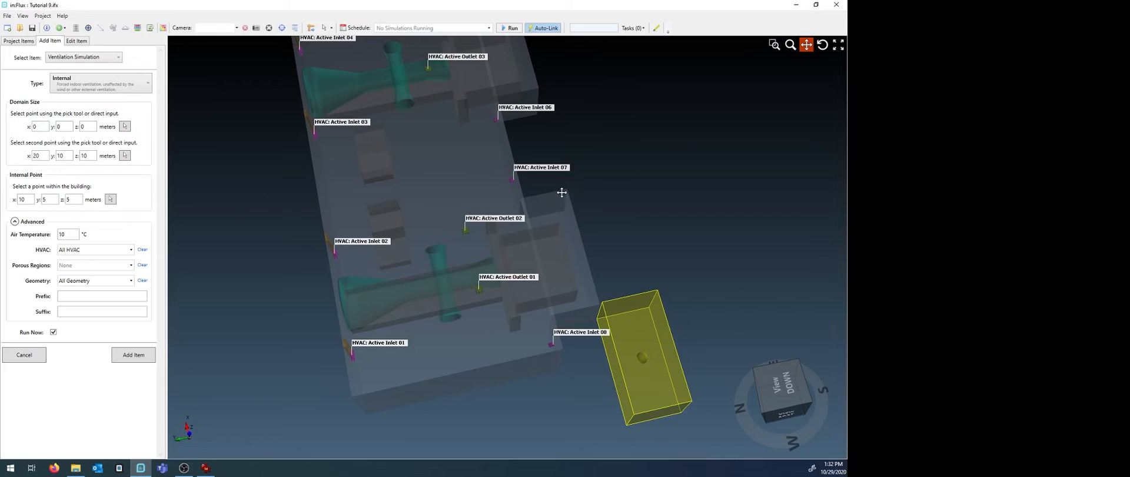
mouse_move(588, 276)
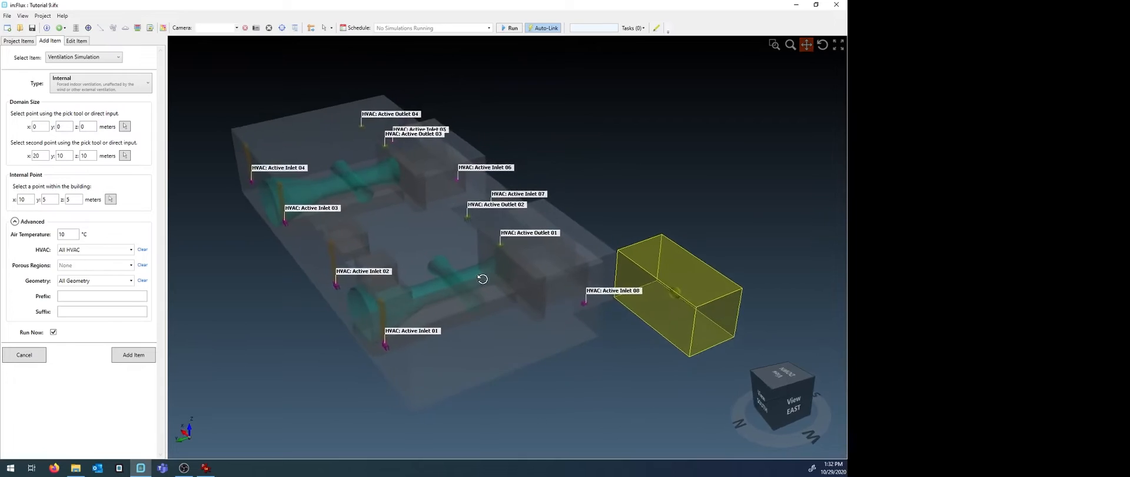
left_click_drag(481, 279, 483, 232)
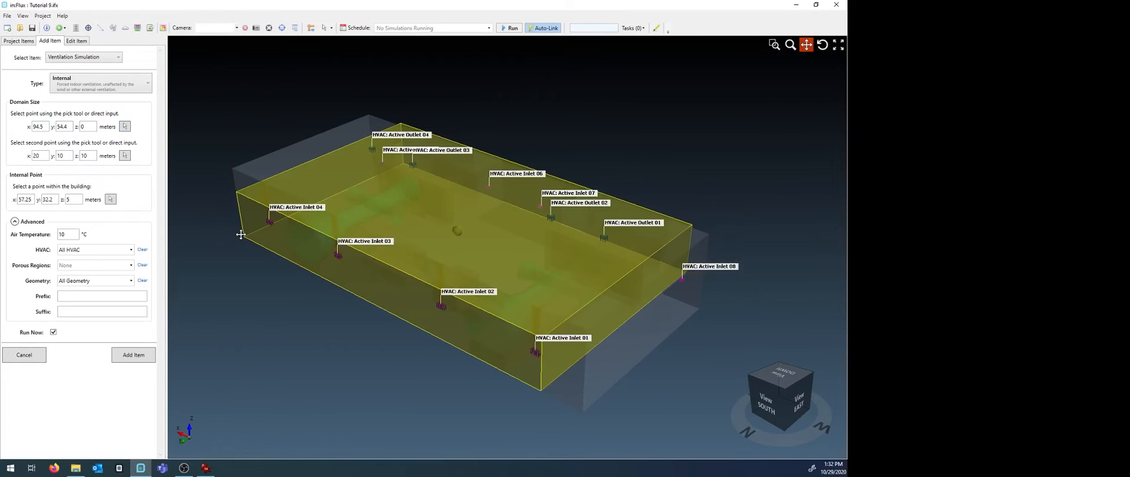
mouse_move(133, 161)
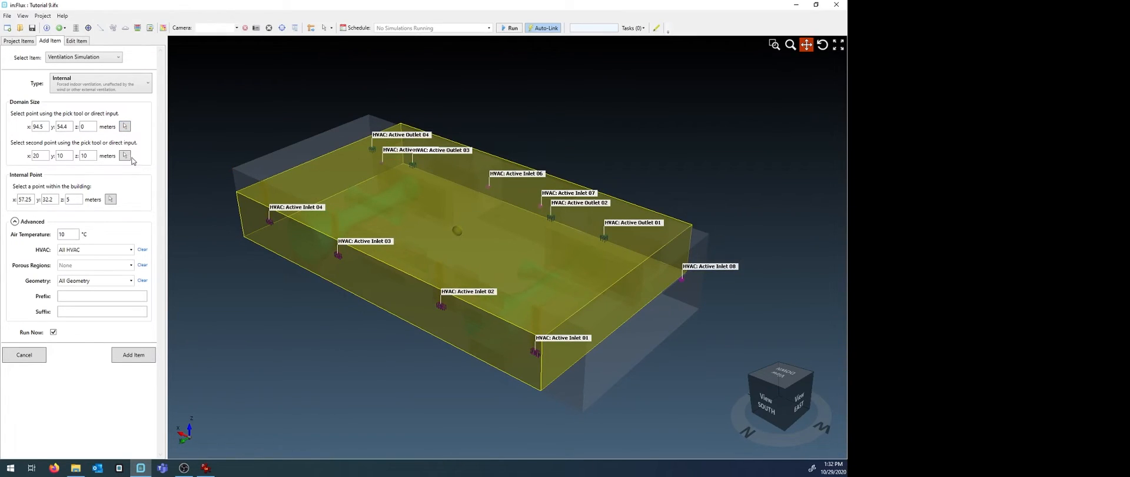
left_click(125, 156)
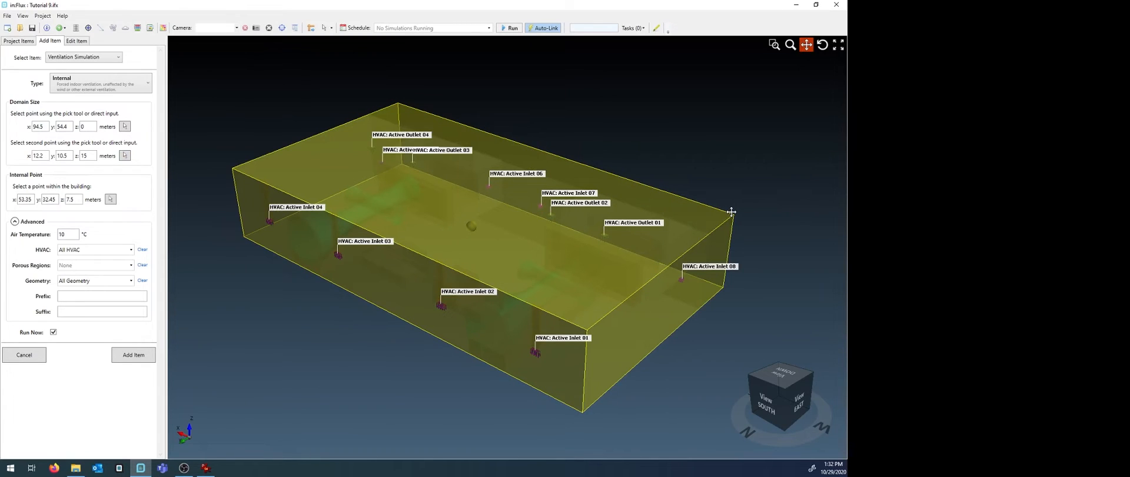
mouse_move(569, 267)
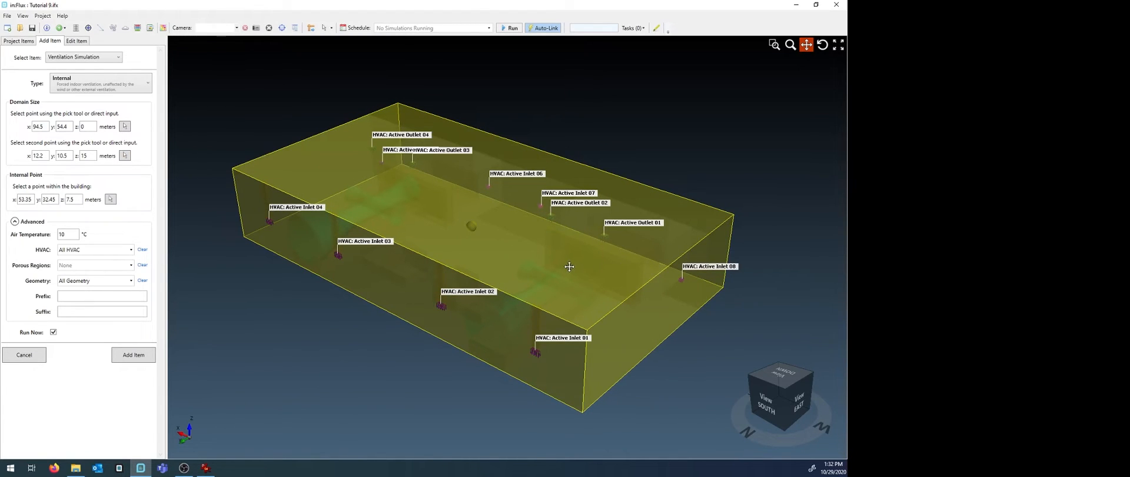
left_click_drag(569, 267, 471, 267)
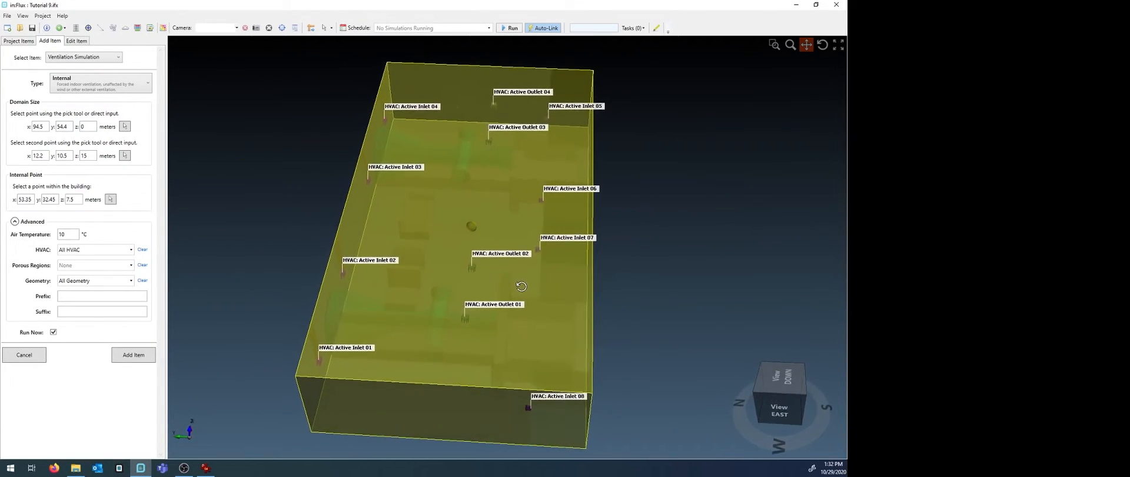
left_click_drag(521, 286, 497, 294)
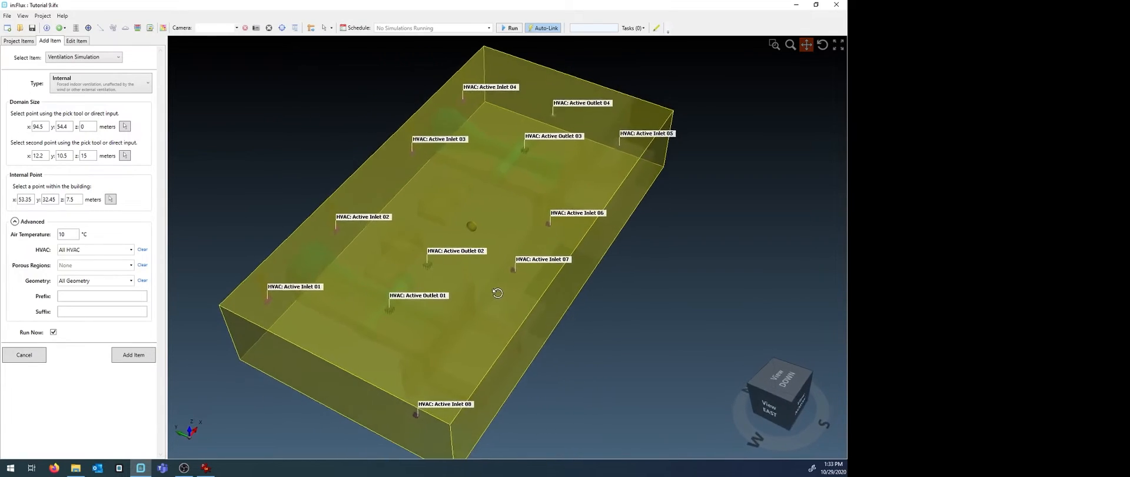
left_click_drag(497, 292, 675, 306)
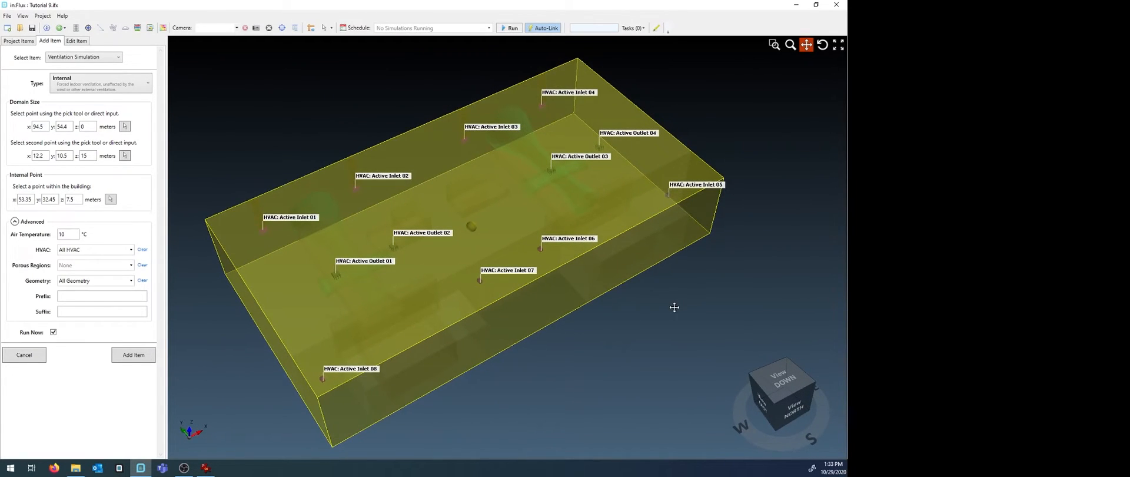
mouse_move(501, 282)
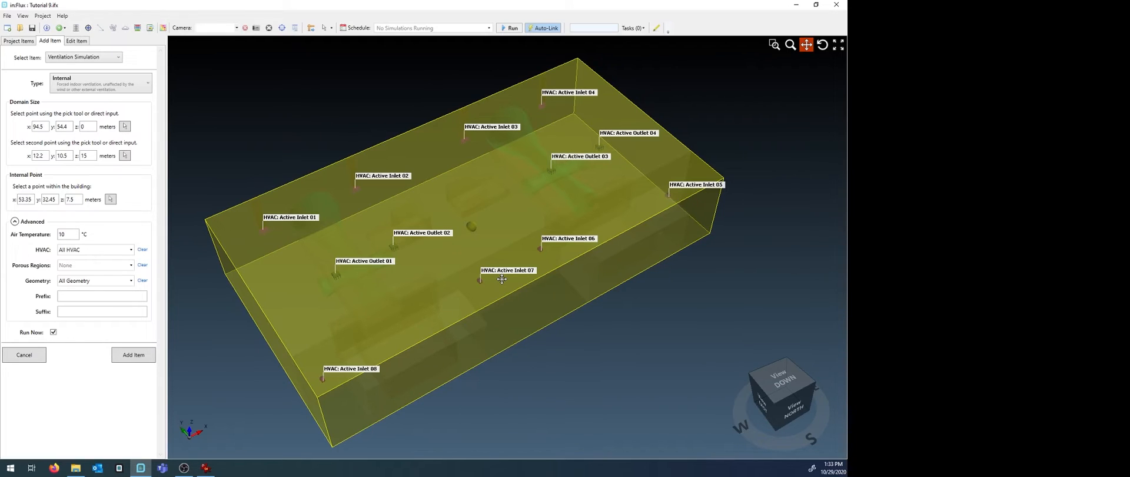
mouse_move(500, 220)
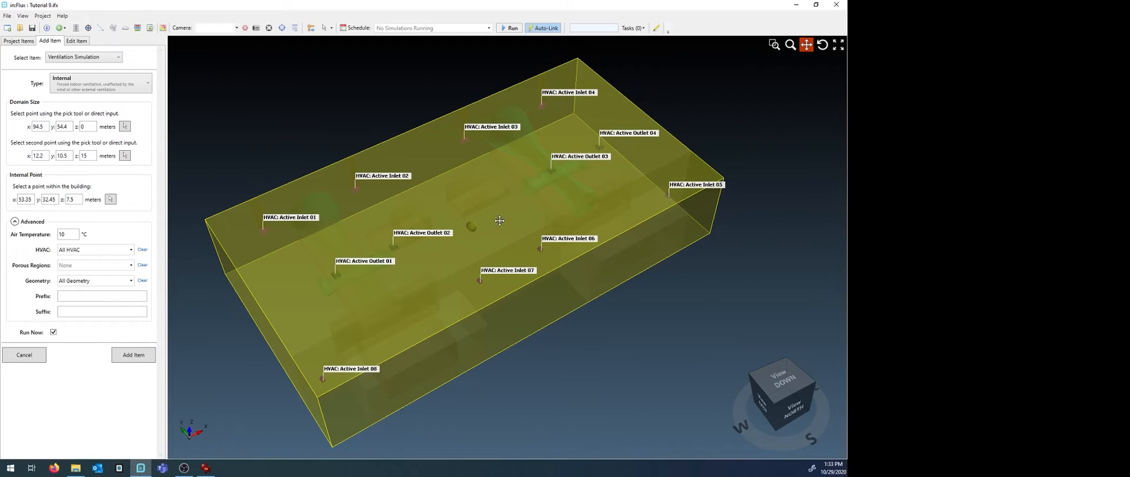
mouse_move(474, 218)
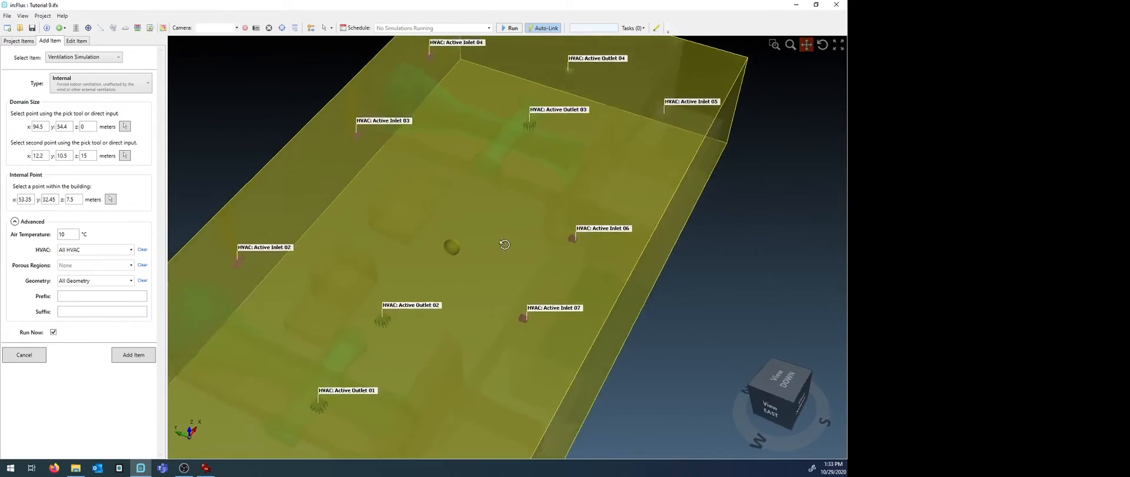
left_click_drag(504, 245, 588, 191)
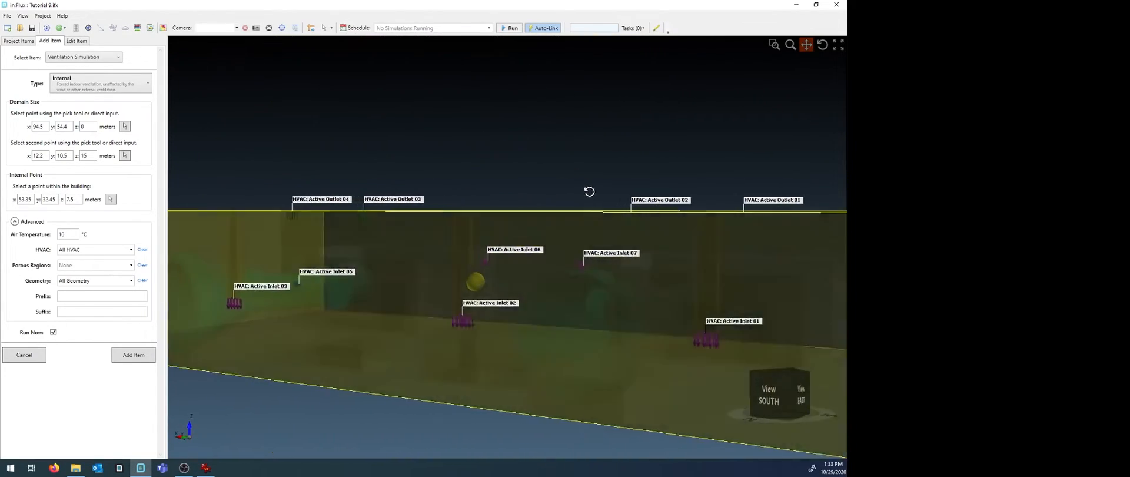
left_click_drag(589, 190, 535, 278)
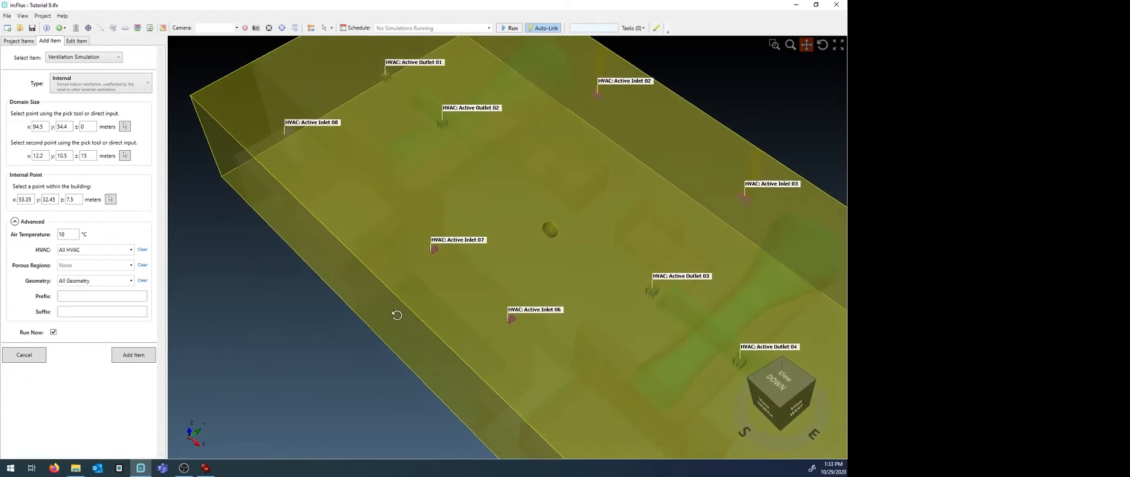
left_click_drag(396, 315, 558, 288)
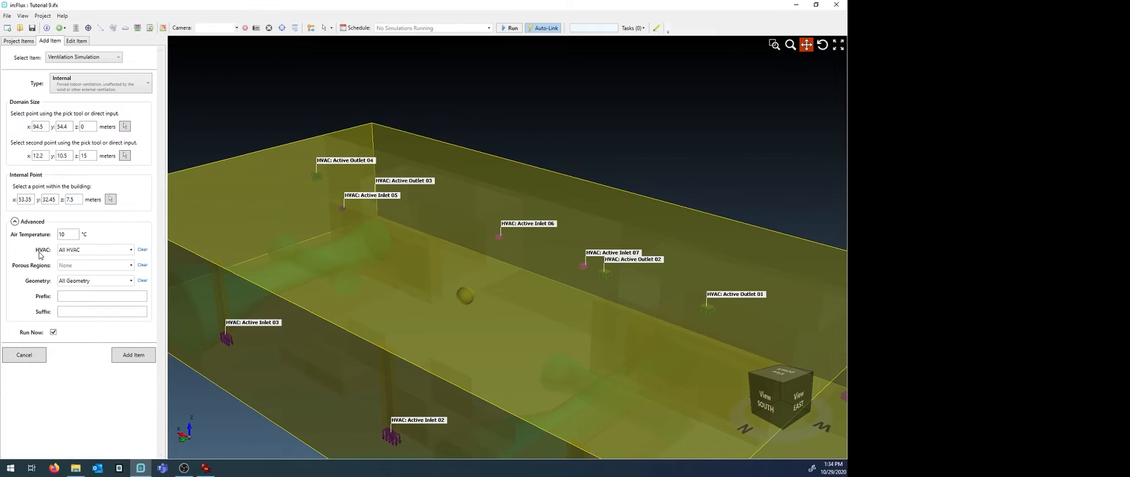
left_click(94, 250)
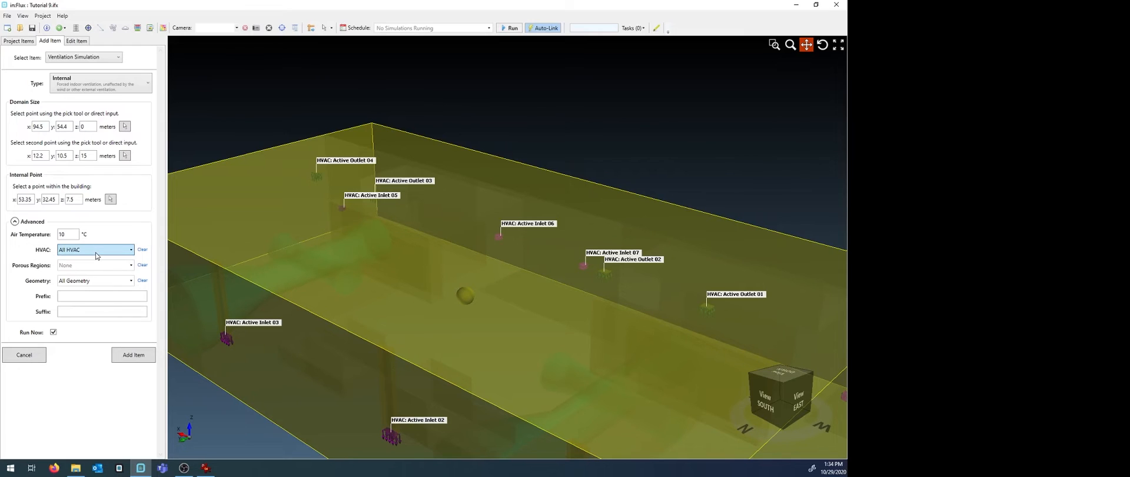
left_click(129, 249)
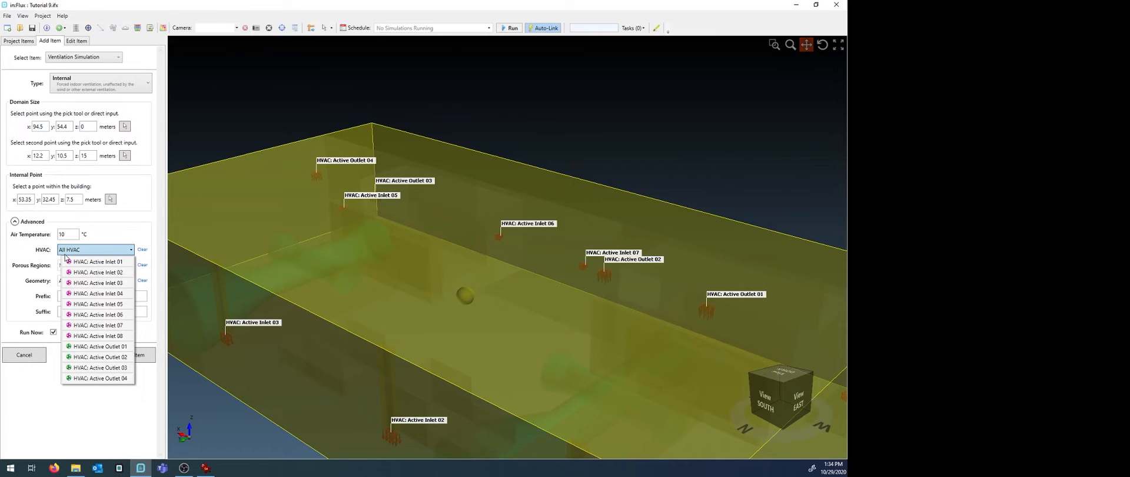
mouse_move(124, 326)
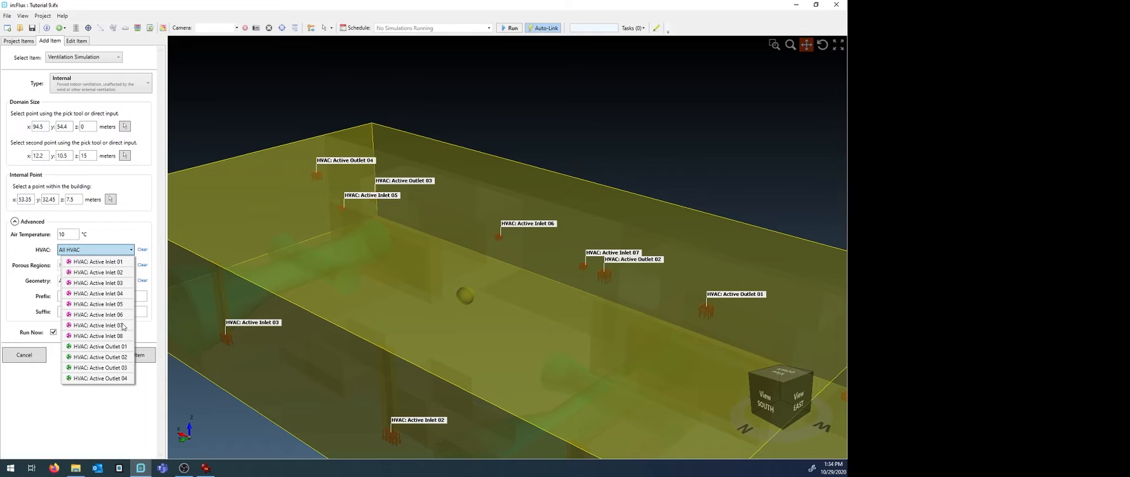
mouse_move(317, 352)
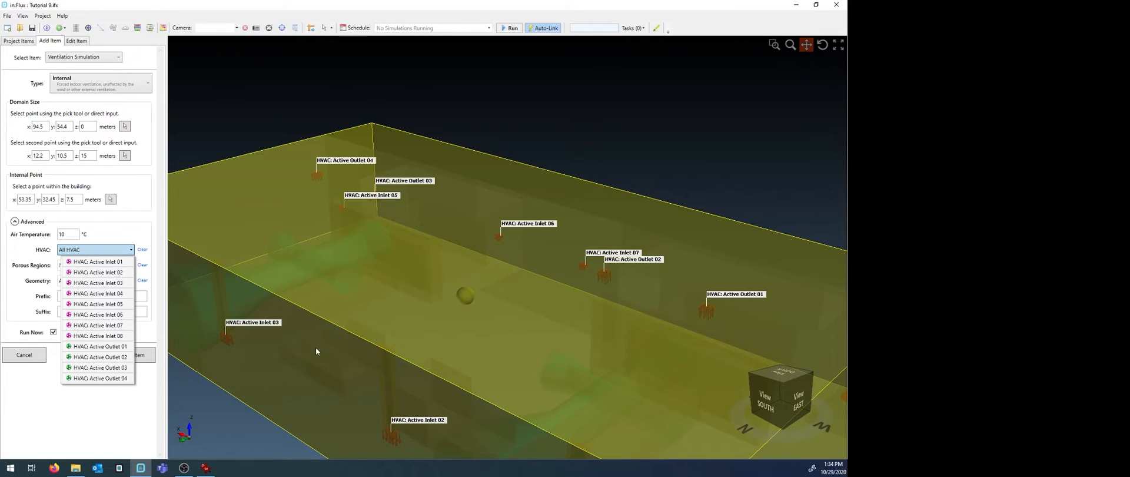
left_click(95, 250)
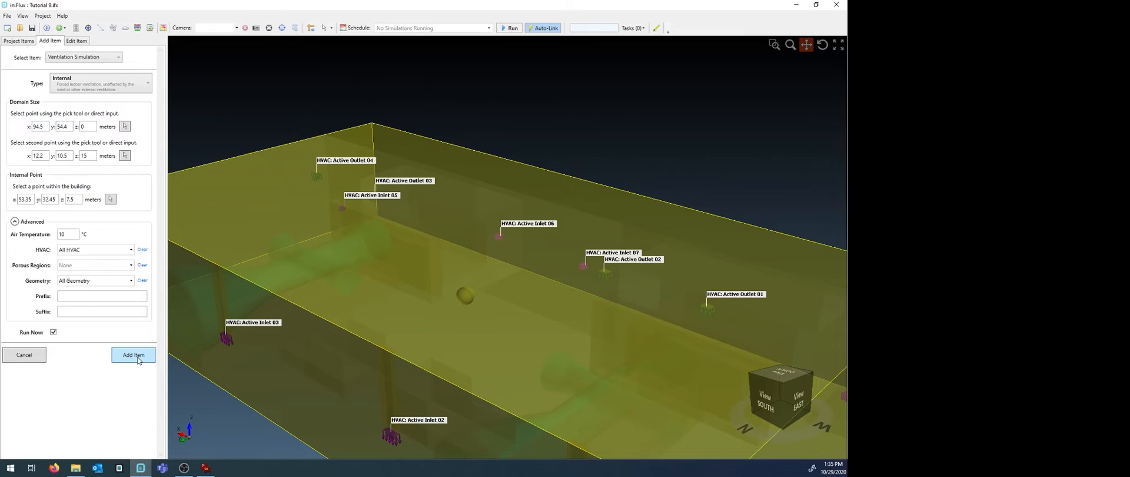
Add and run the ventilation simulation, show the mesh, and switch to orthographic projection
left_click(133, 355)
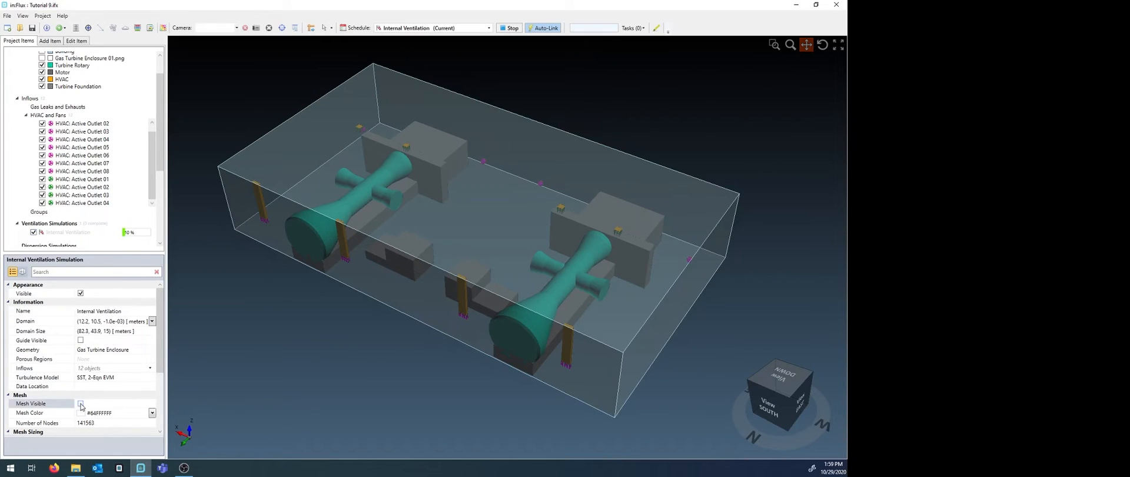
left_click(81, 402)
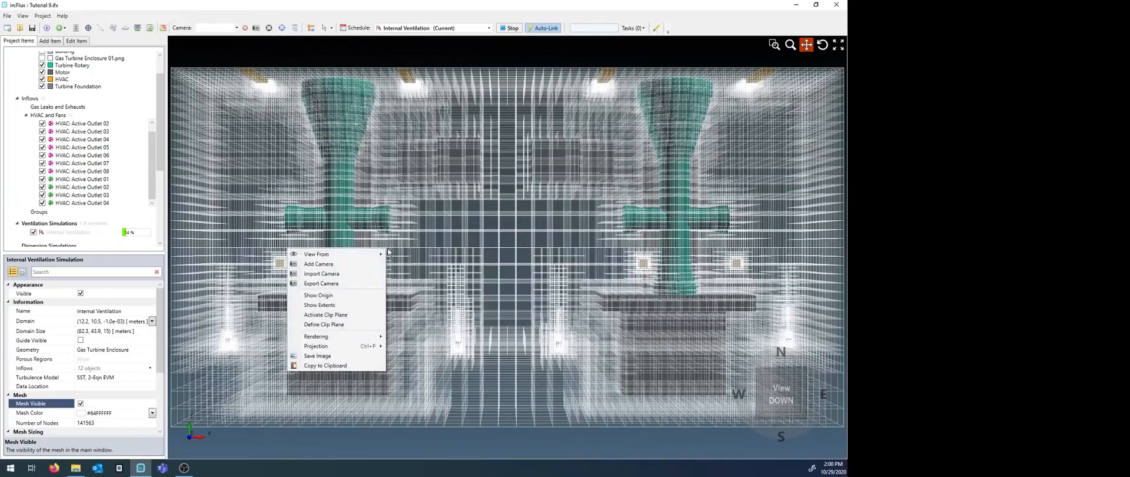
mouse_move(317, 345)
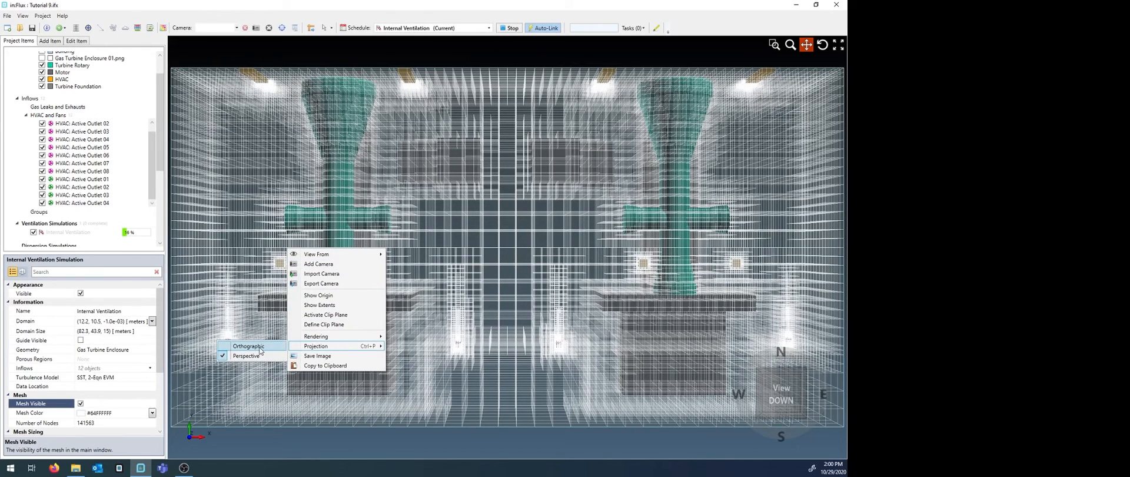
left_click(249, 345)
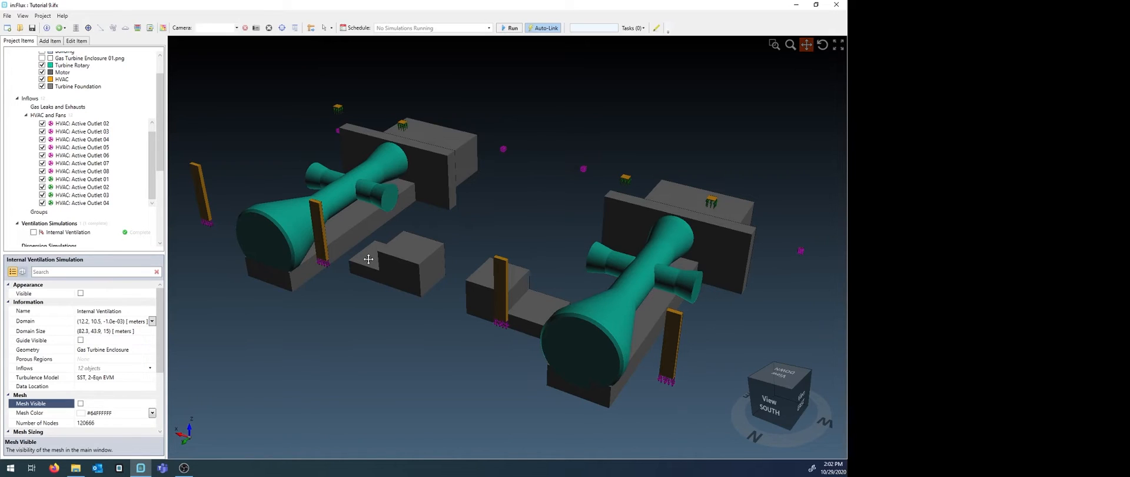
Add a Streamwise Velocity contour on the XY plane with Offset Z set to 2 m
left_click(47, 40)
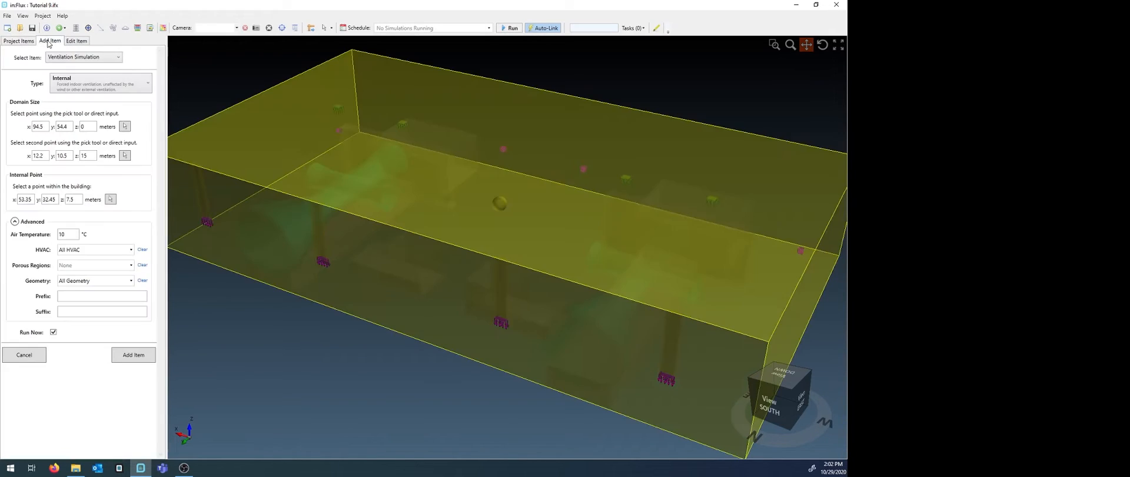
left_click(84, 57)
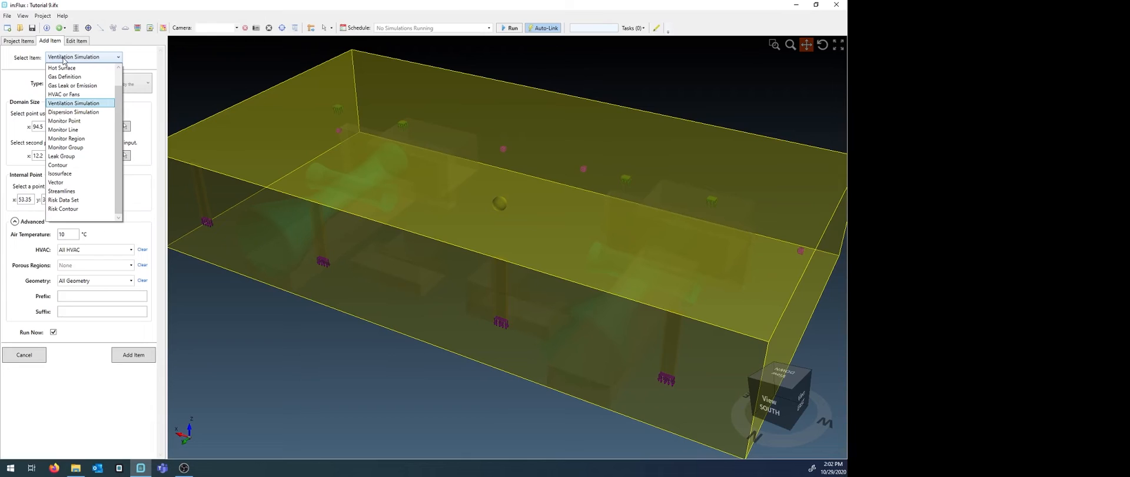
mouse_move(93, 167)
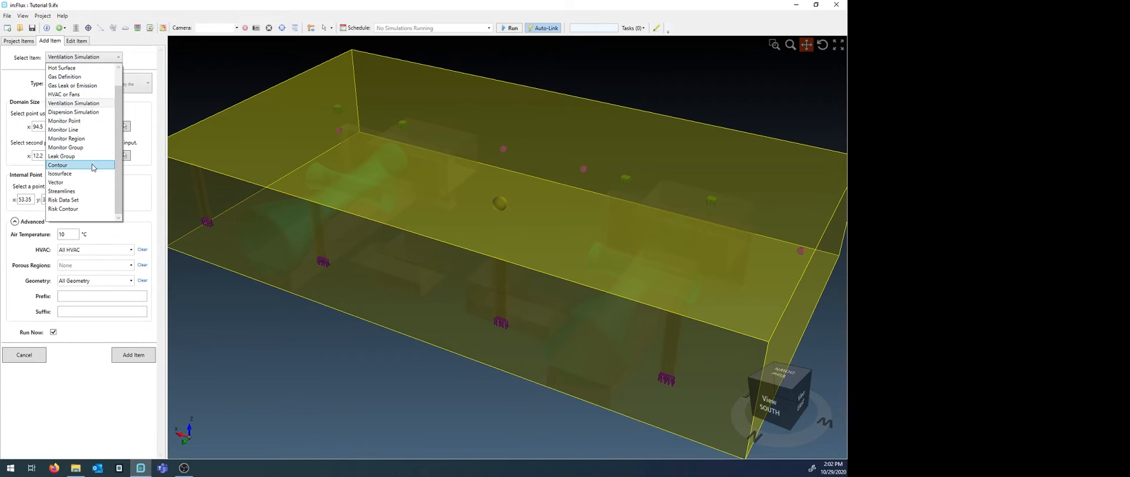
left_click(58, 165)
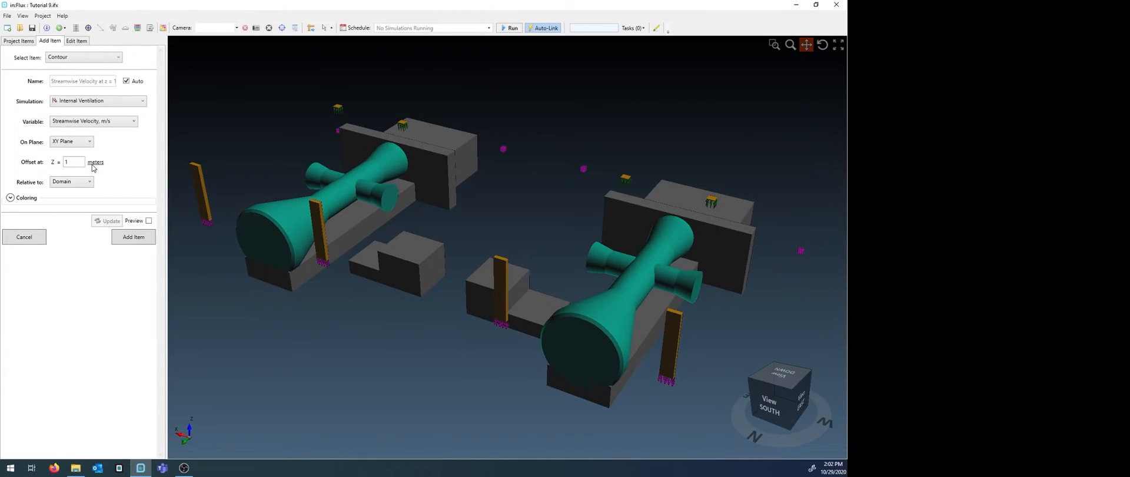
mouse_move(99, 100)
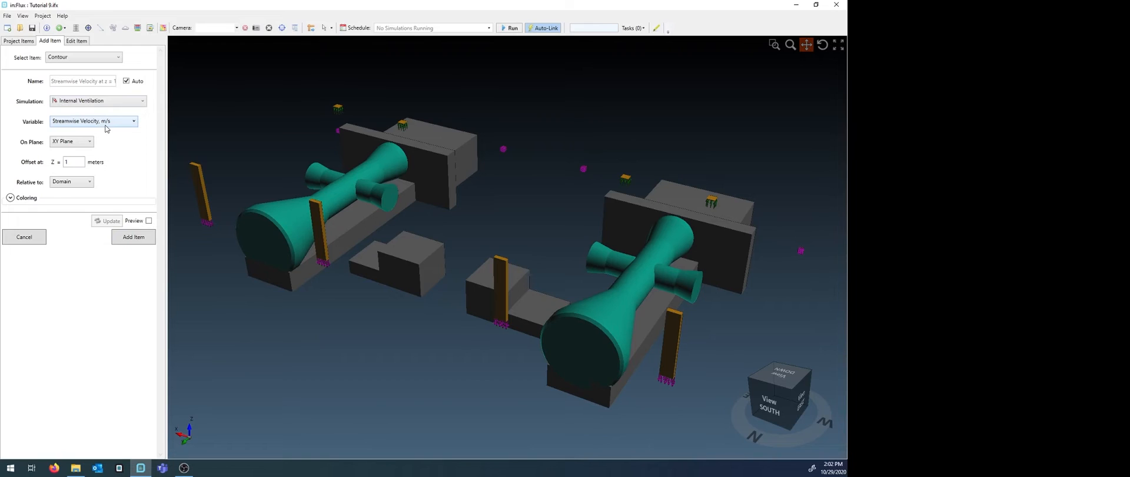
mouse_move(166, 182)
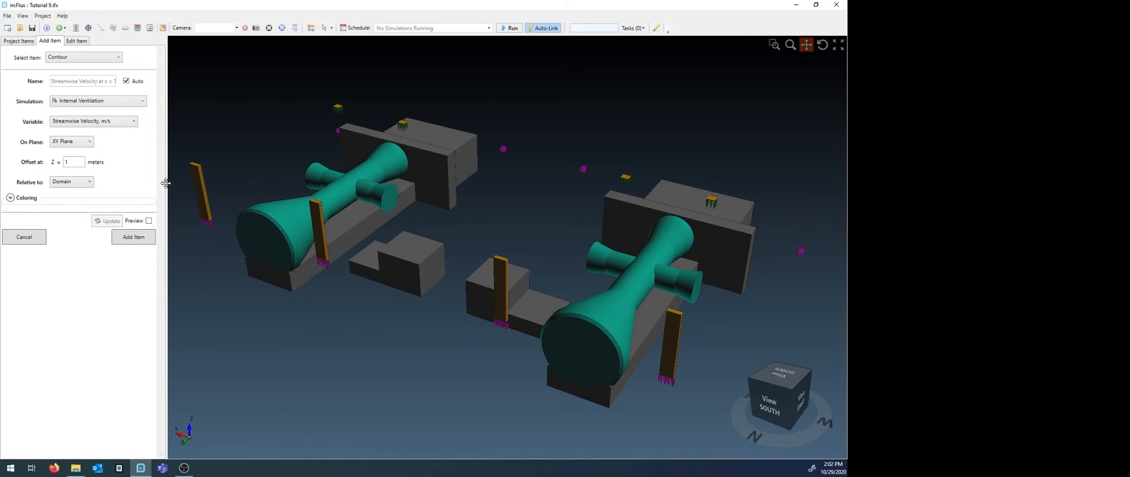
left_click(74, 162)
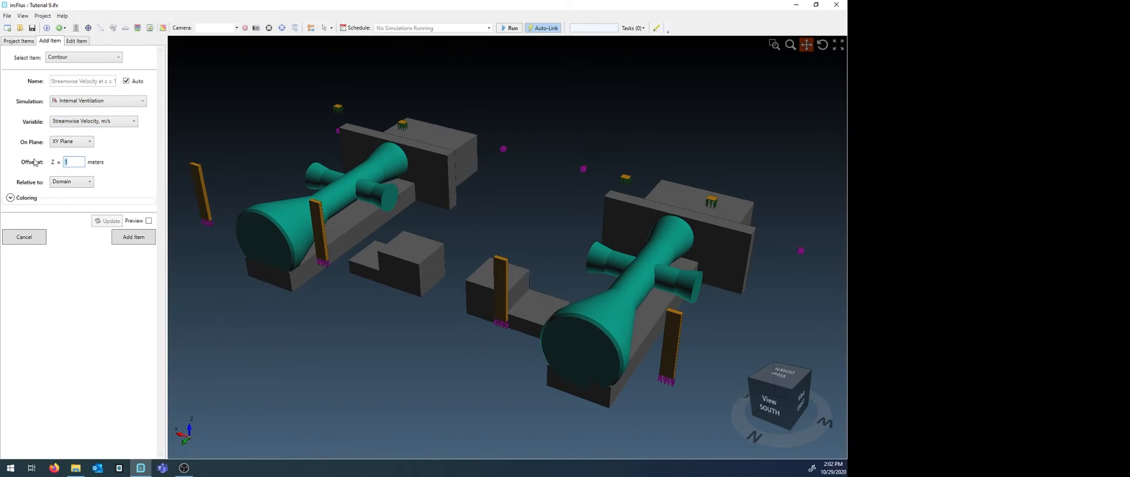
left_click(133, 237)
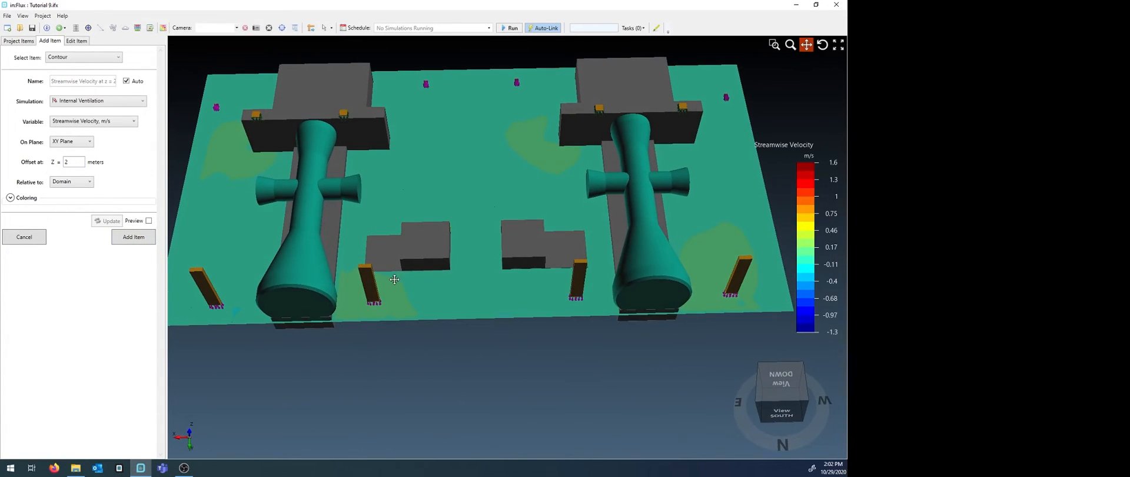
left_click(17, 41)
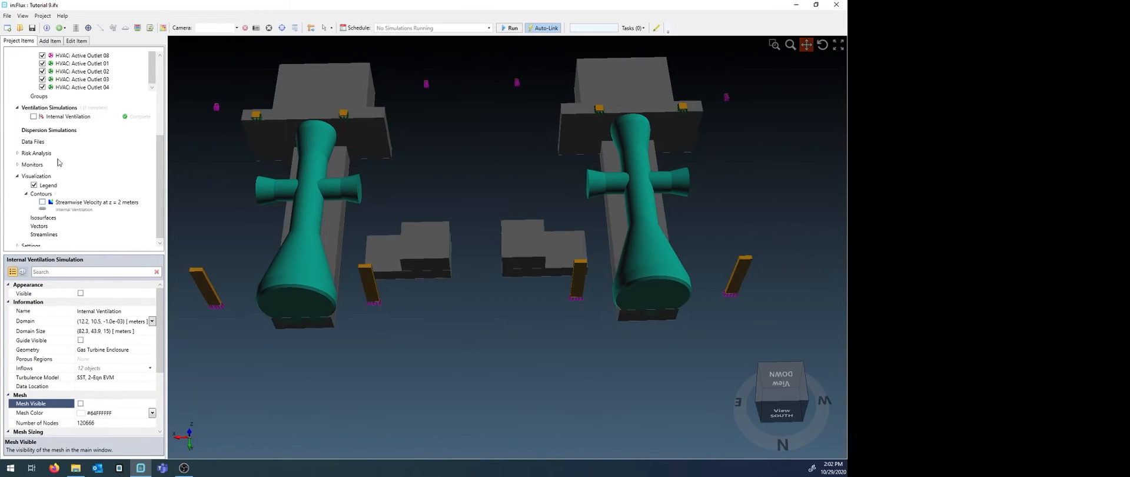
Create a second contour showing Mean Age-of-Air on the z = 2 m plane
left_click(58, 41)
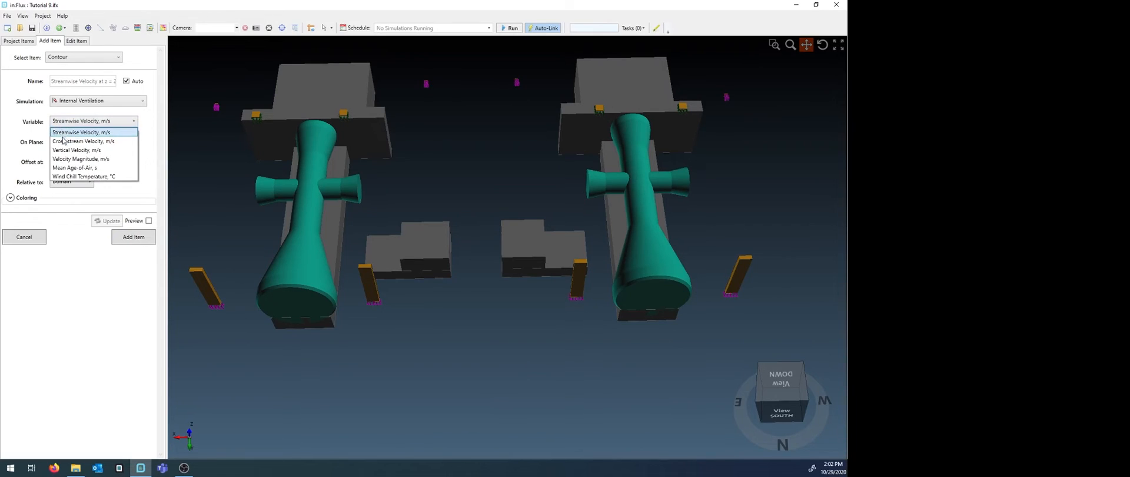
mouse_move(101, 169)
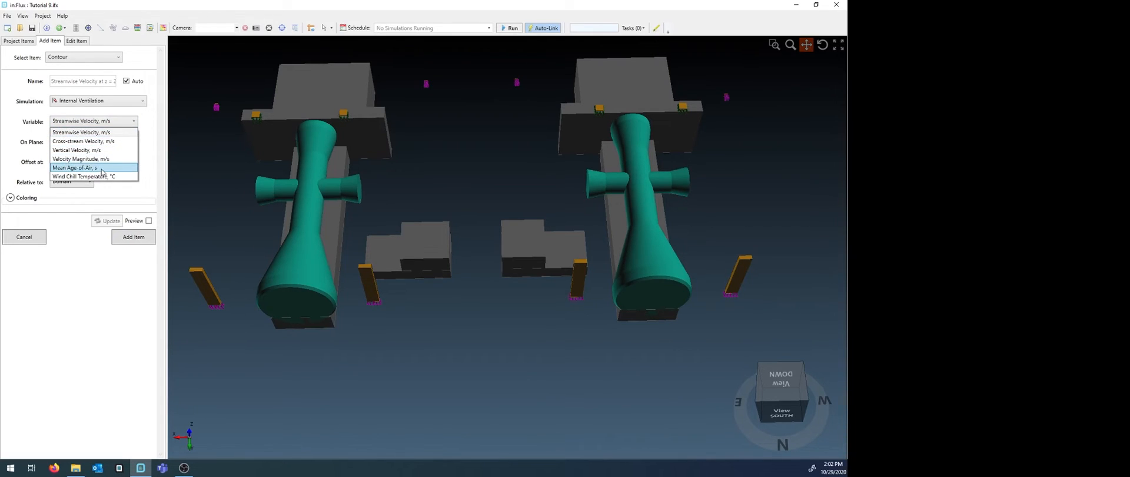
left_click(77, 169)
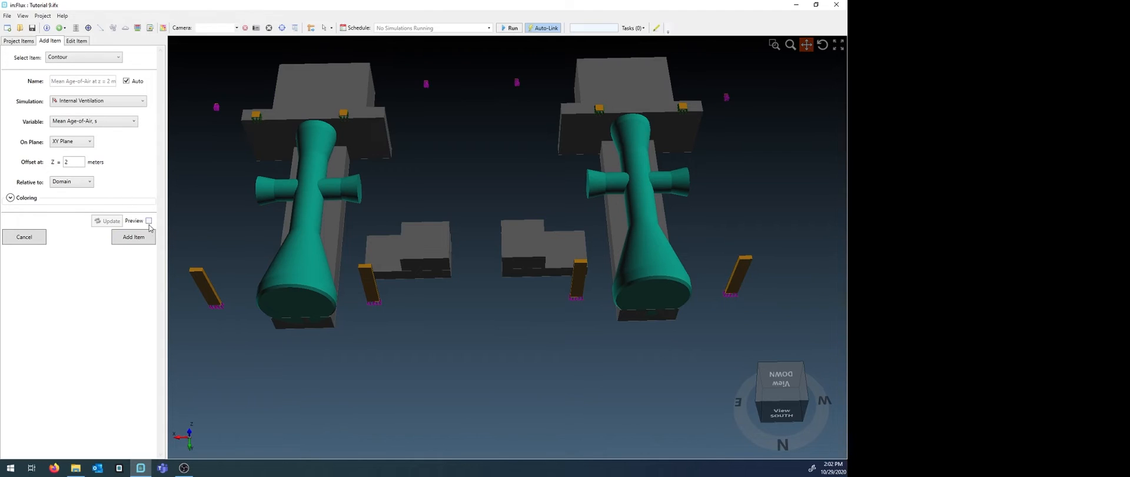
left_click(133, 237)
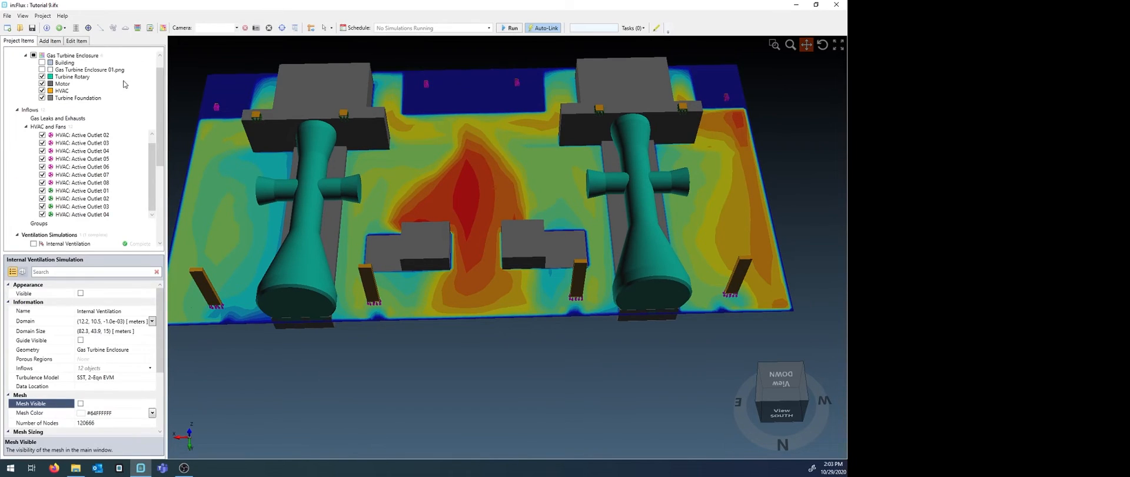
scroll("down", 3)
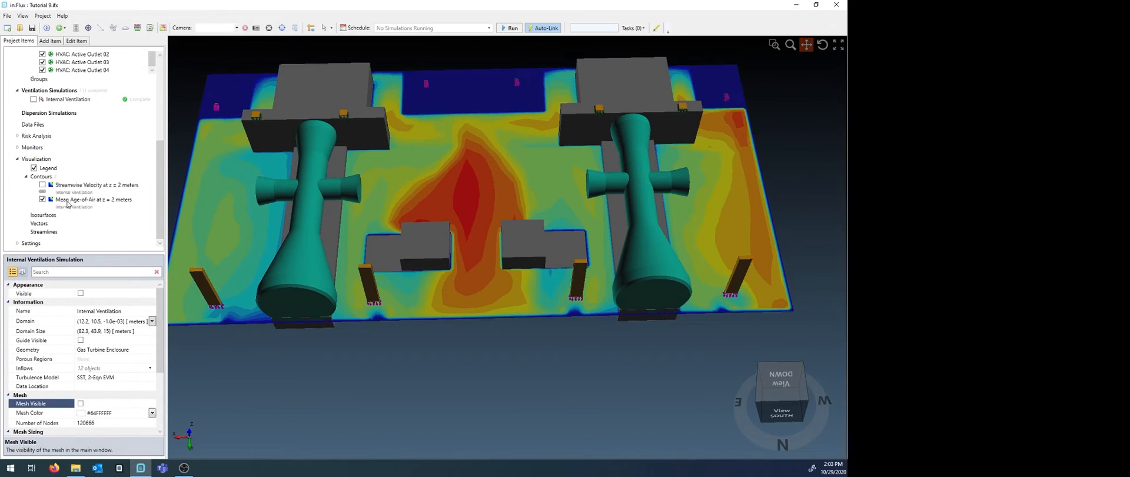
Link the Mean Age-of-Air contour to a 0–1.75e+03 s legend and orbit to inspect it
right_click(83, 198)
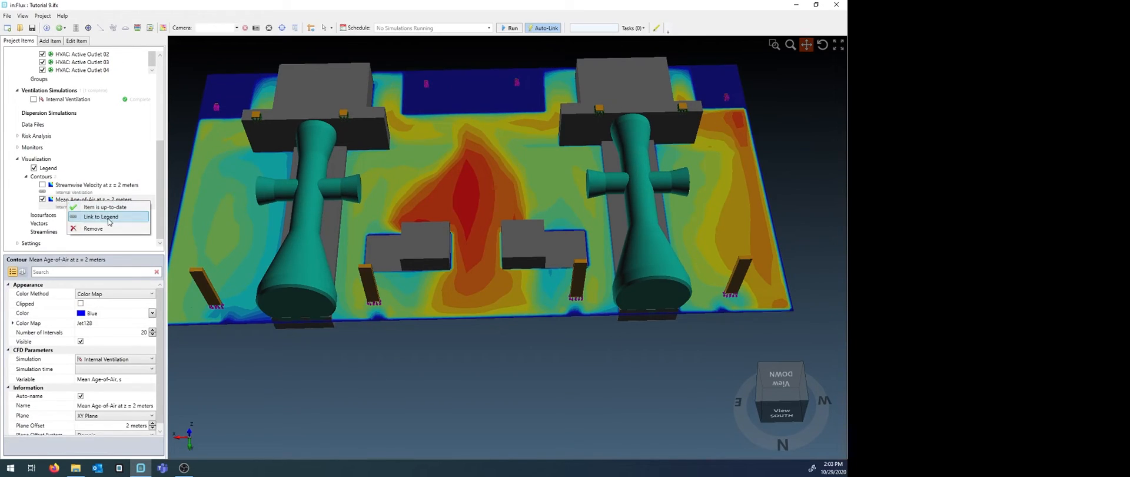
left_click(101, 217)
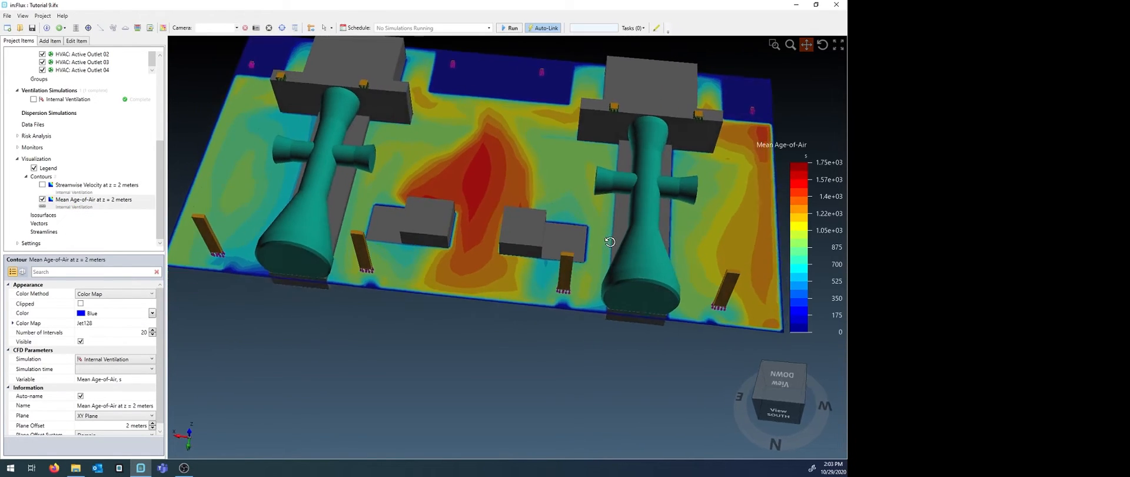
left_click_drag(610, 241, 445, 238)
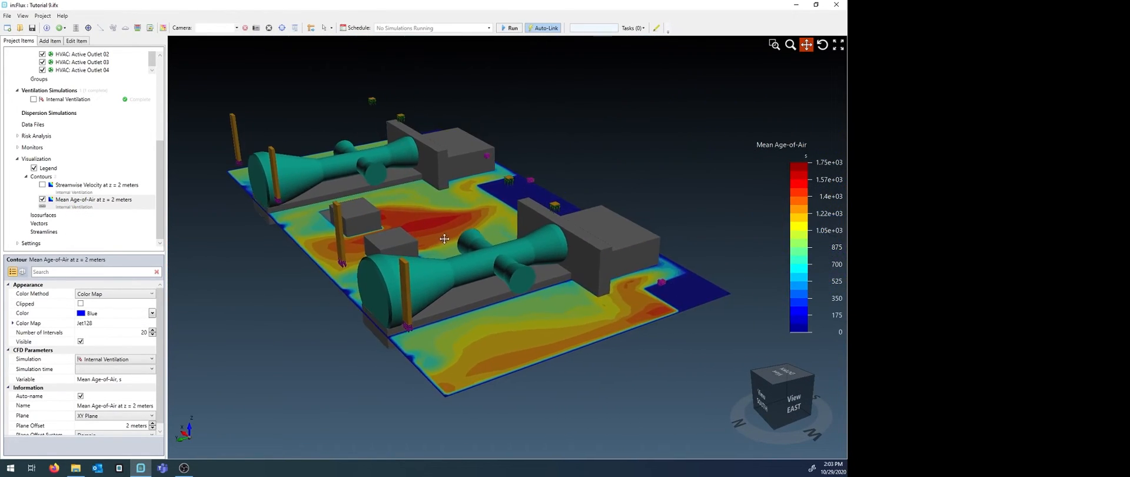
left_click_drag(444, 238, 398, 261)
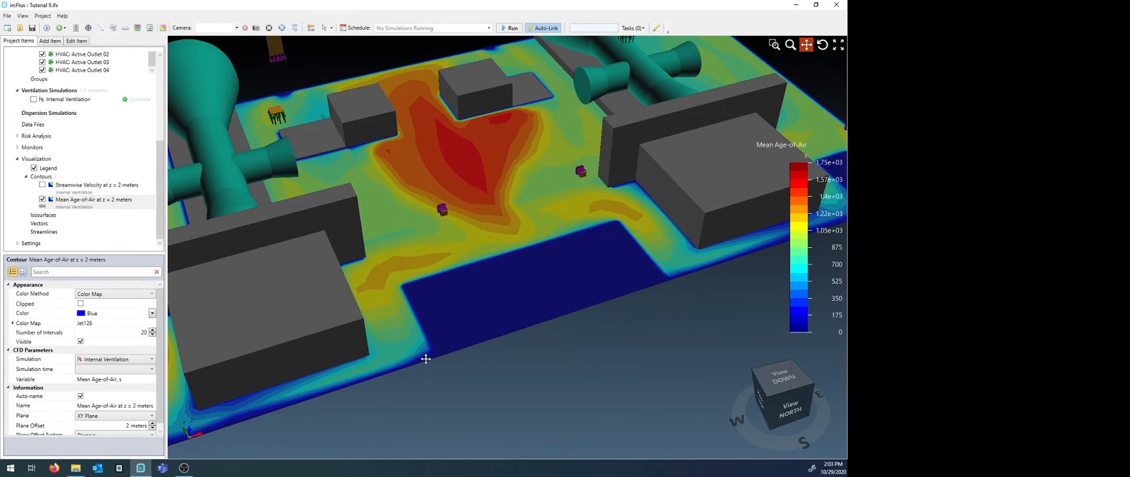
mouse_move(605, 223)
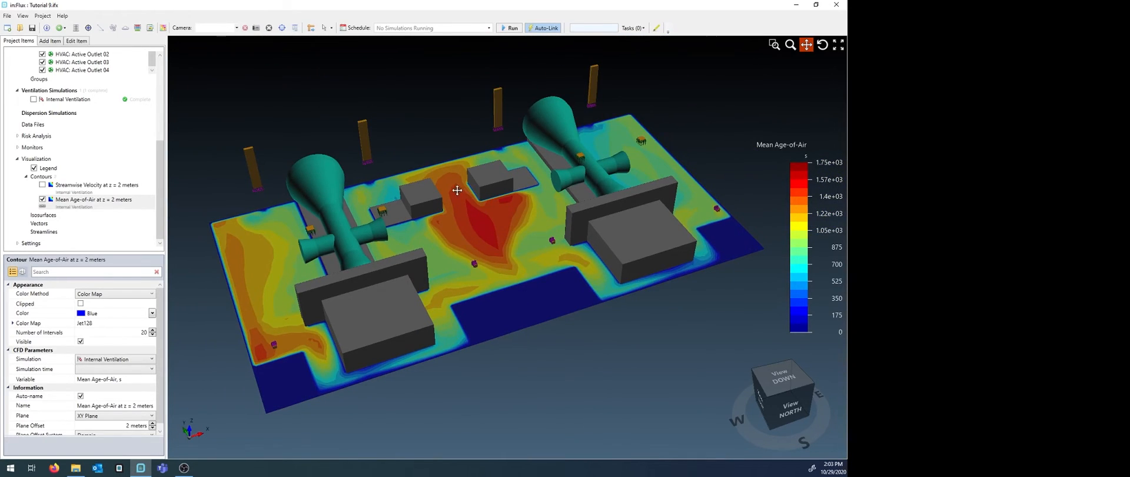
mouse_move(501, 250)
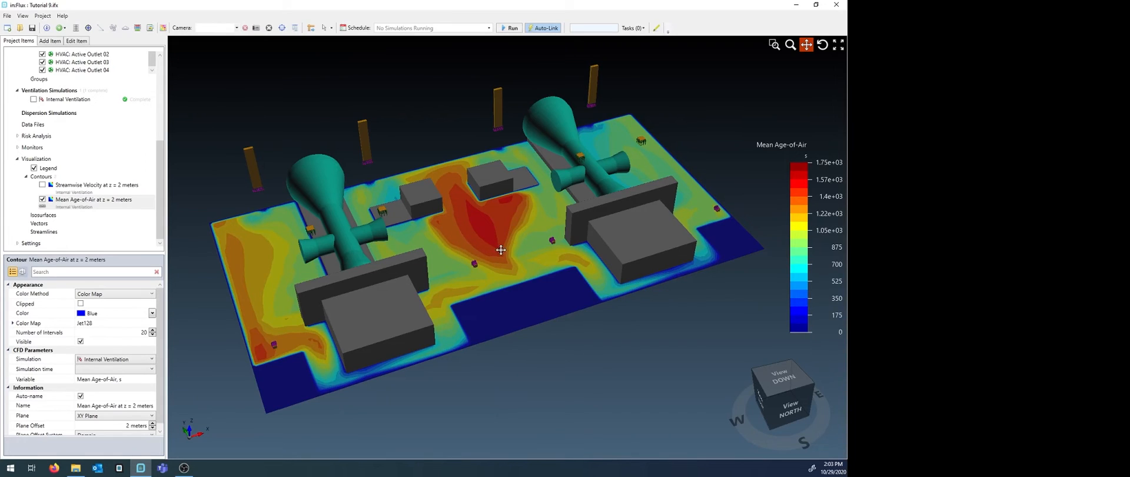
mouse_move(500, 200)
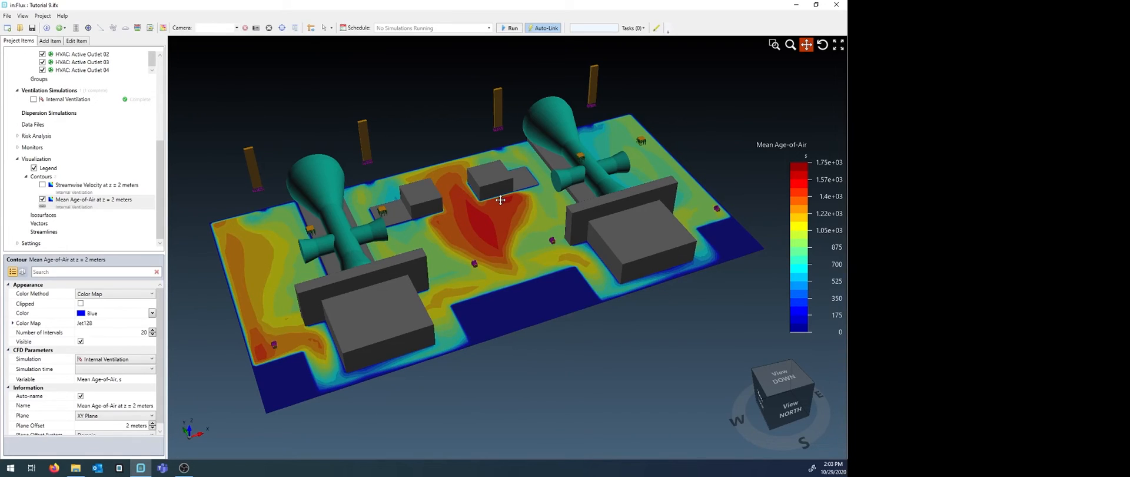
Raise the Mean Age-of-Air contour plane offset to z = 7 m
left_click(152, 423)
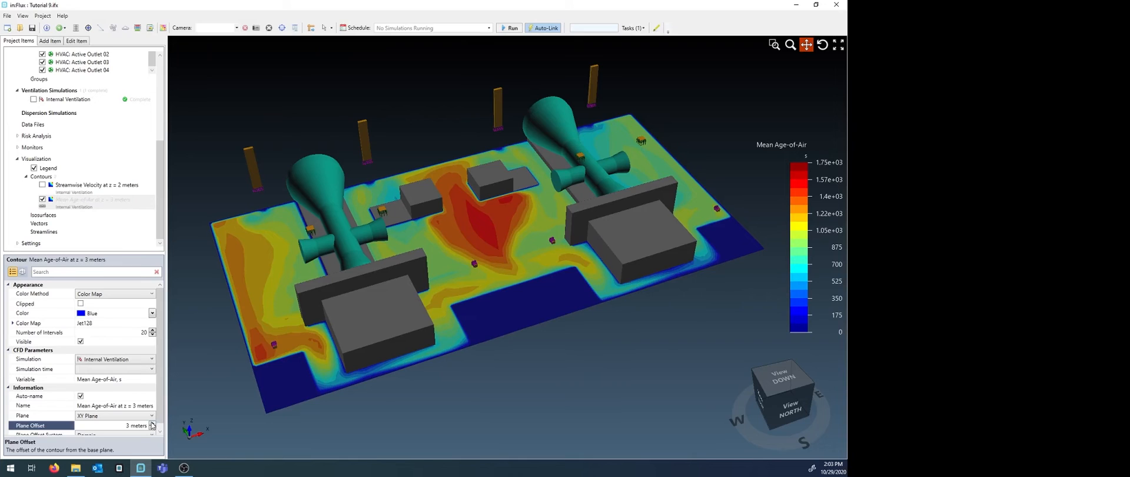
left_click(153, 423)
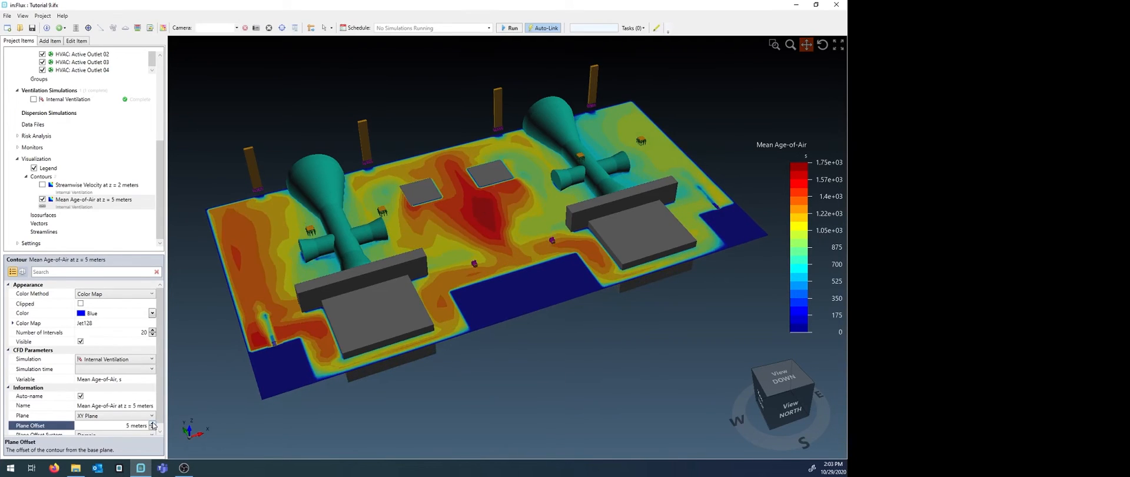
left_click(153, 422)
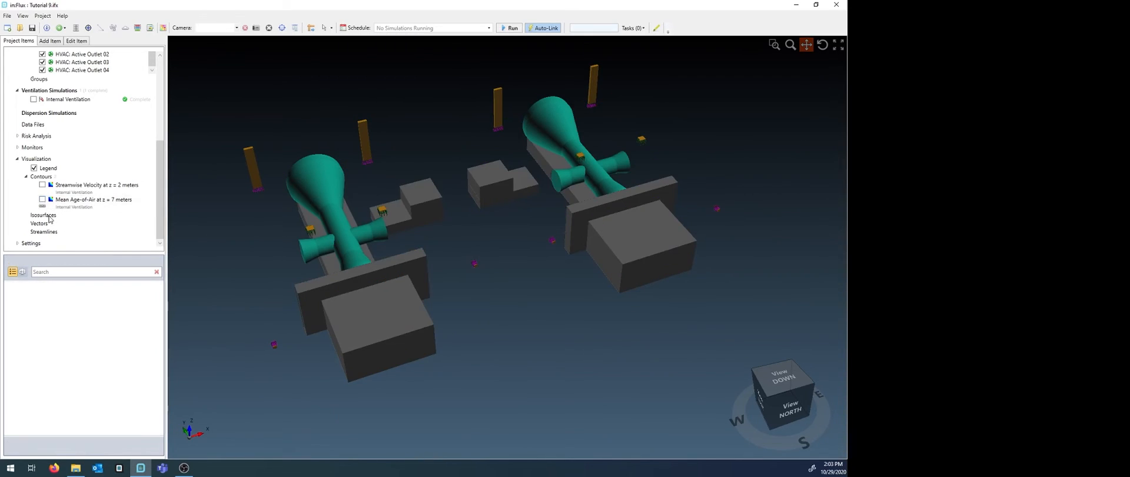
Define a new red isosurface of Mean Age-of-Air at value 1500 s
left_click(43, 215)
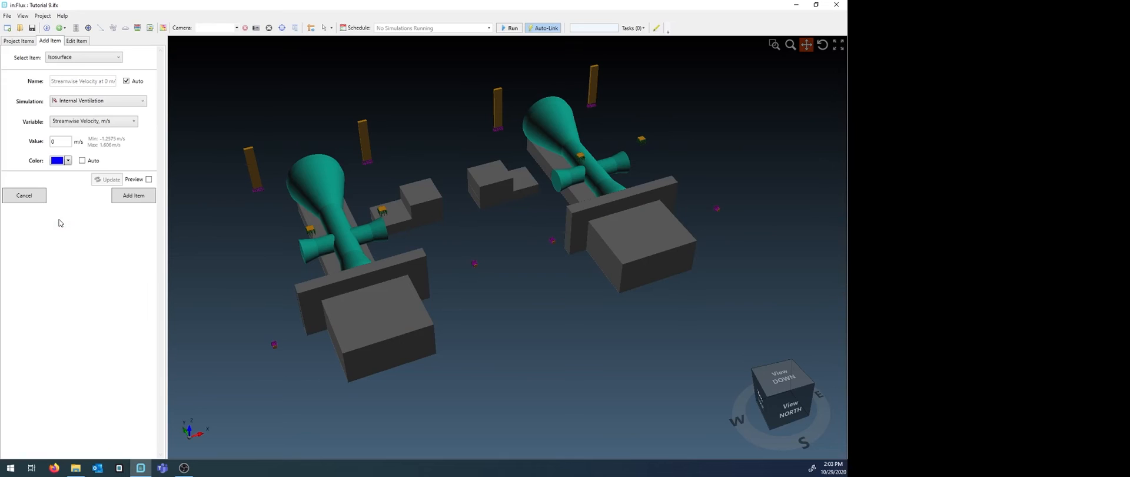
left_click(94, 121)
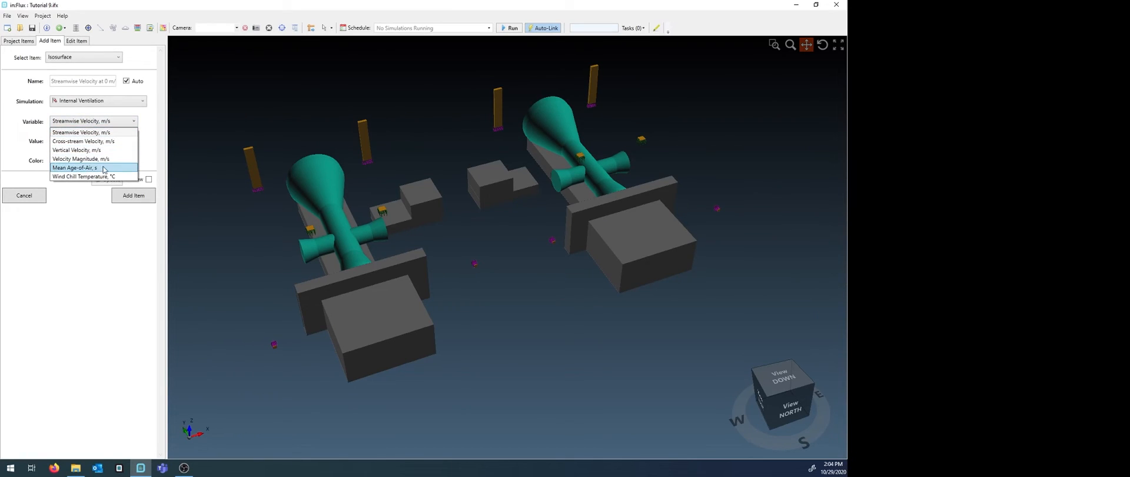
left_click(79, 169)
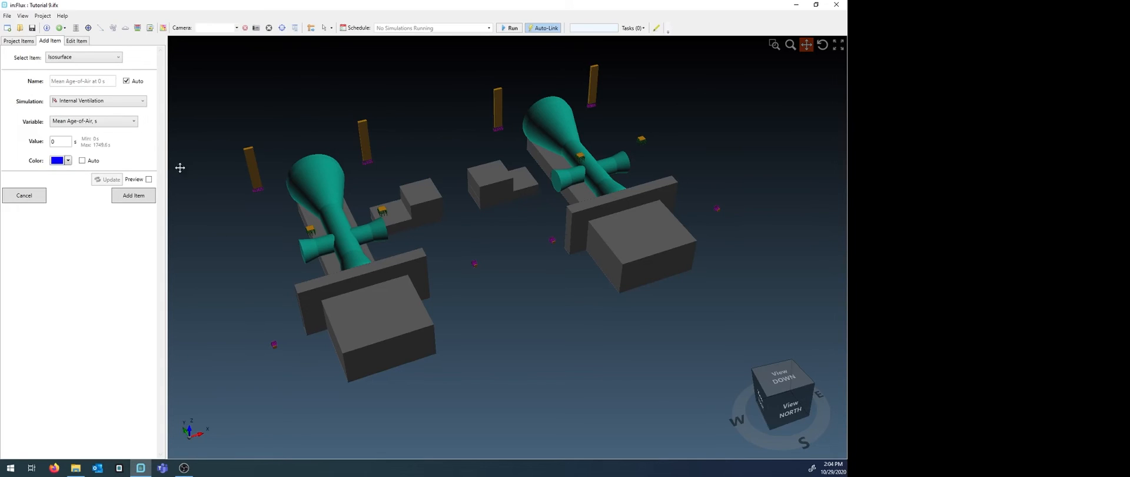
left_click(57, 141)
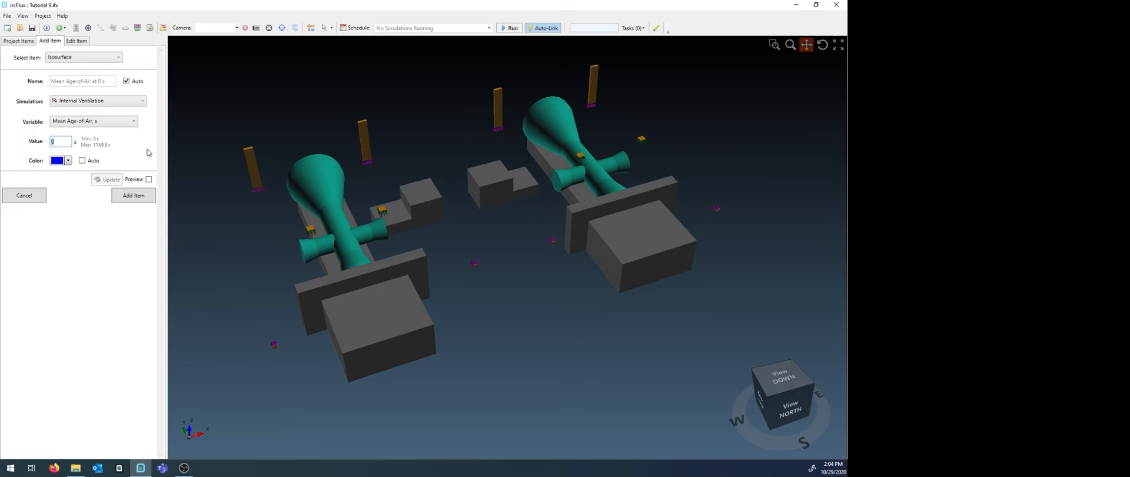
type("1500")
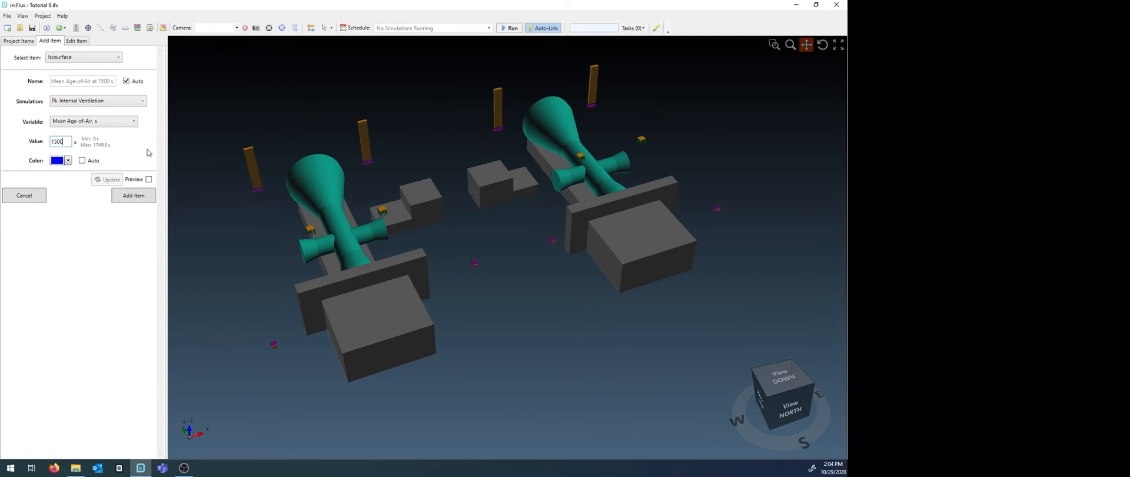
left_click(69, 160)
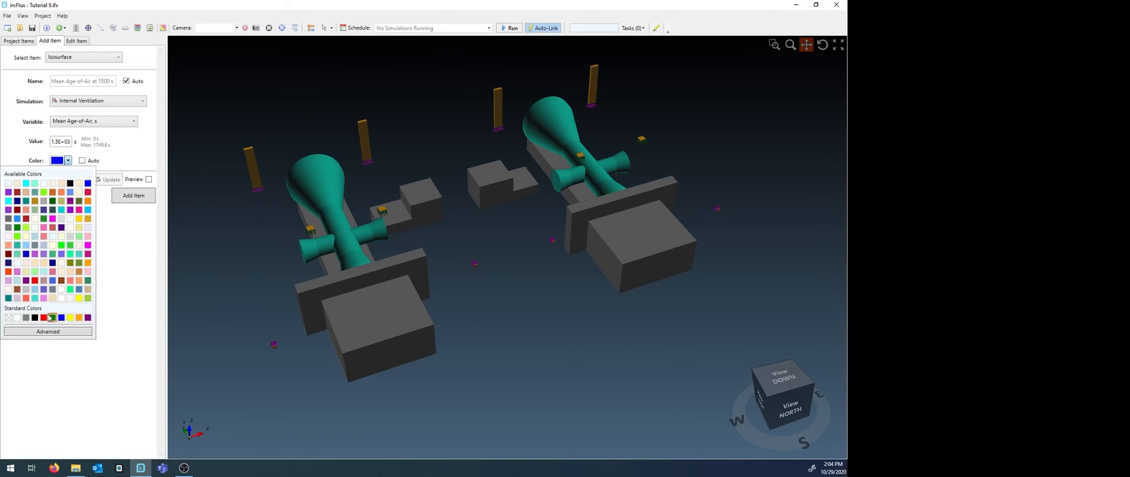
left_click(53, 316)
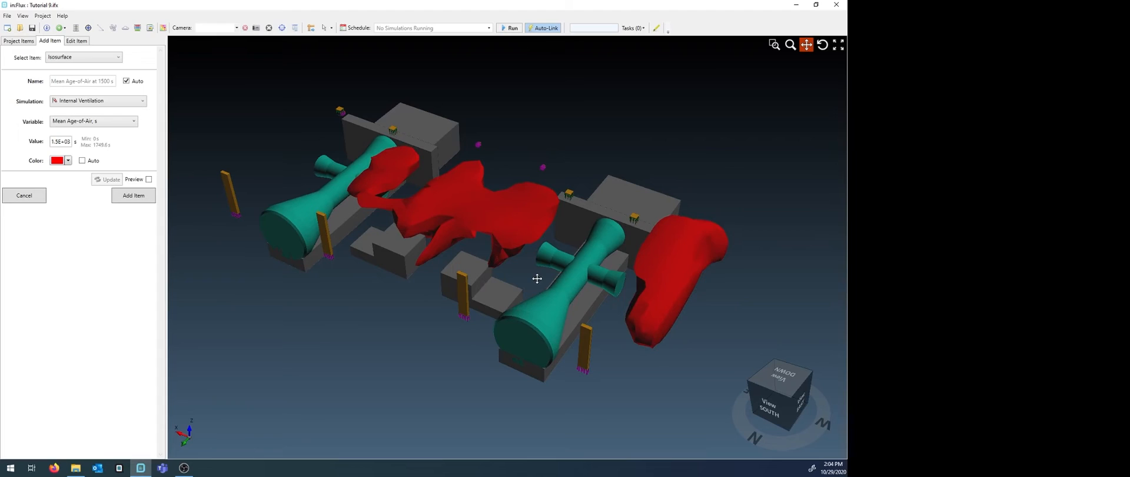
mouse_move(778, 253)
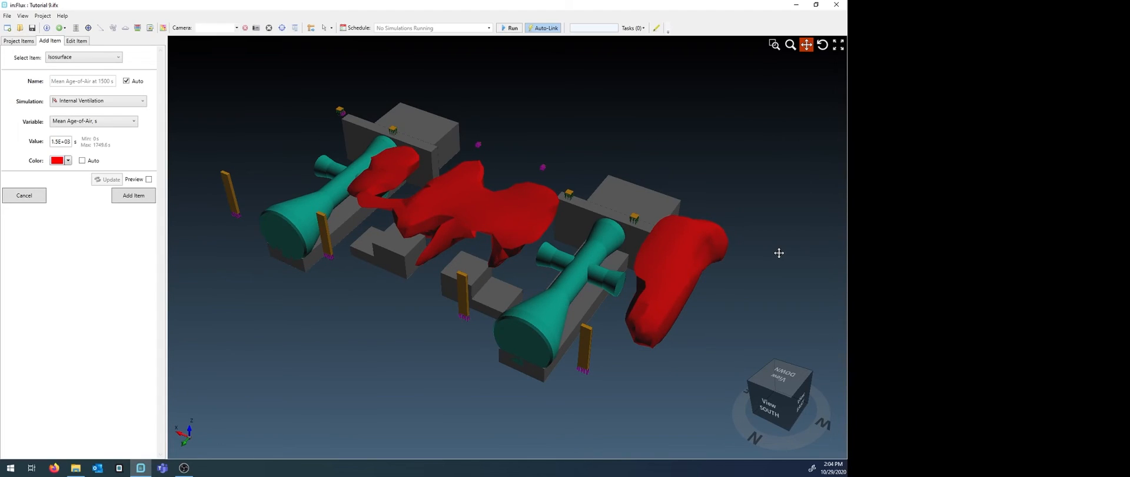
mouse_move(764, 267)
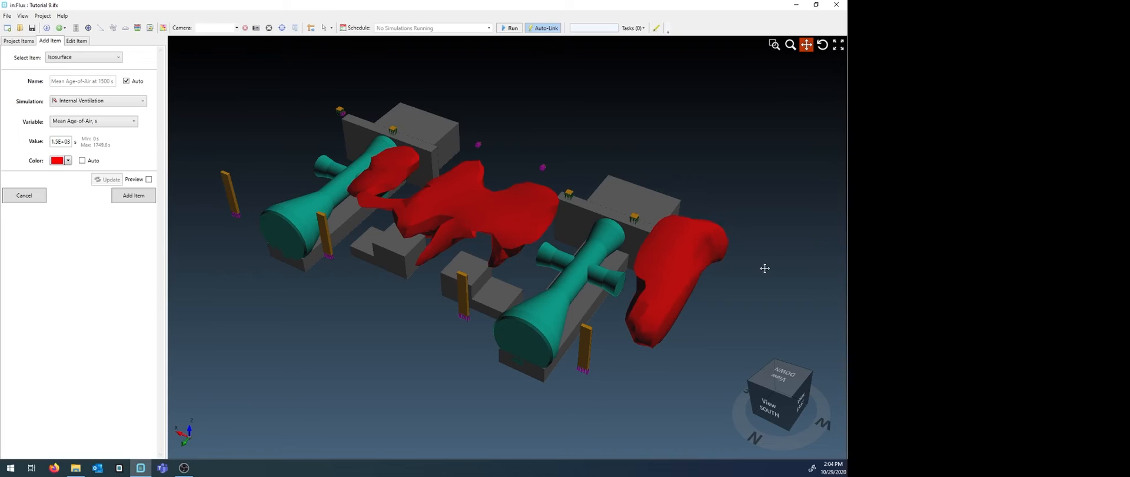
mouse_move(725, 290)
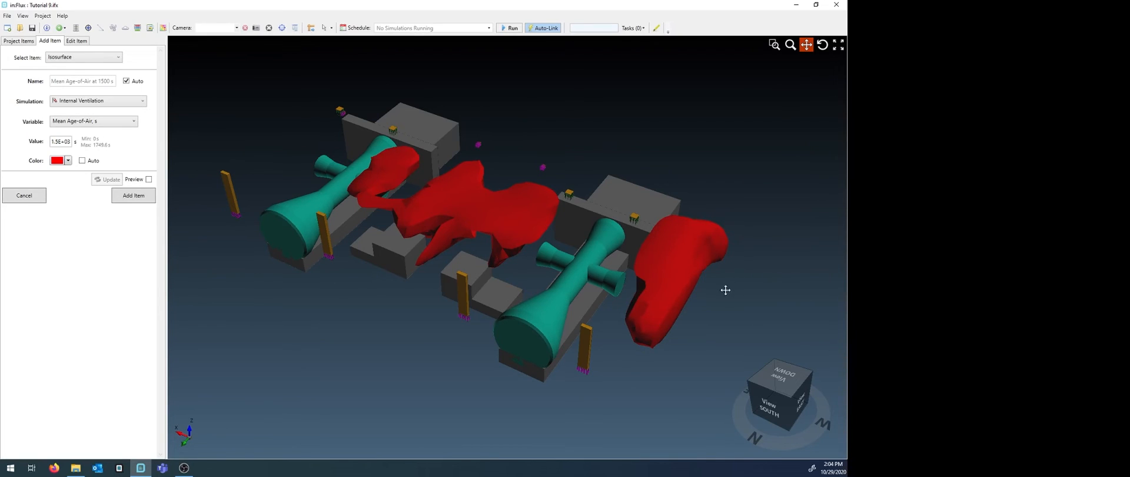
mouse_move(665, 234)
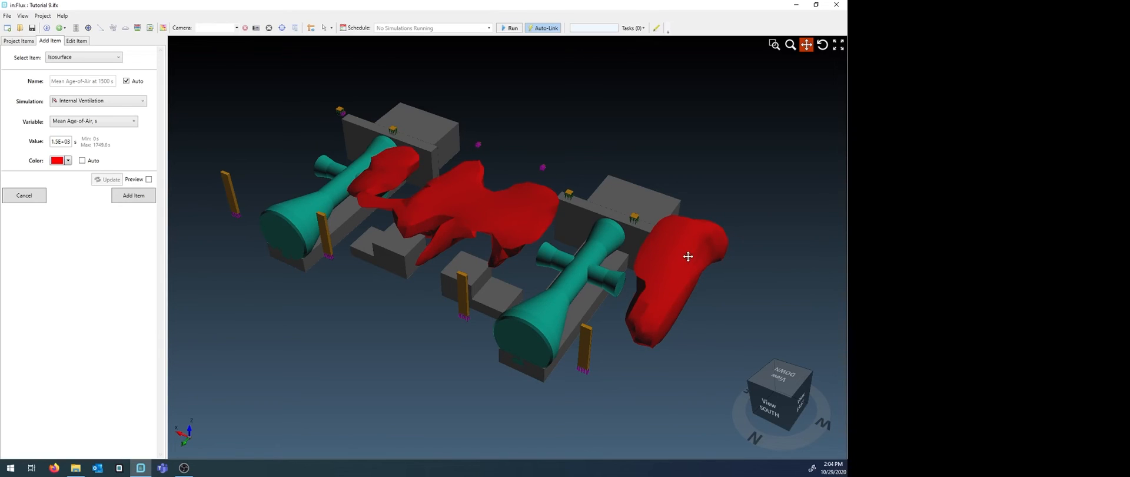
mouse_move(662, 317)
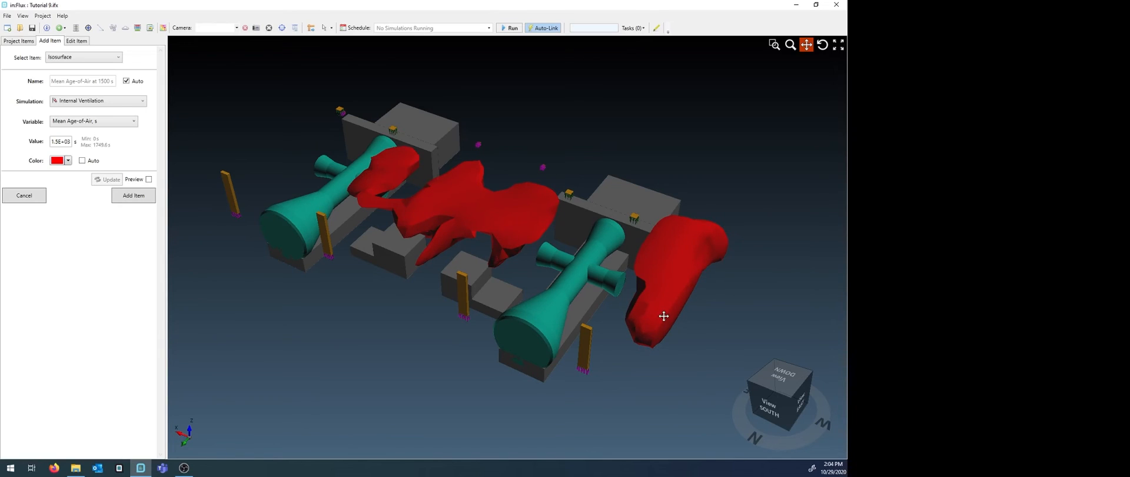